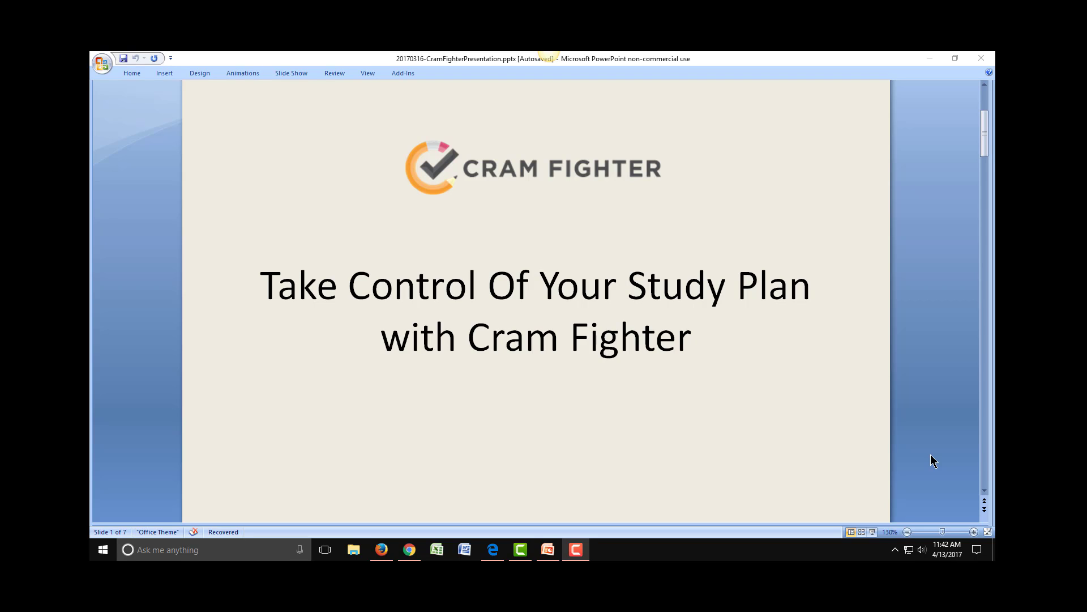
Step: Switch from the PowerPoint title slide to the Cram Fighter setup page in Edge
left_click(492, 550)
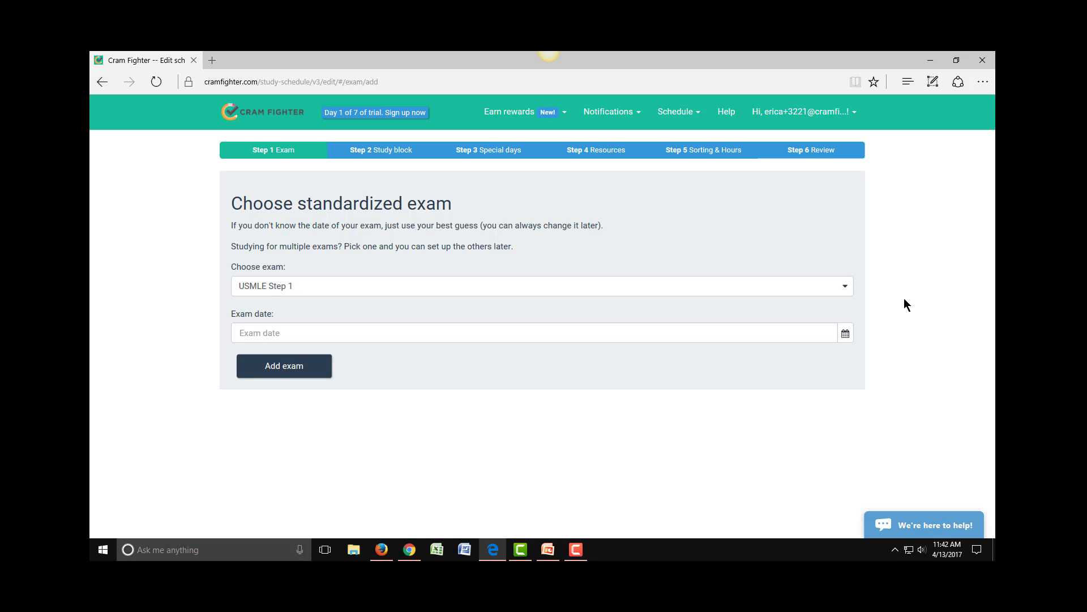
mouse_move(871, 307)
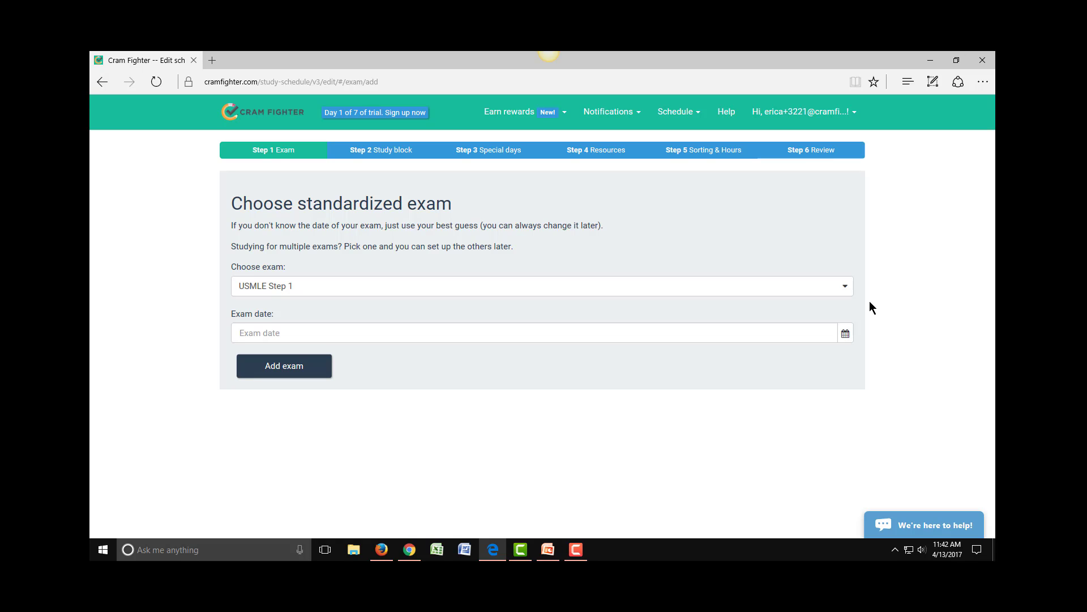
mouse_move(375, 113)
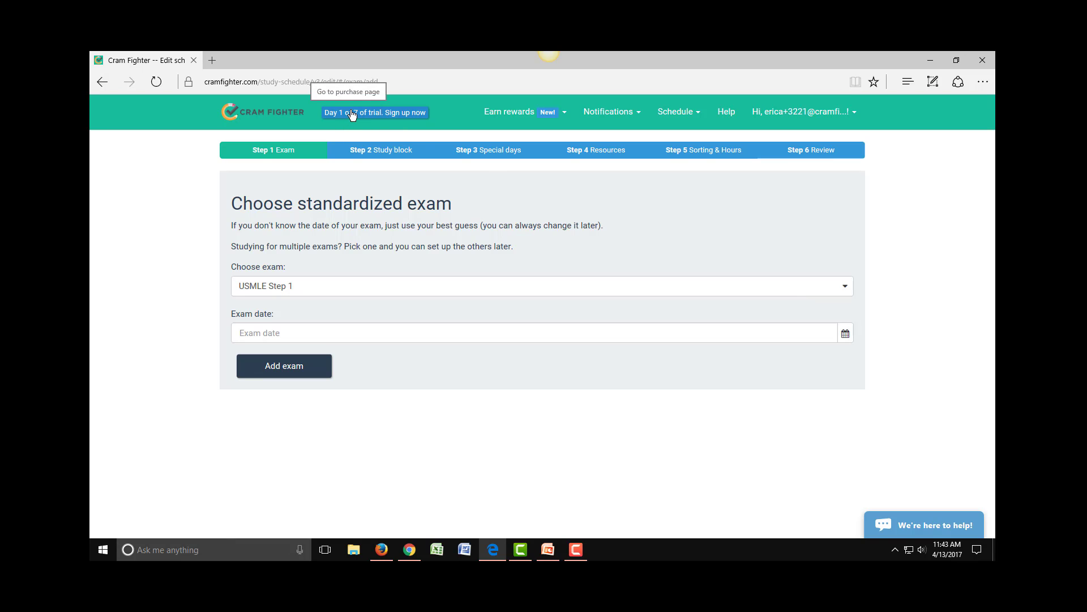
mouse_move(354, 114)
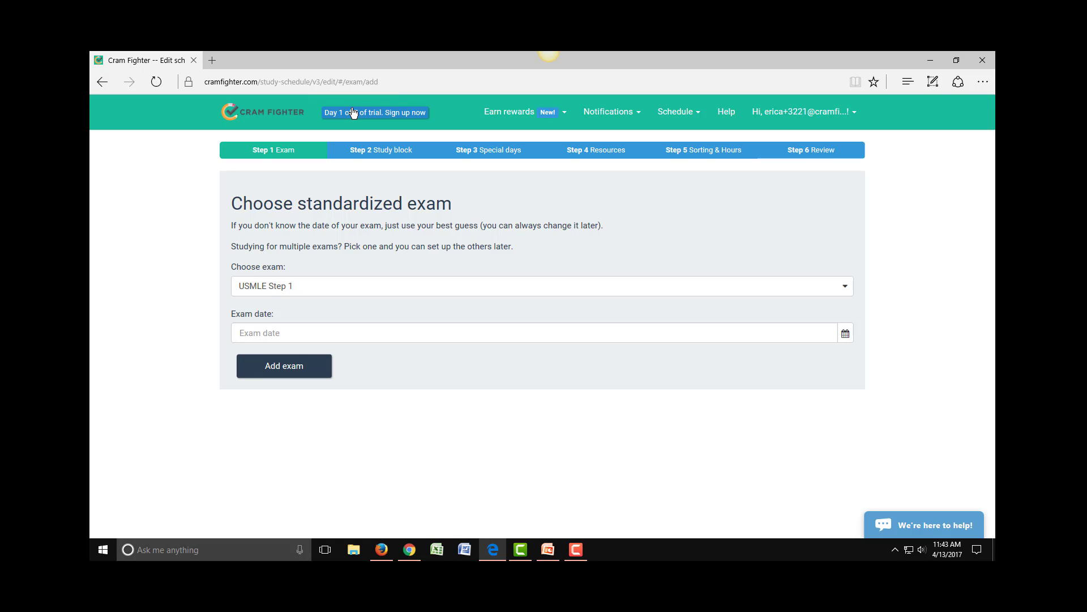
mouse_move(212, 151)
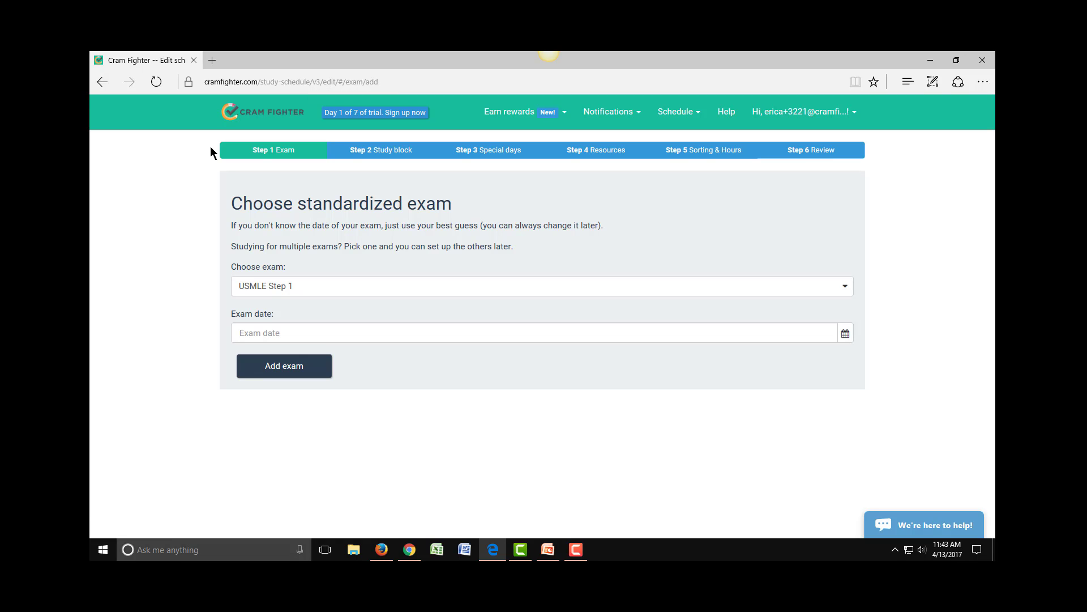
mouse_move(200, 336)
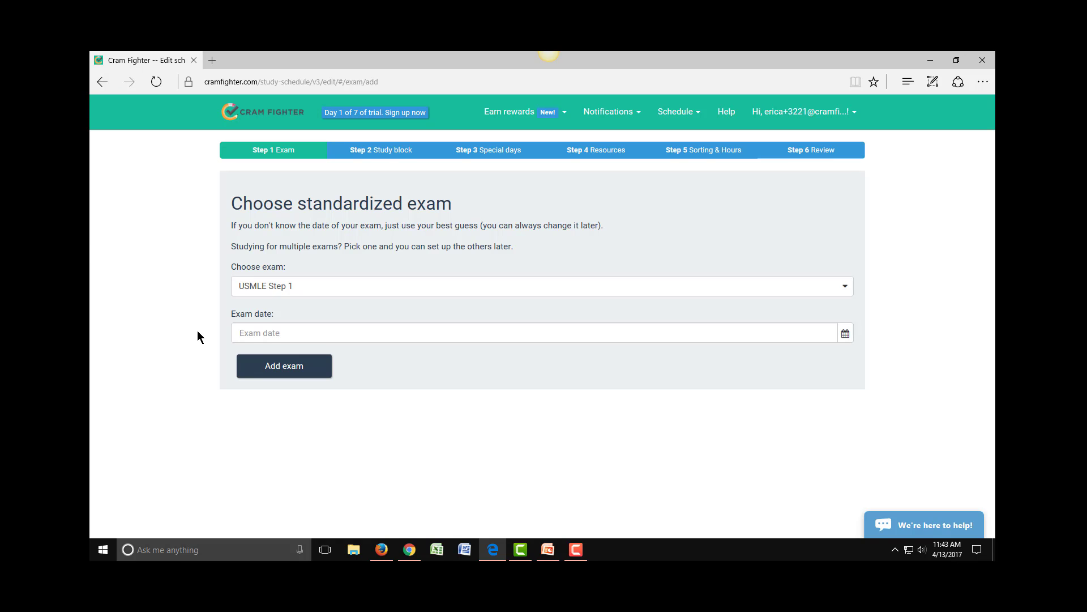
mouse_move(296, 123)
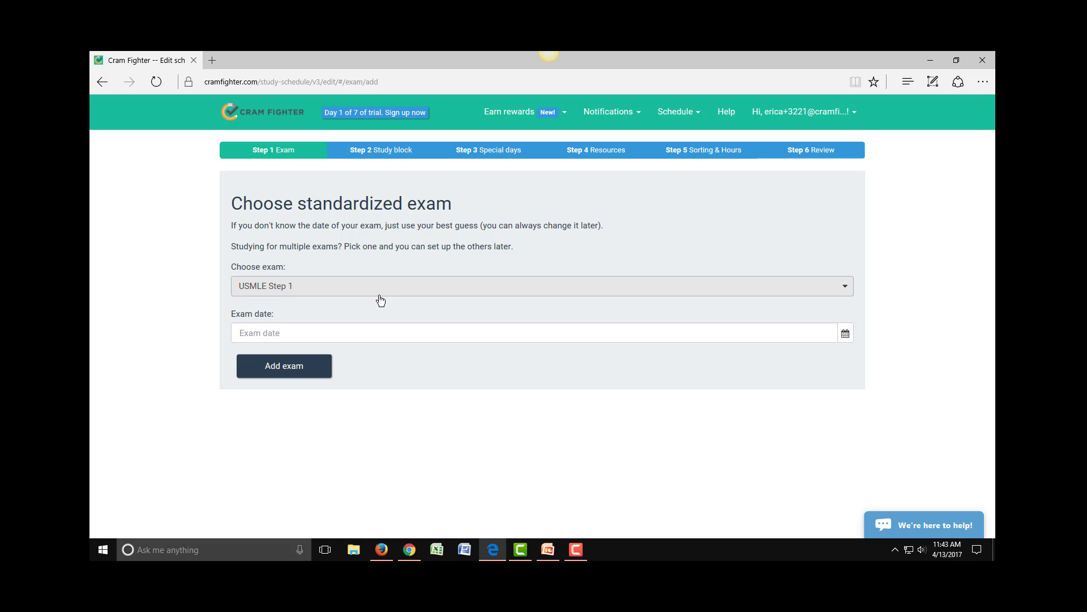
Step: Choose USMLE Step 1, set its exam date to June 17, 2017, and add the exam
left_click(543, 285)
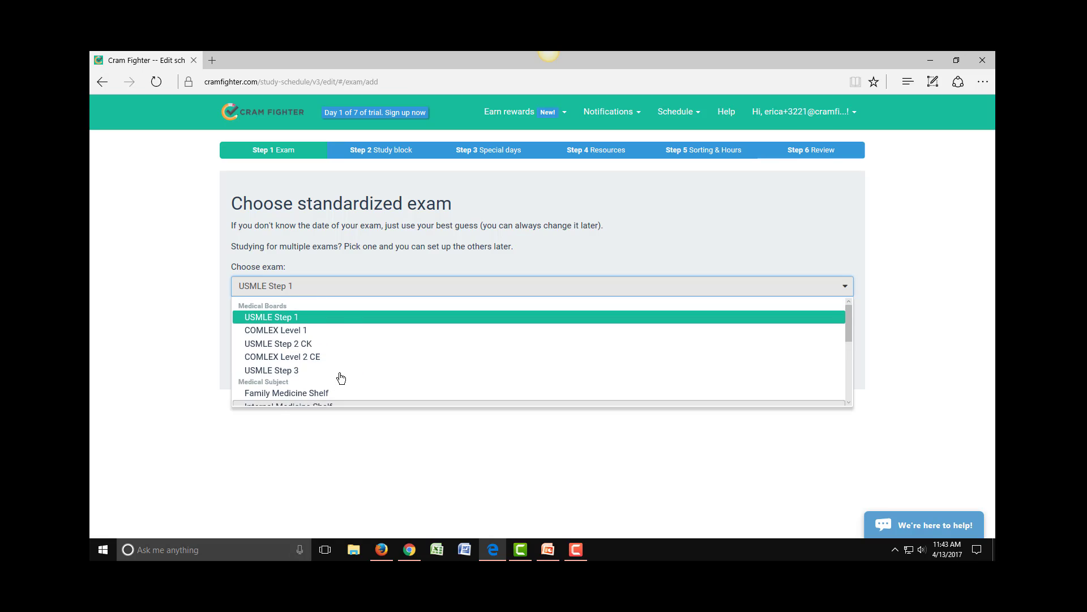
left_click(268, 318)
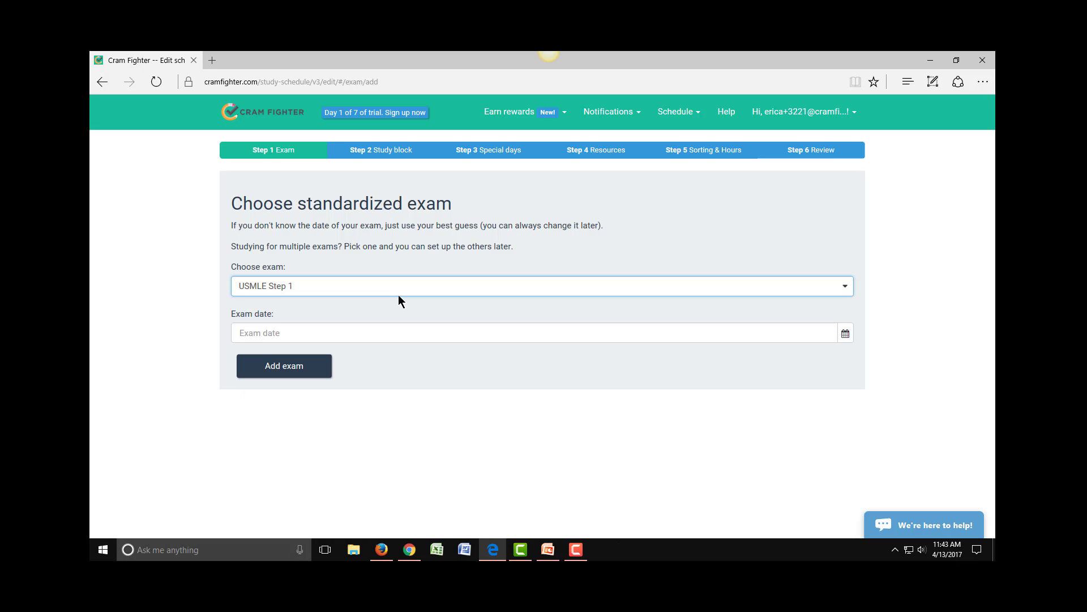
mouse_move(845, 333)
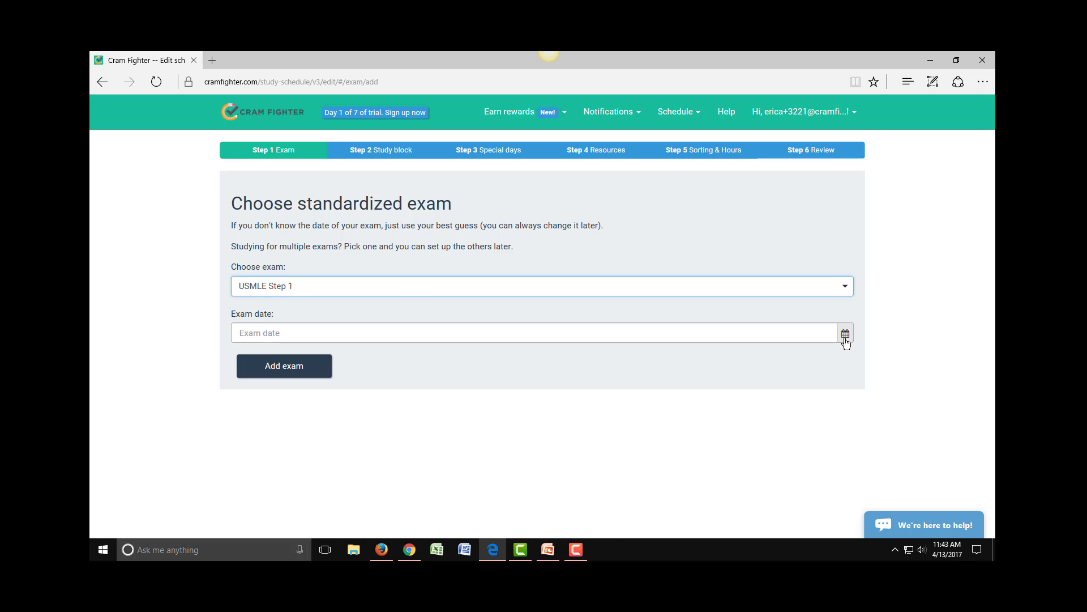
left_click(845, 332)
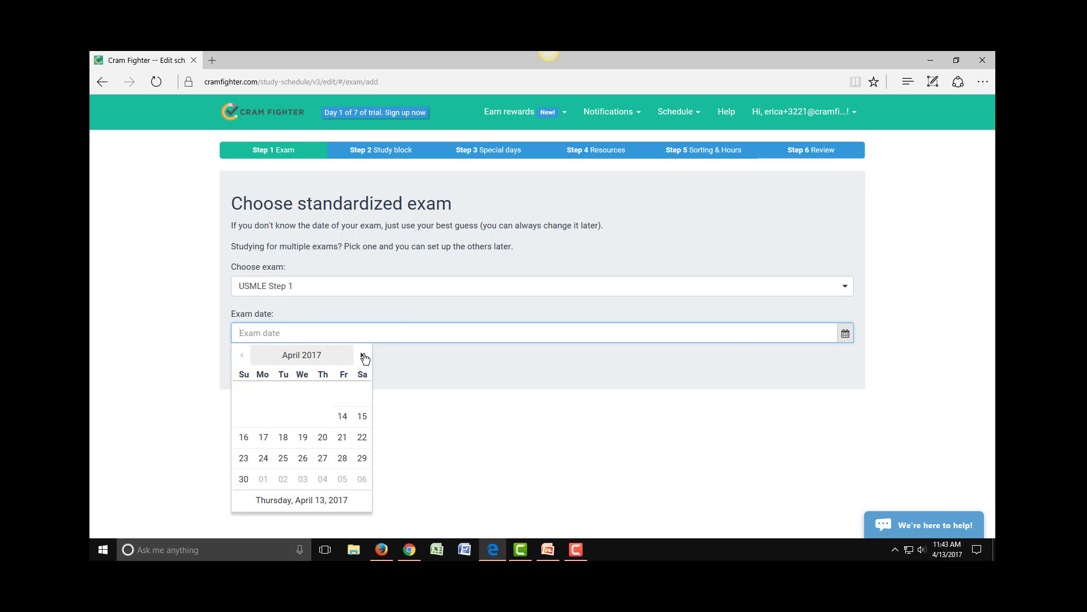
left_click(362, 355)
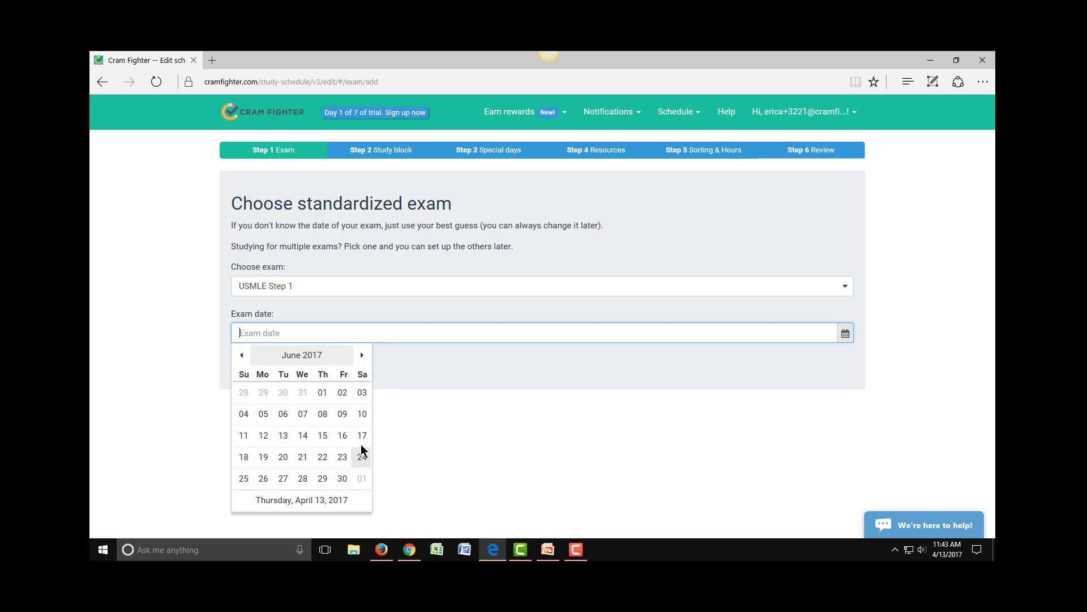
left_click(361, 435)
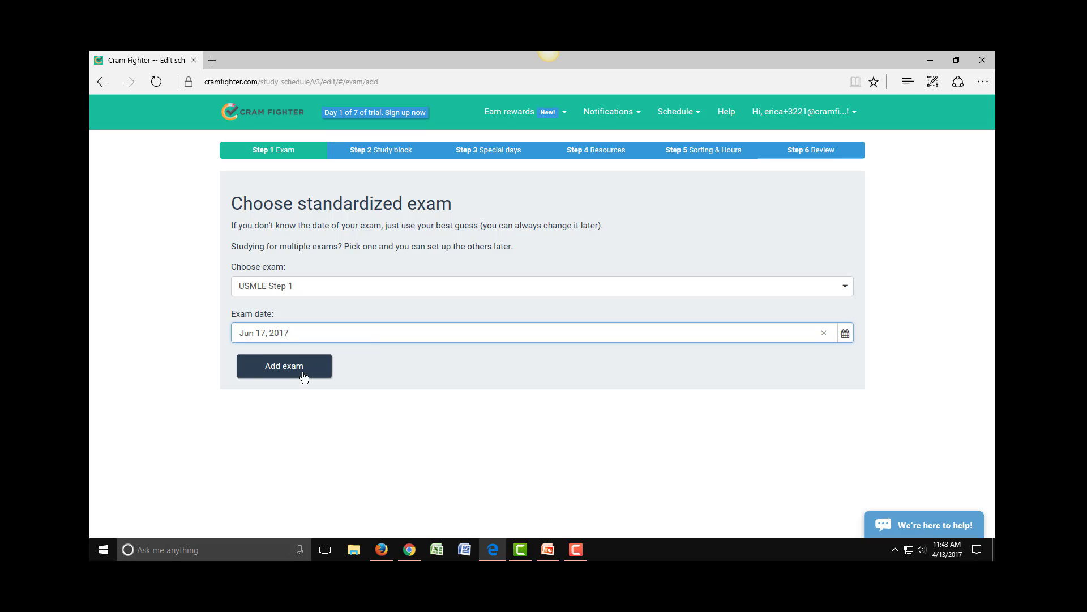
left_click(283, 366)
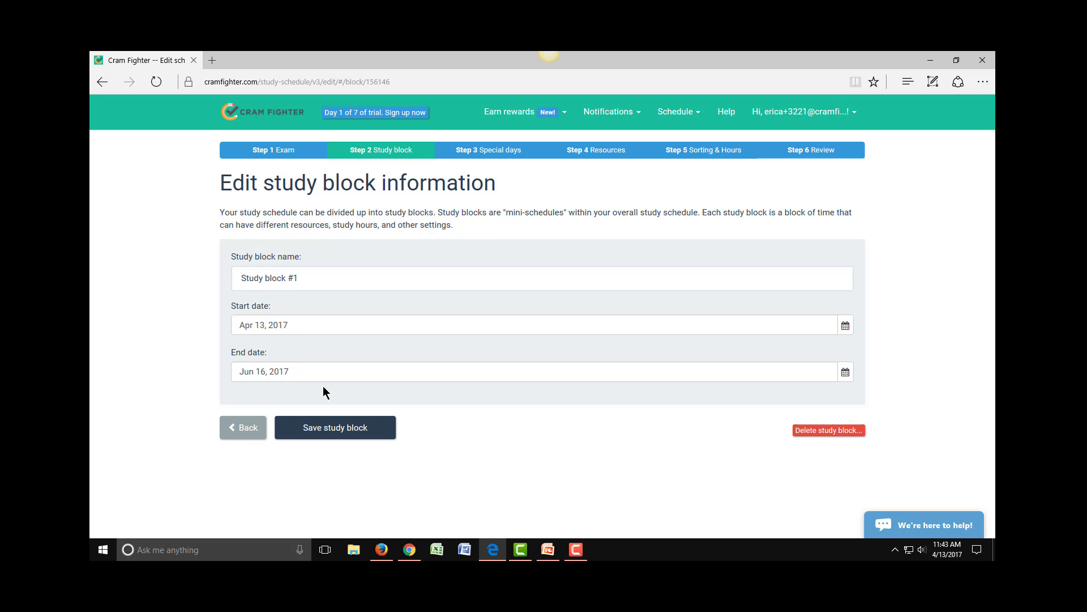
mouse_move(371, 177)
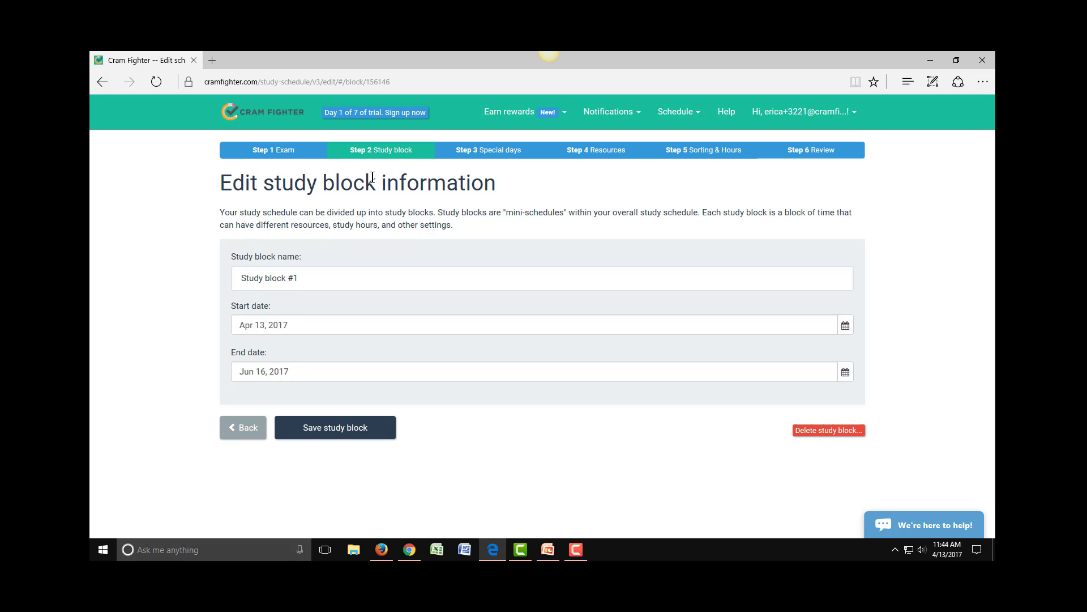
mouse_move(325, 195)
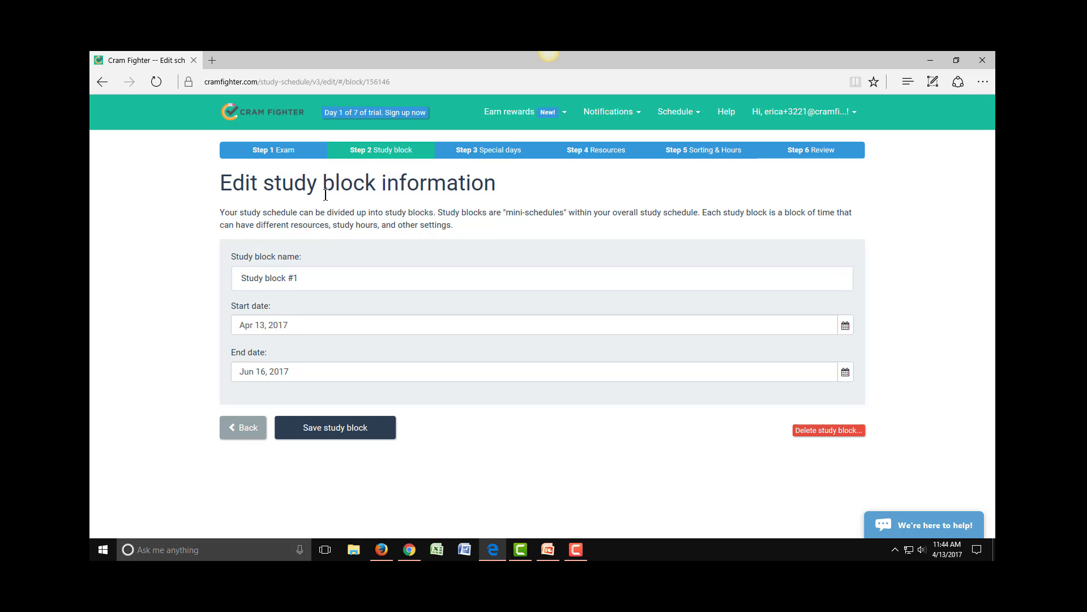
mouse_move(171, 318)
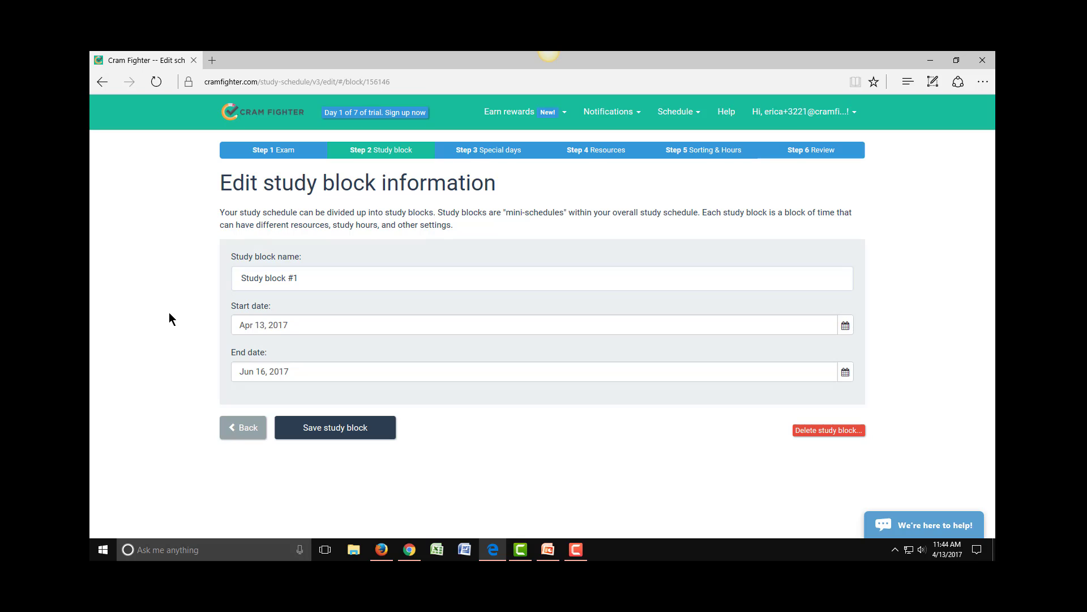
mouse_move(174, 318)
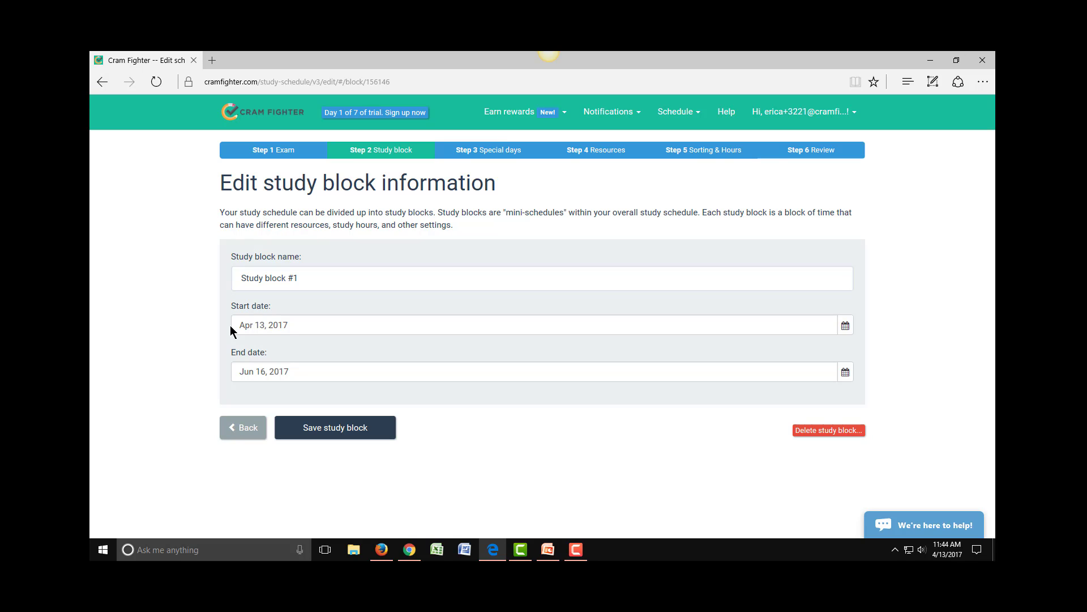
mouse_move(316, 411)
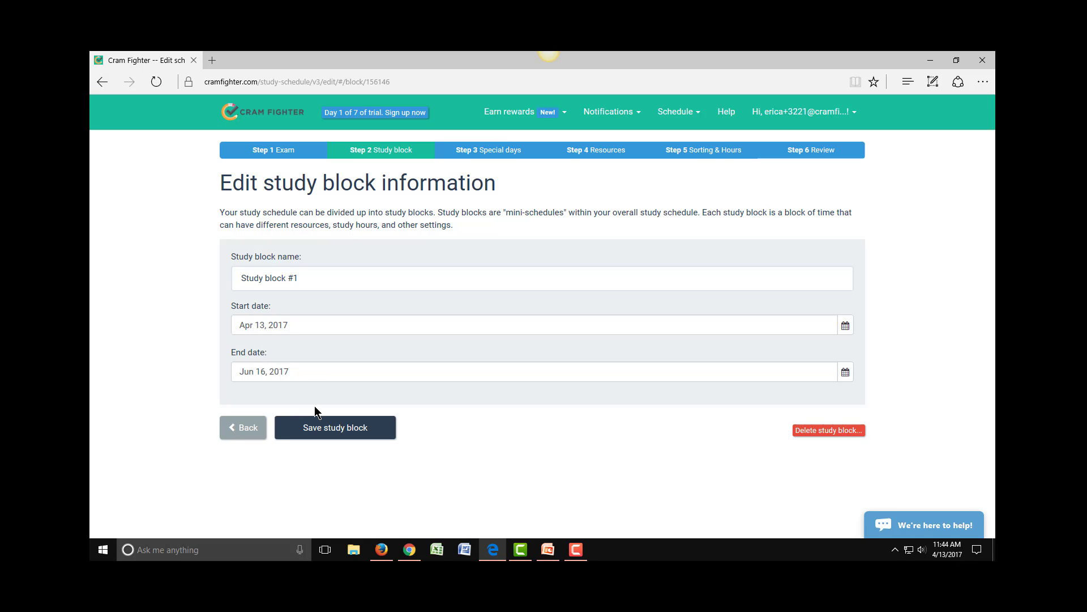
Step: Save the study block and set catch-up days to every Friday
left_click(336, 427)
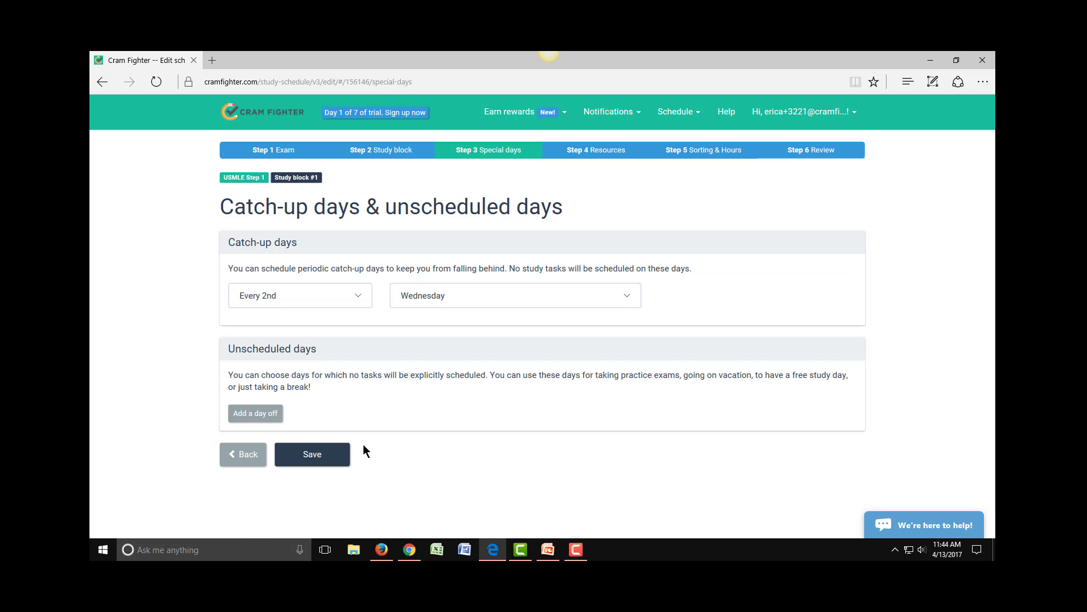
mouse_move(101, 463)
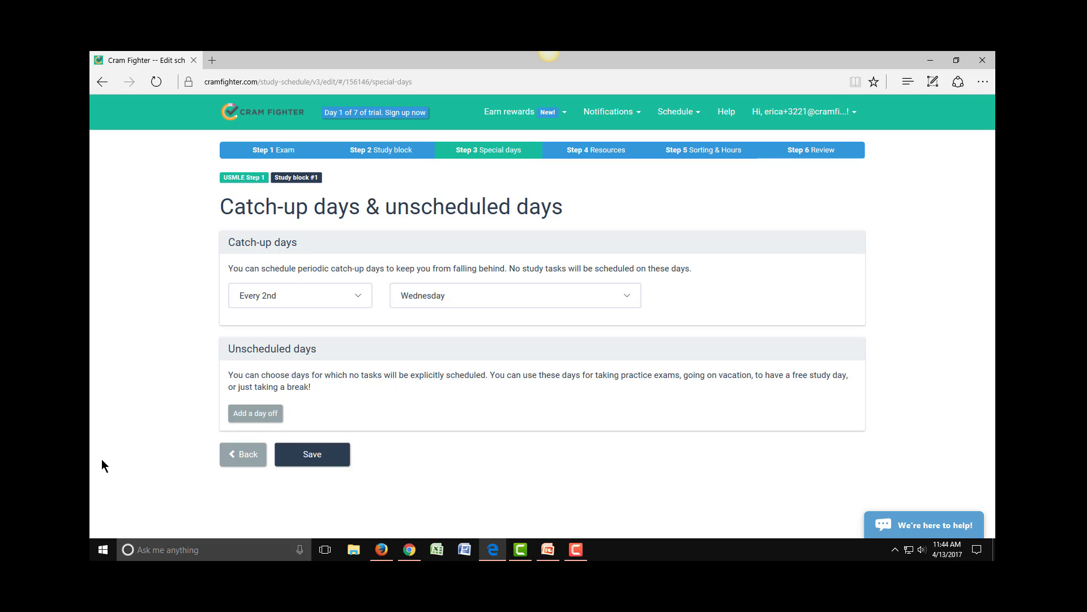
mouse_move(94, 458)
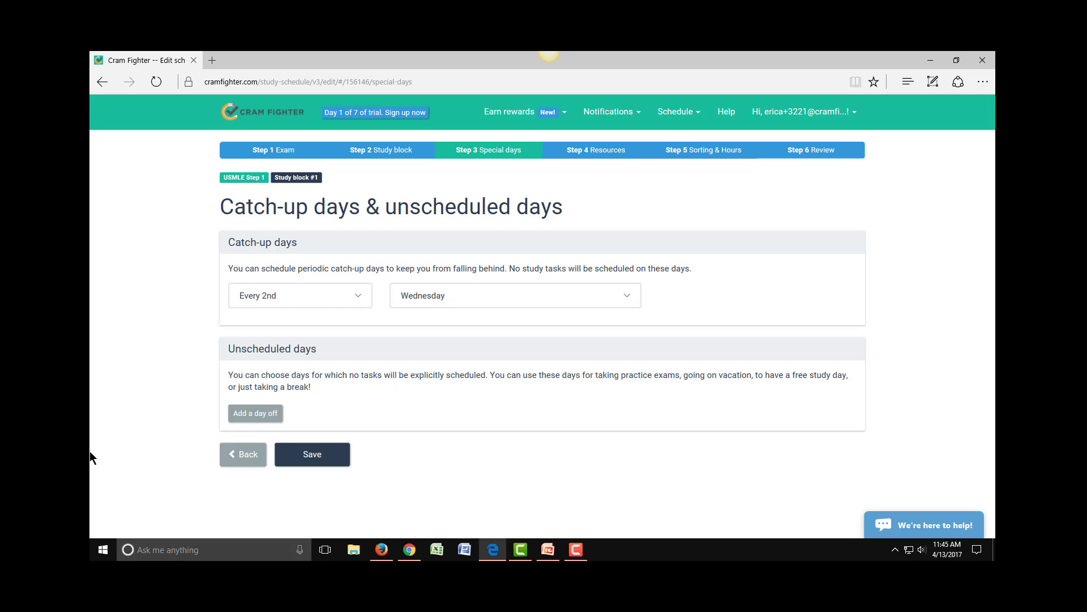
mouse_move(114, 469)
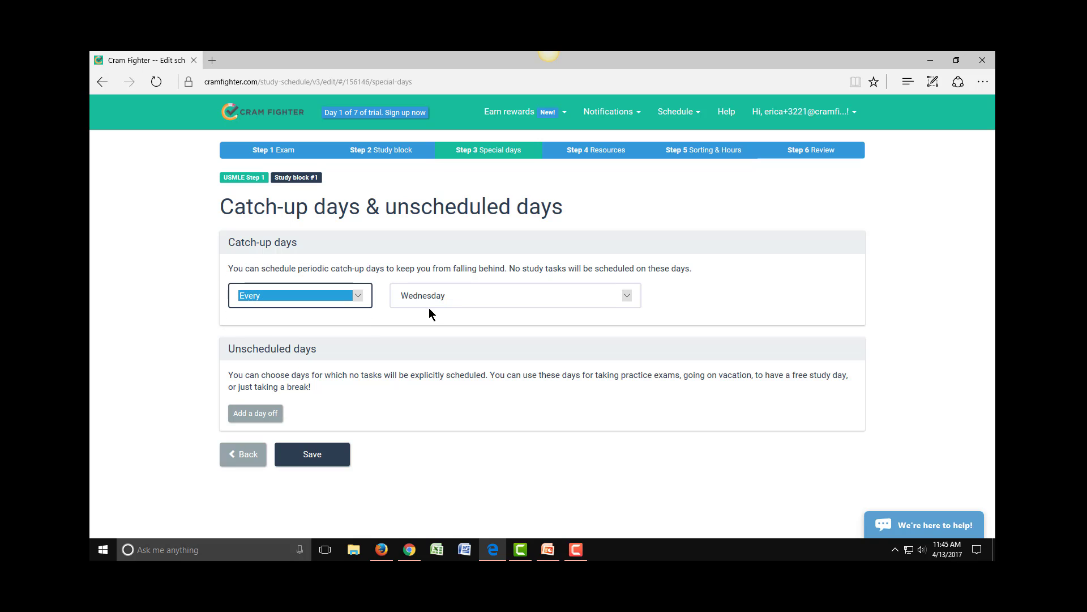
left_click(514, 295)
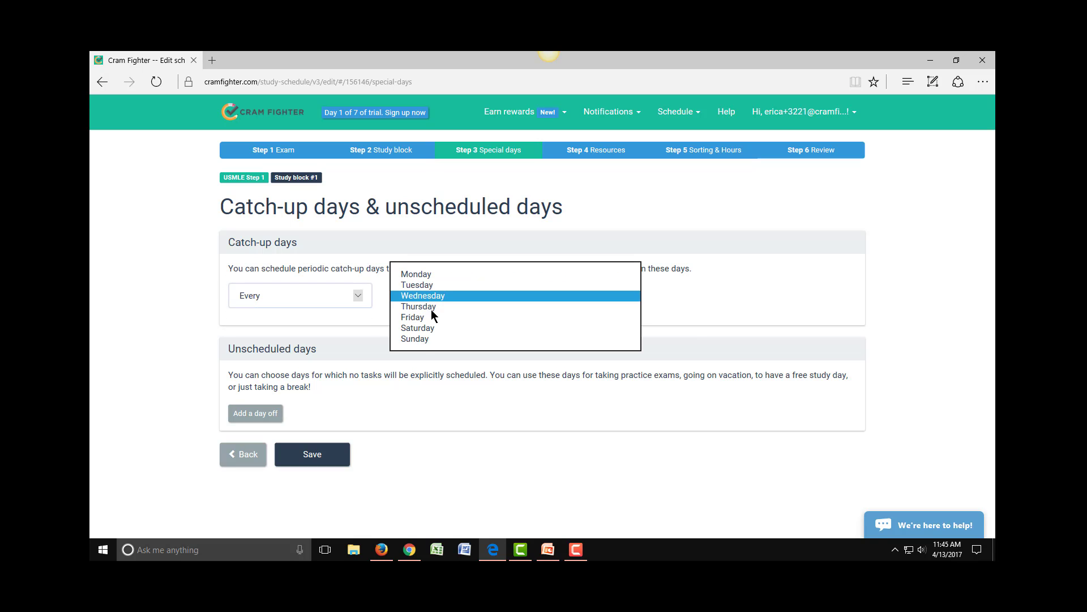
left_click(413, 317)
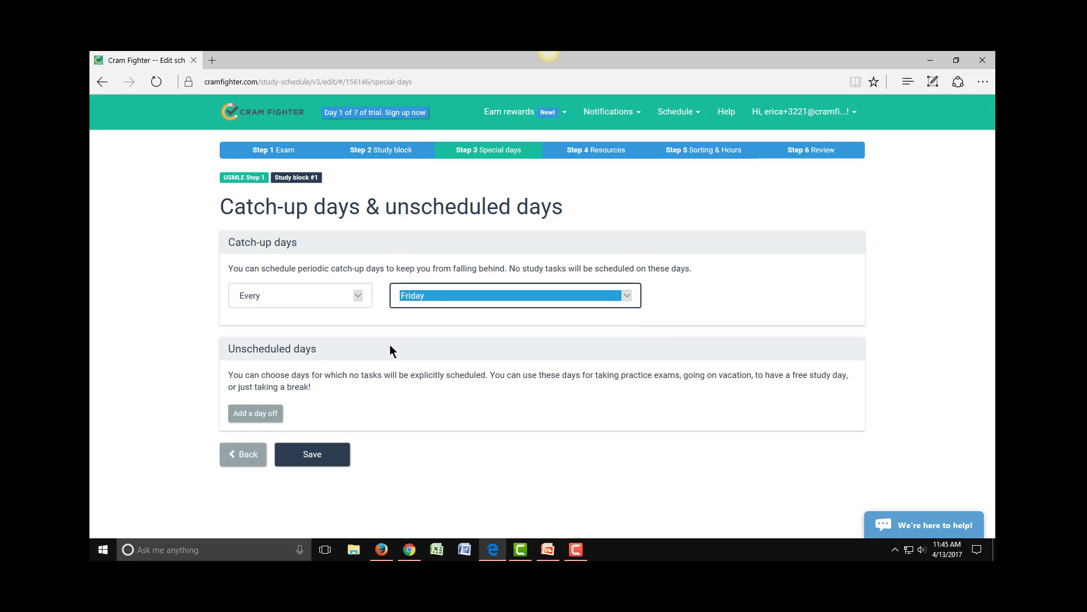
mouse_move(255, 412)
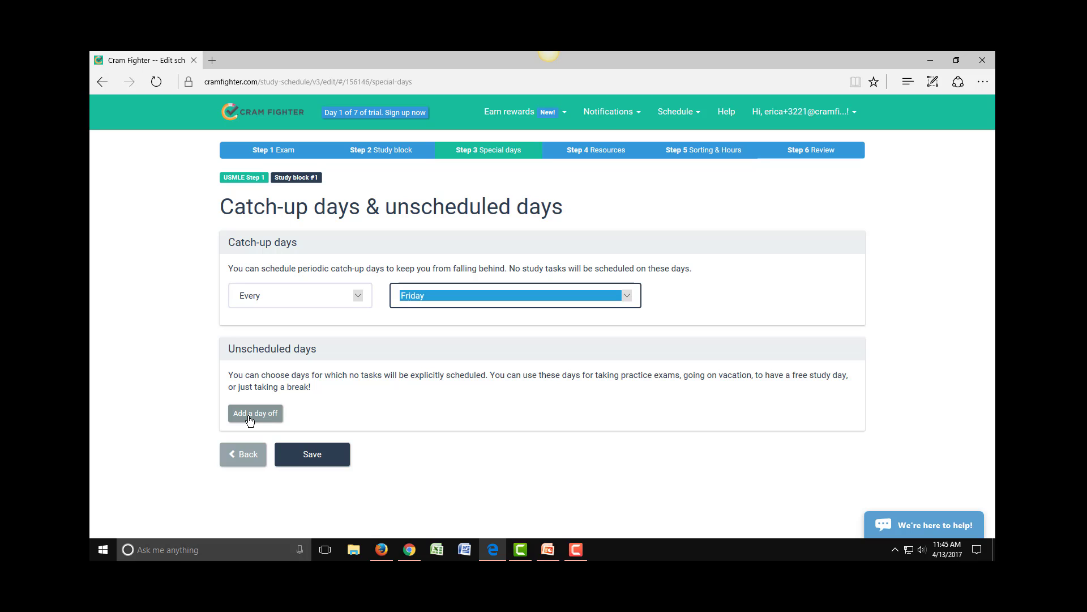
Step: Add an unscheduled day off on April 28, 2017 as vacation
left_click(255, 413)
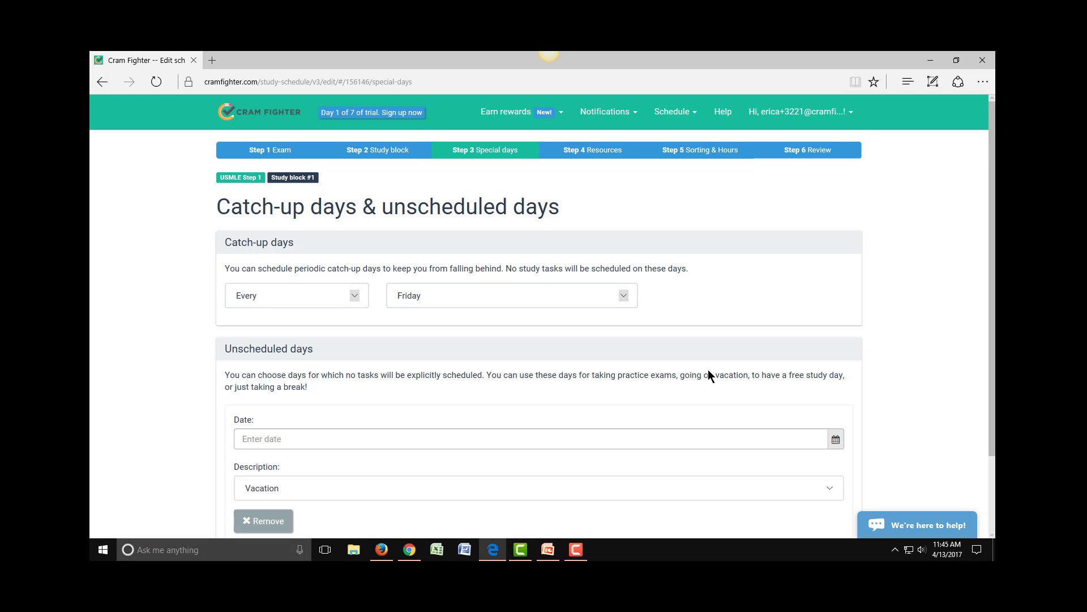
scroll("down", 3)
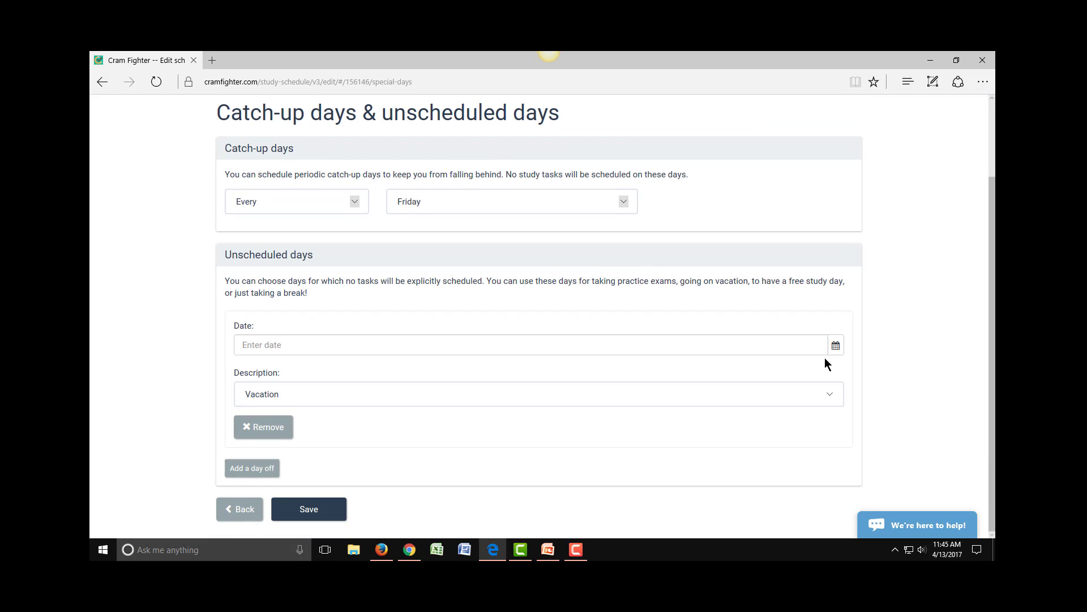
left_click(534, 344)
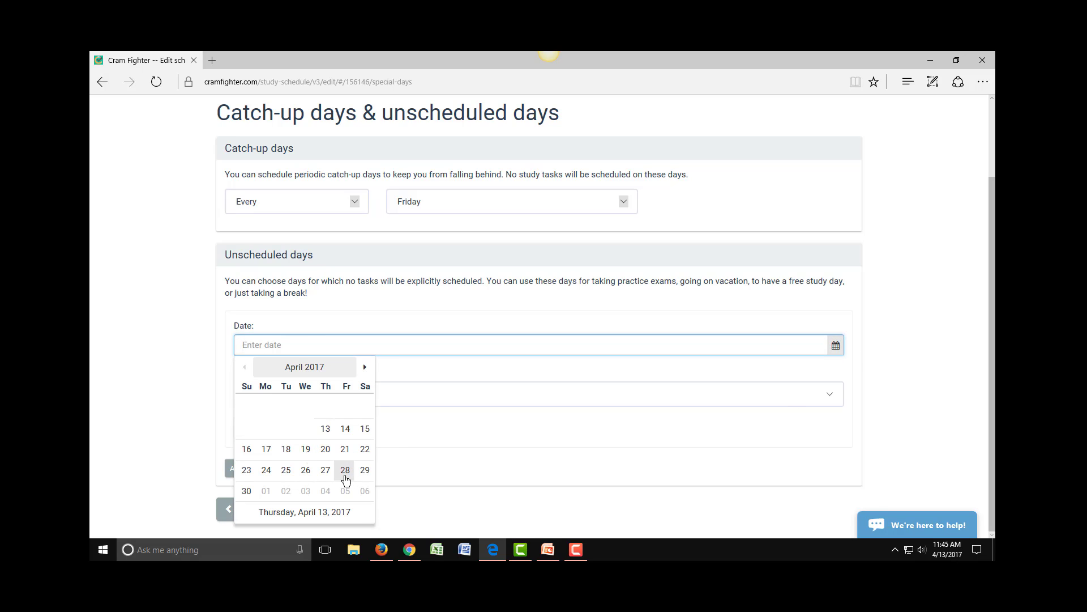
left_click(344, 469)
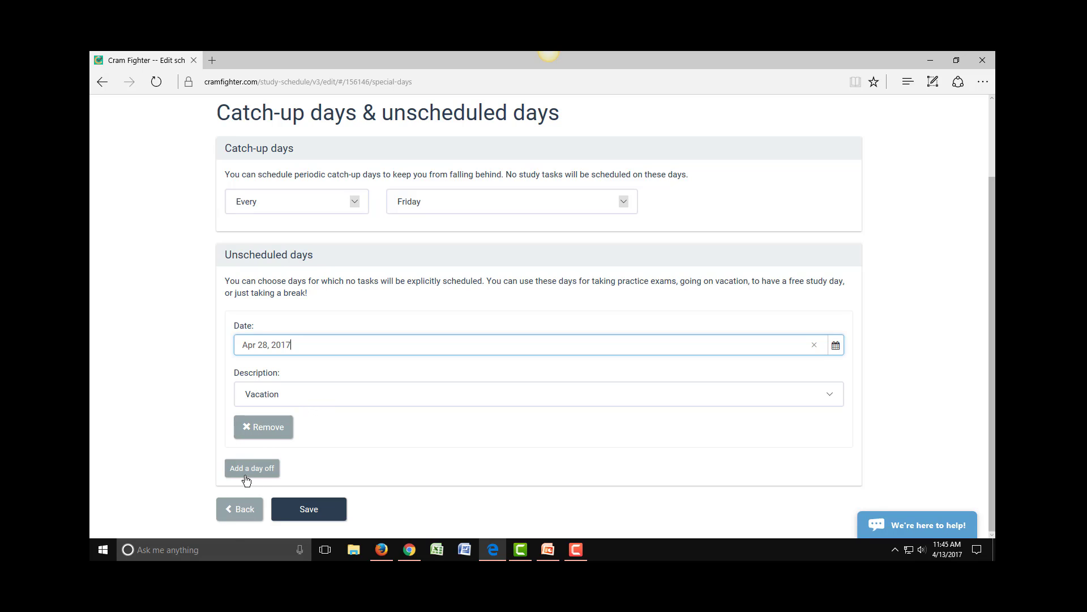
Step: Add May 19, 2017 as a practice exam day and save the special days
left_click(251, 468)
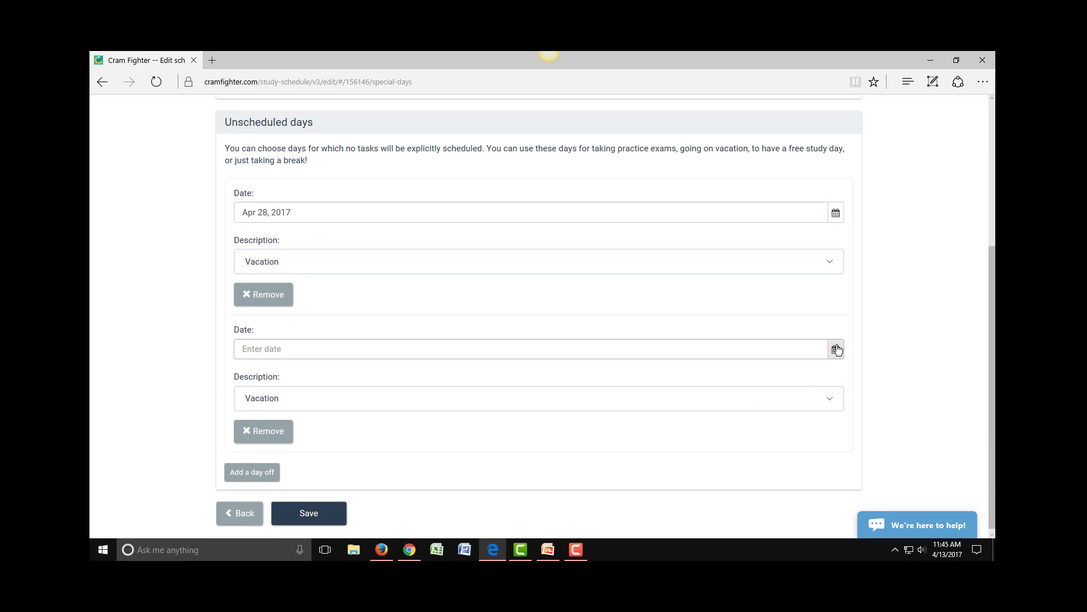
left_click(836, 348)
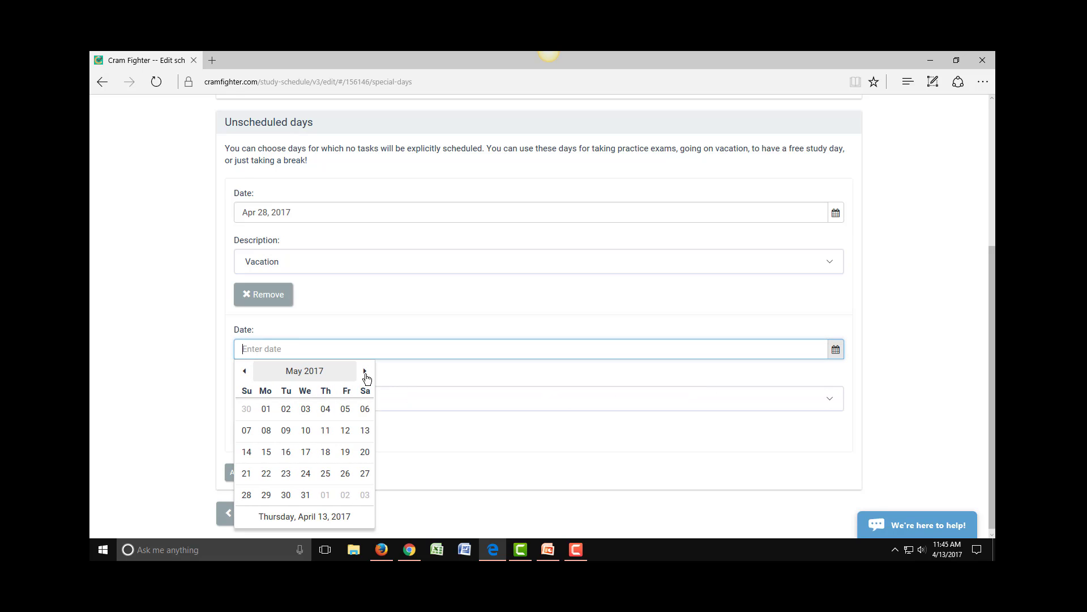
left_click(344, 452)
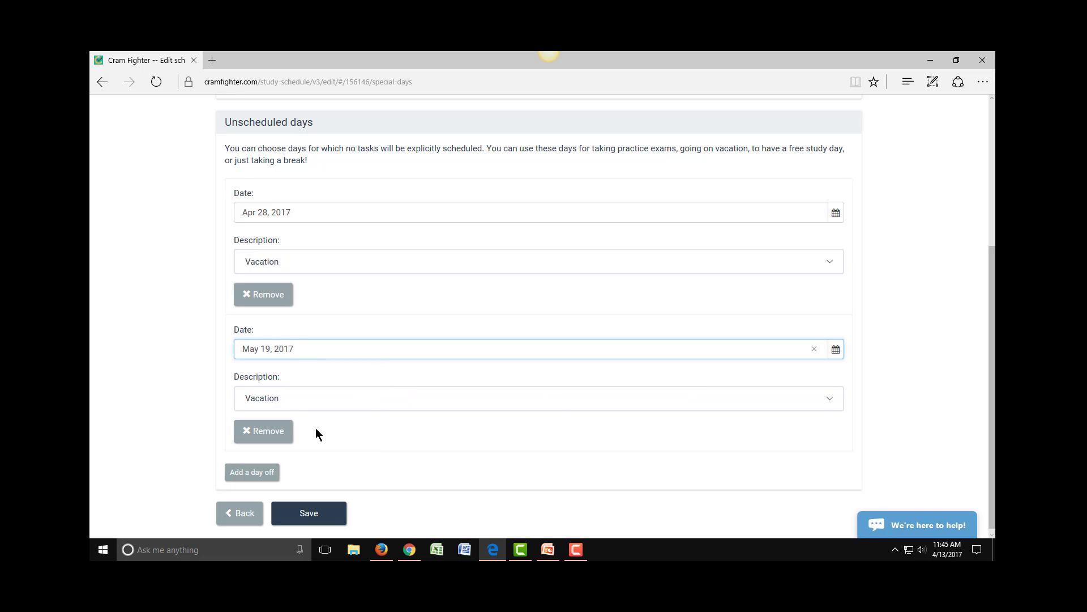
left_click(538, 397)
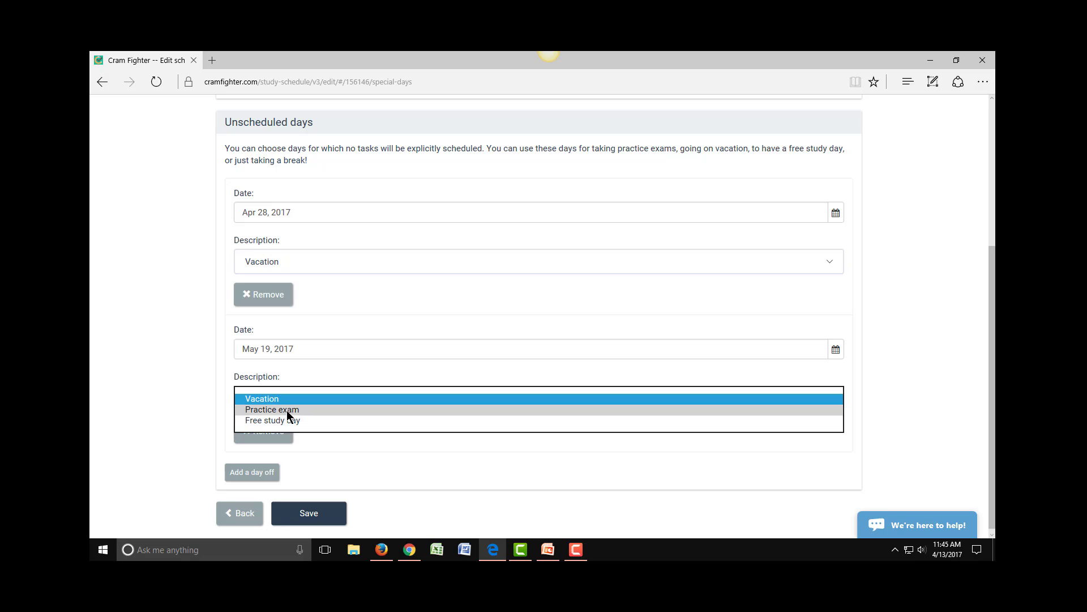
left_click(271, 409)
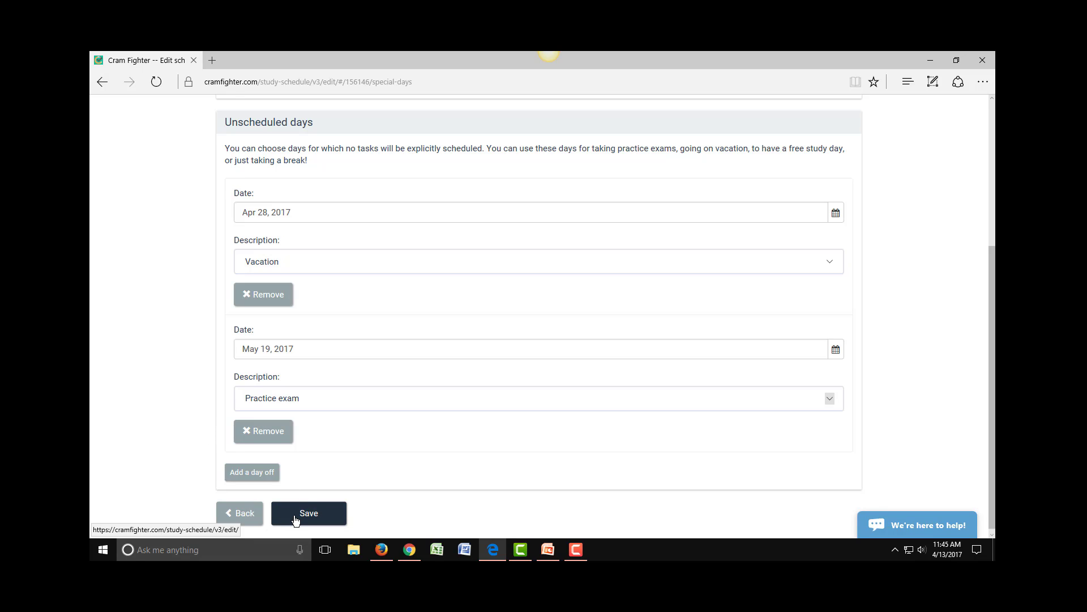
left_click(308, 513)
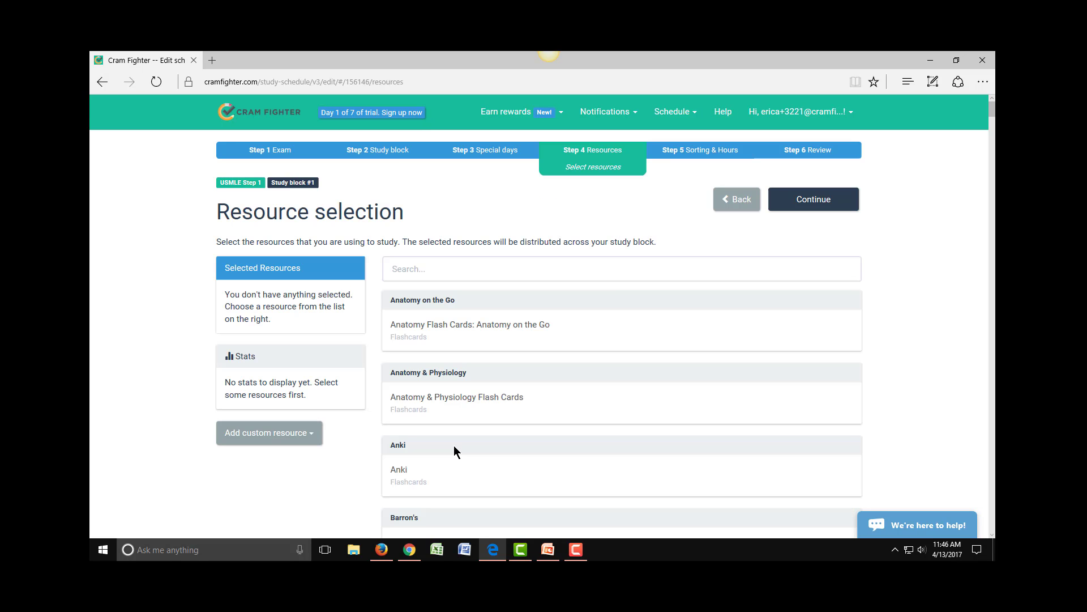
mouse_move(133, 279)
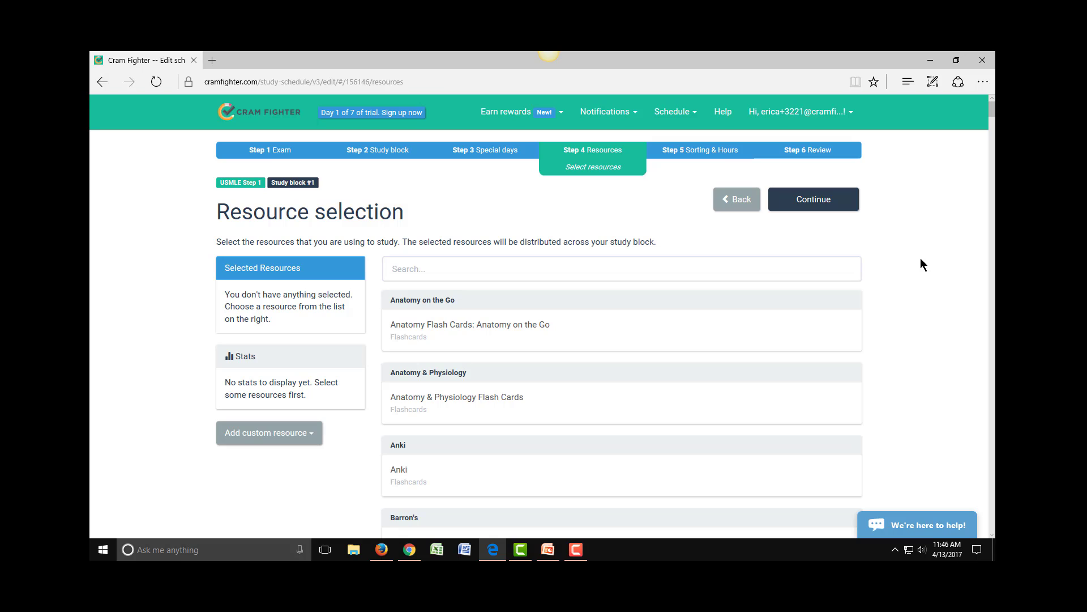
mouse_move(902, 299)
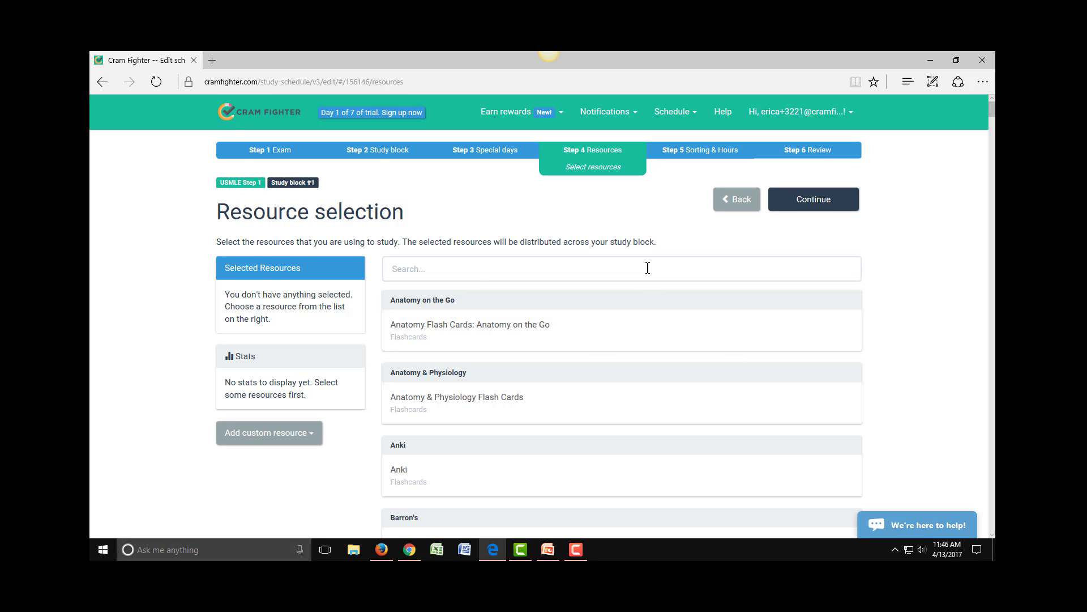
Step: Search the resource list for 'Uworld' to bring up the UWorld question bank
left_click(621, 269)
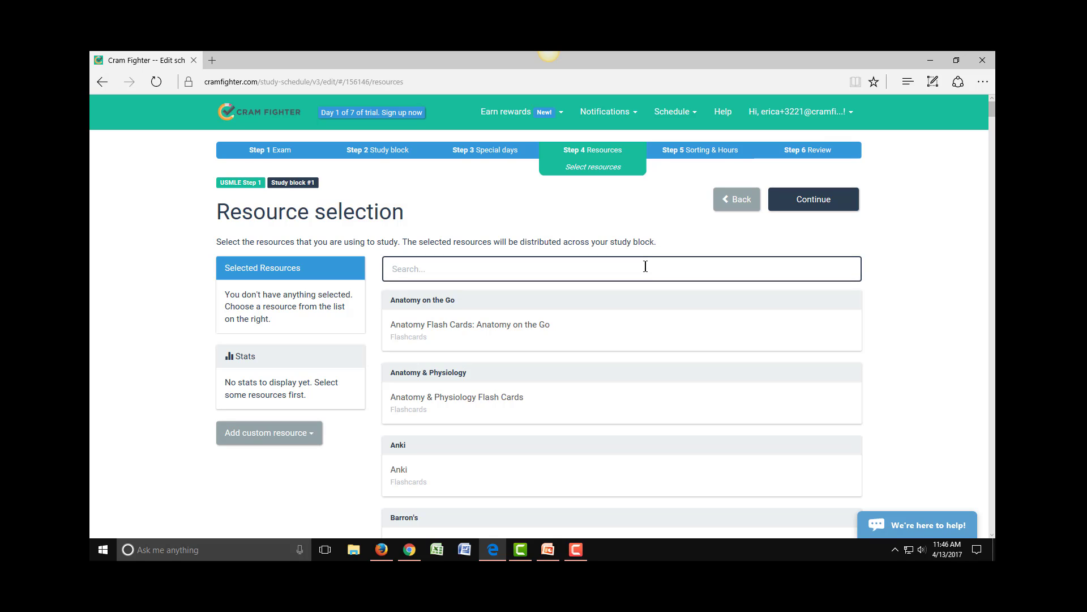
mouse_move(991, 127)
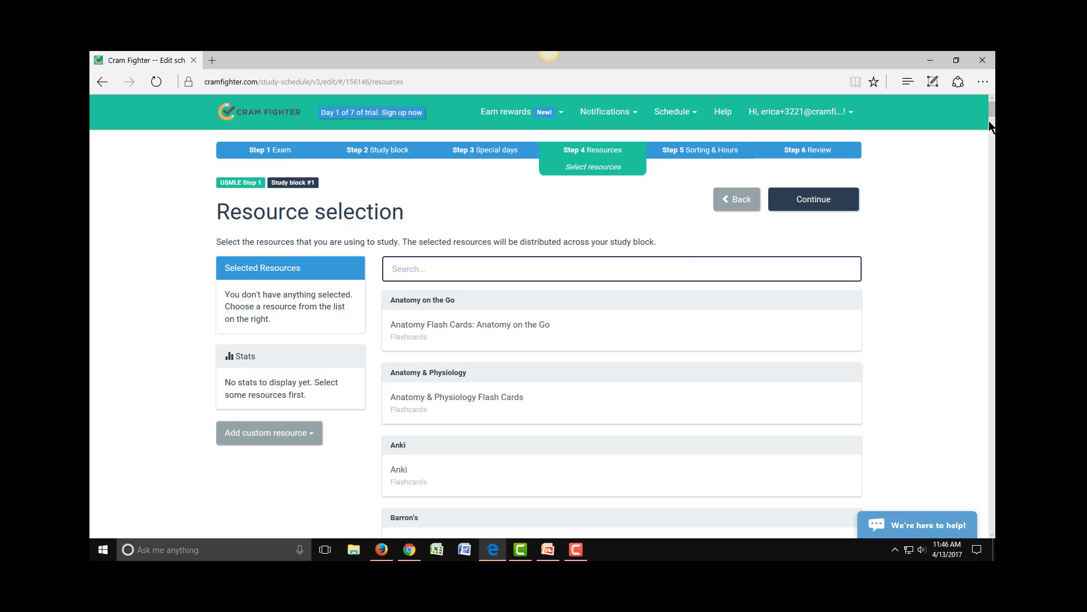
scroll("down", 3)
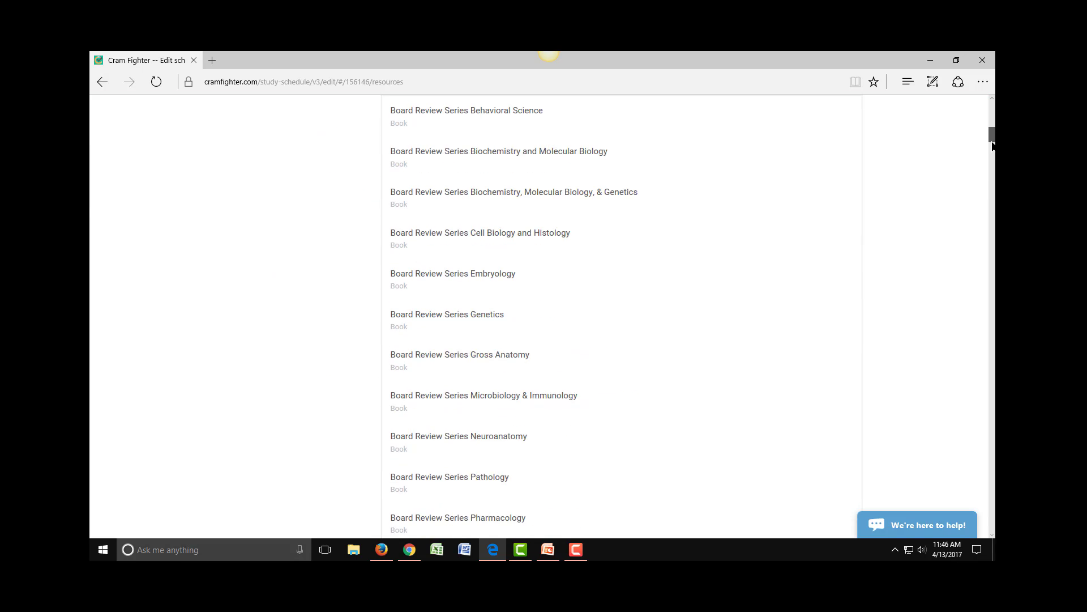
scroll("down", 3)
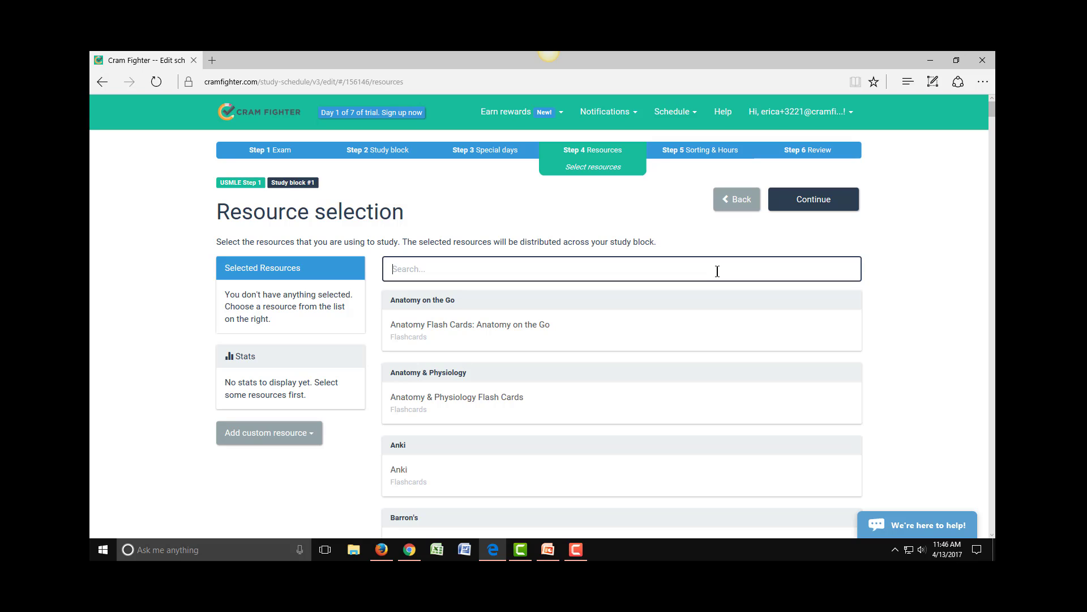
type("U")
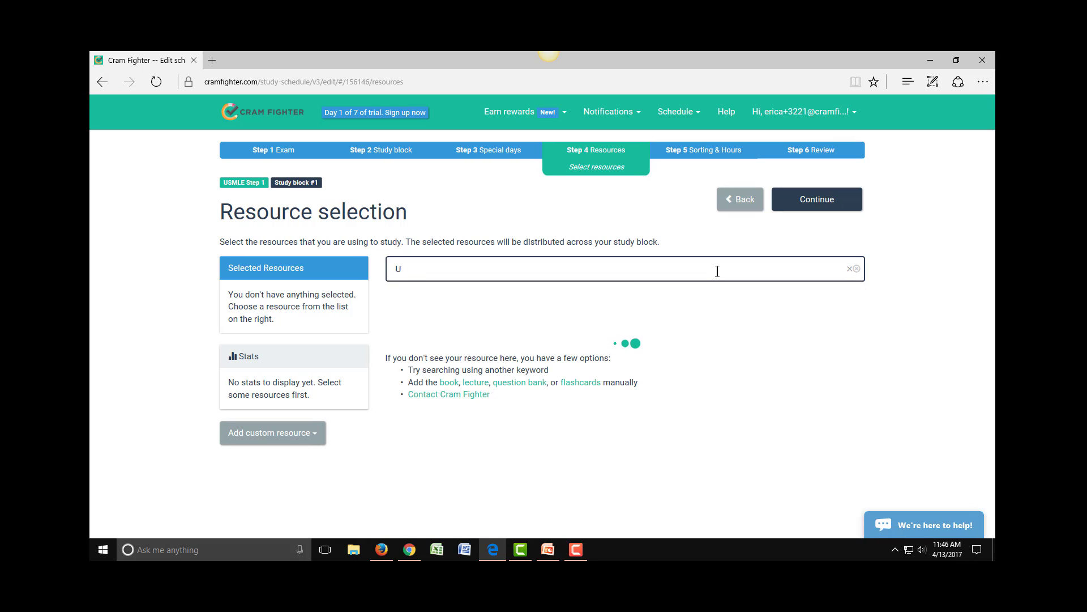
type("world")
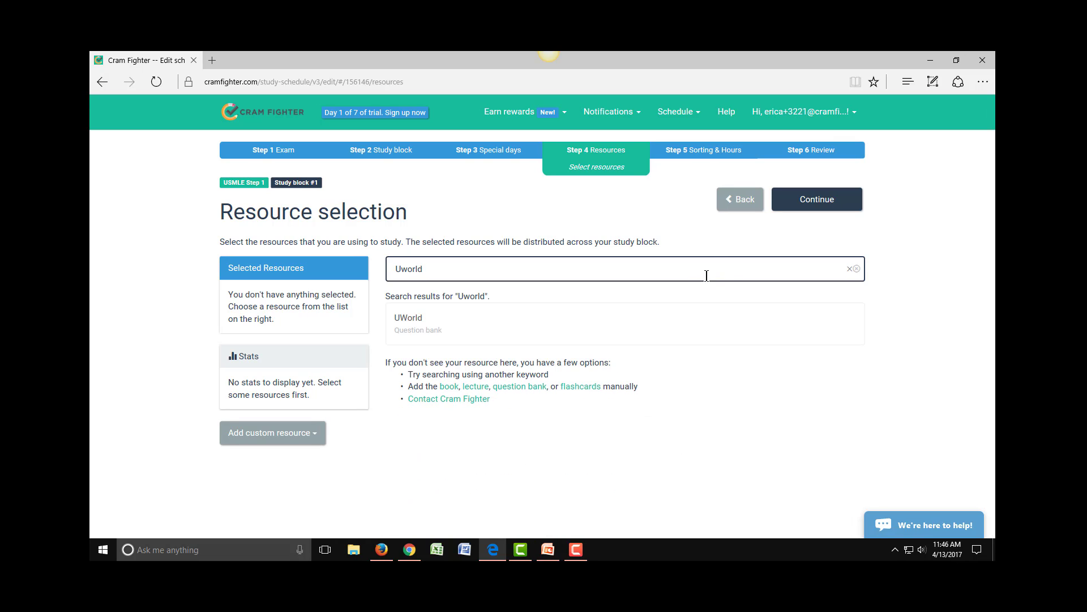
mouse_move(412, 323)
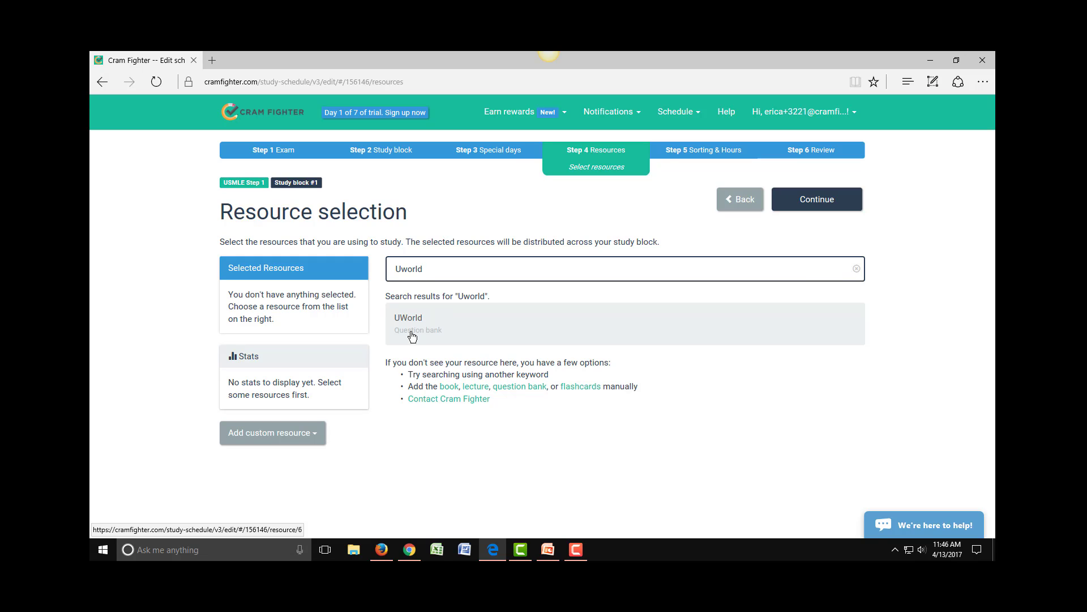
Step: Add UWorld with 2000 total questions scheduled and save it
left_click(409, 322)
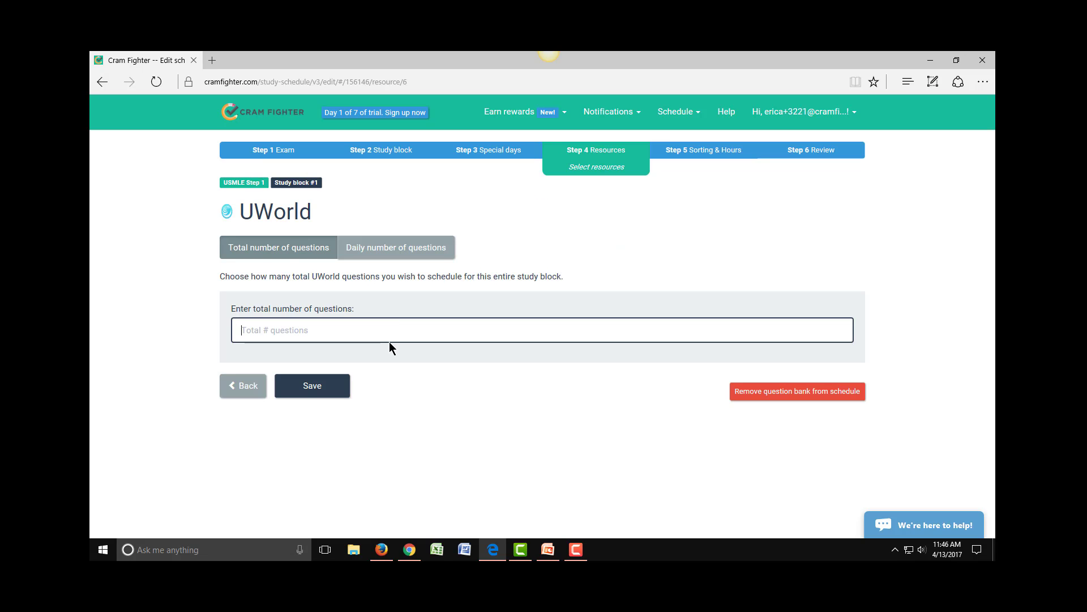
mouse_move(452, 419)
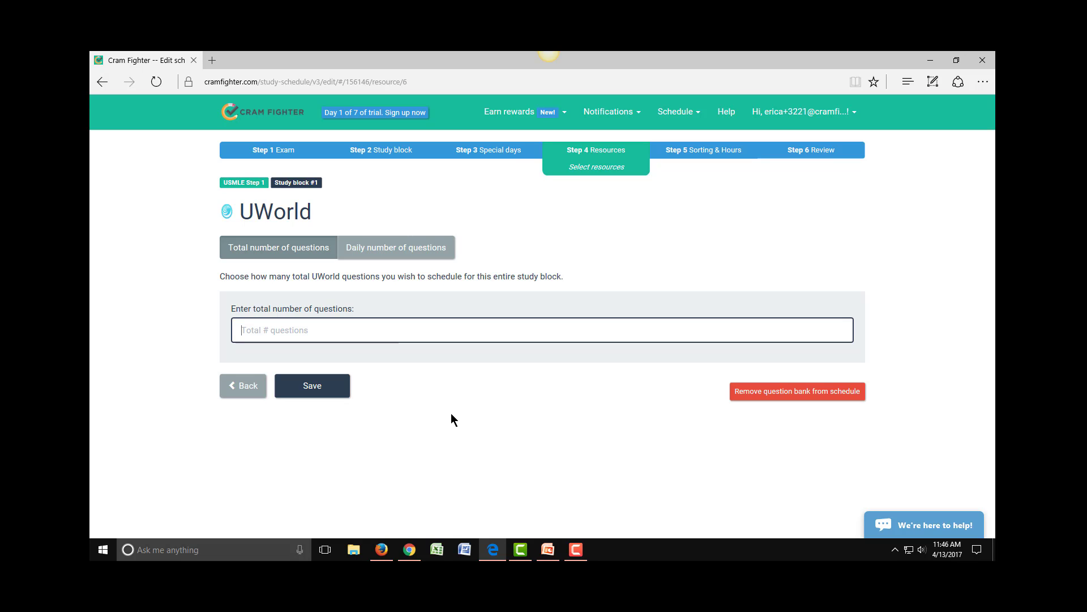
left_click(395, 247)
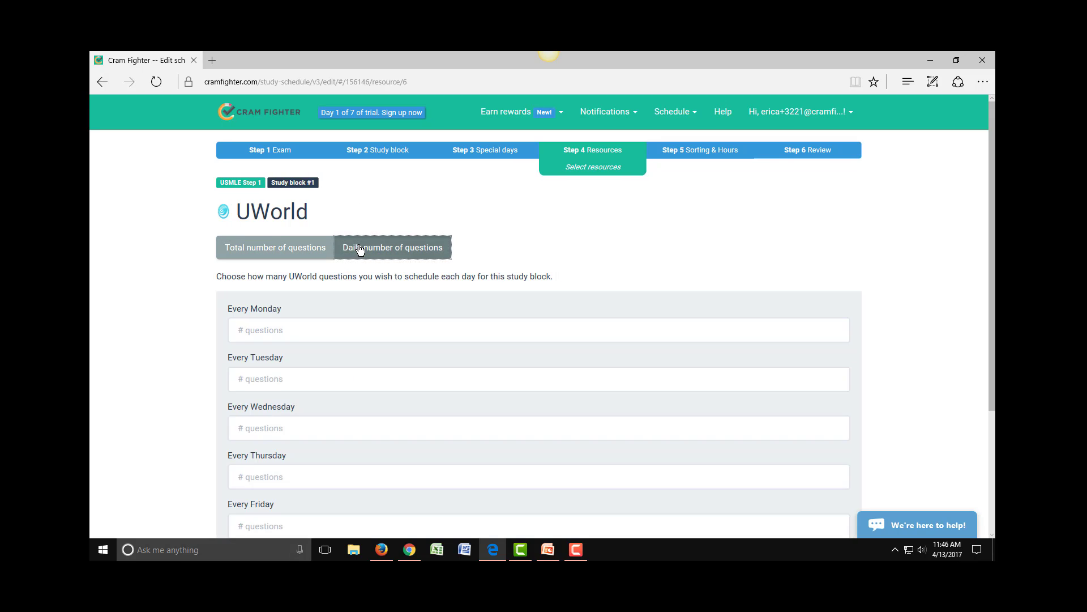
left_click(274, 247)
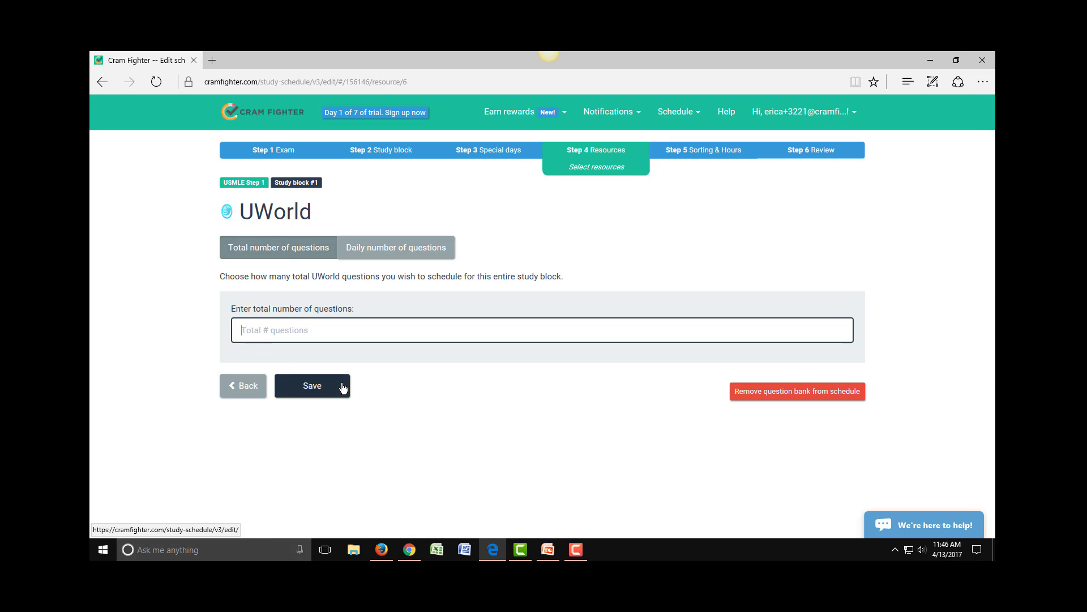
type("2000")
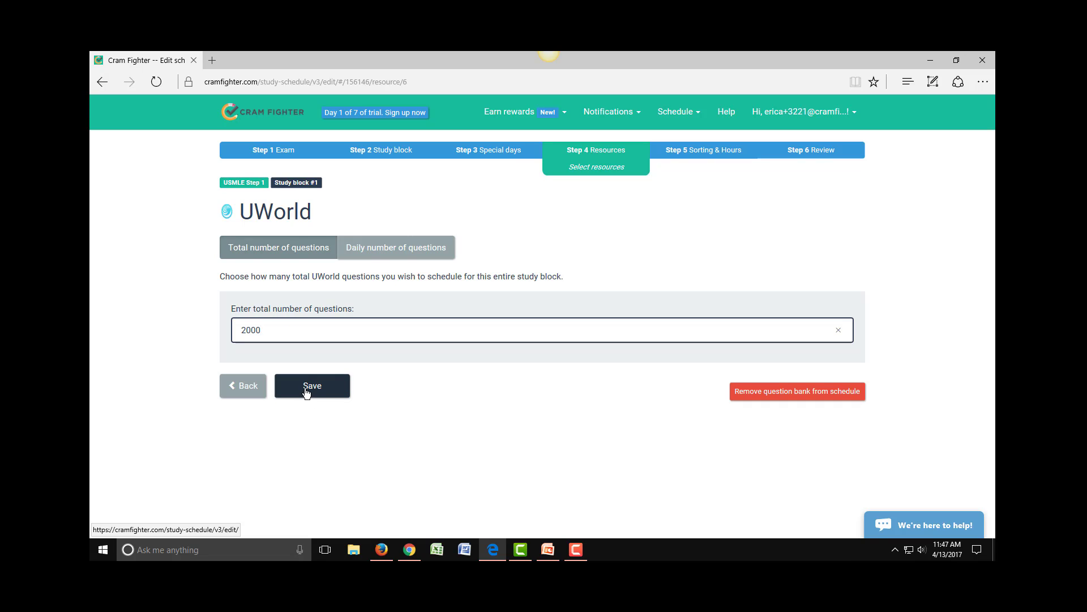
left_click(311, 385)
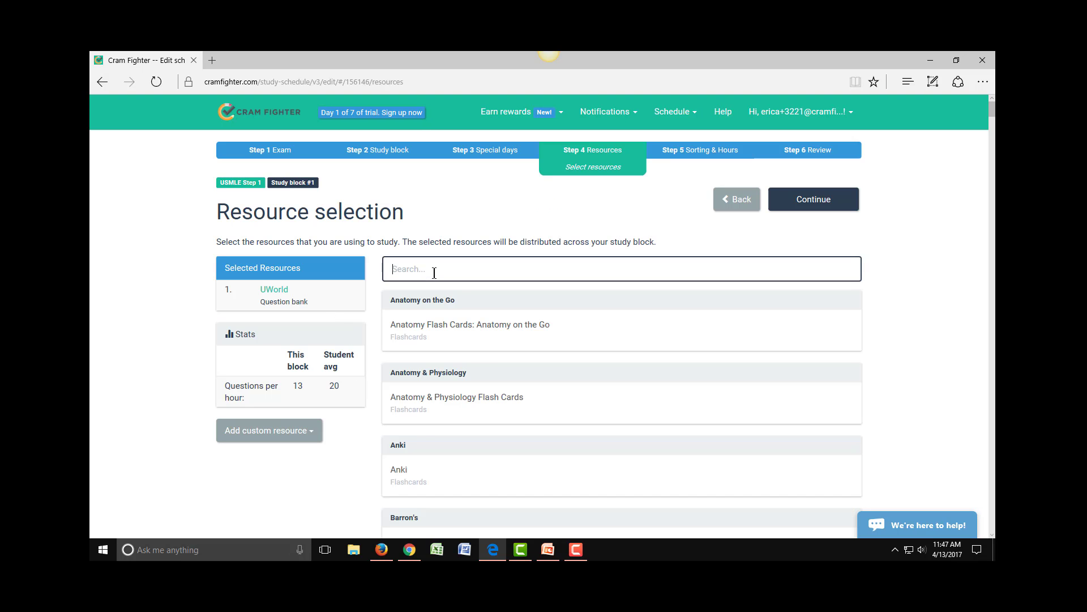
Step: Search 'first aid for the usmle' and pick the Step 1, 2017 edition result
type("first aid for the usmle")
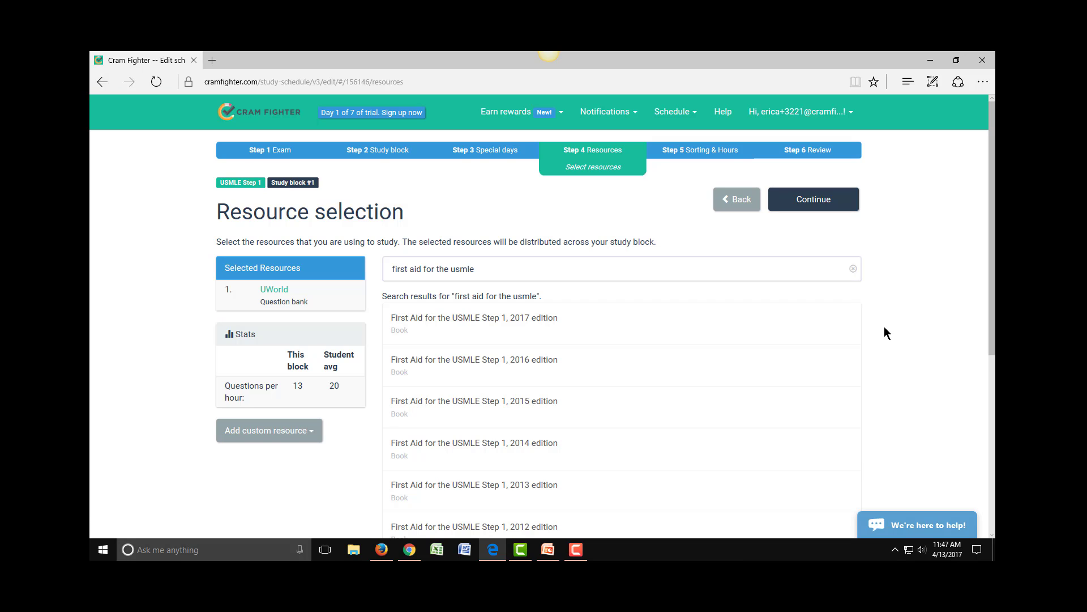
mouse_move(450, 324)
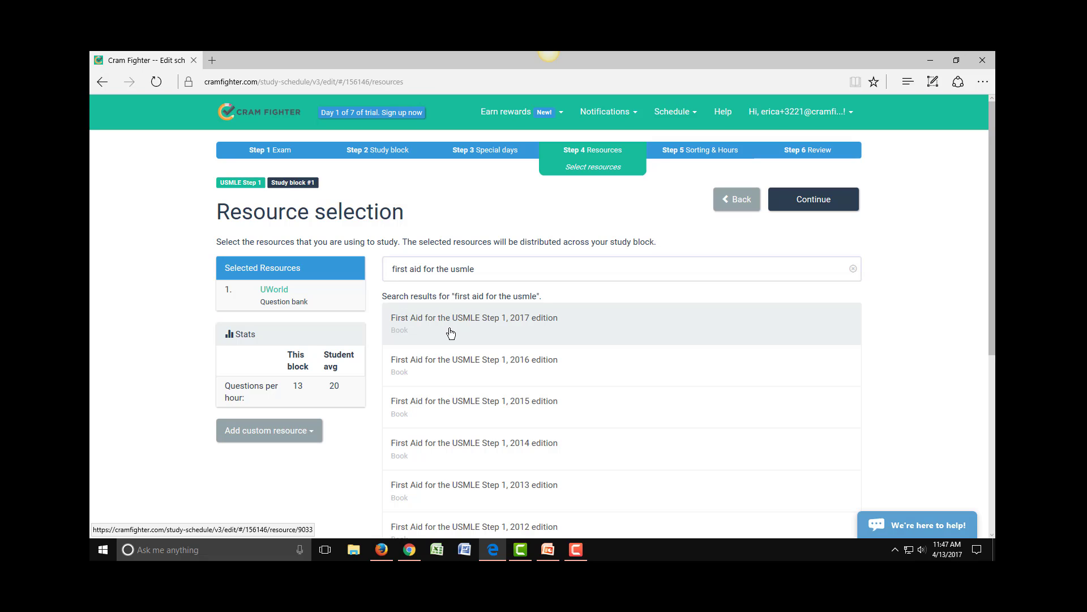
left_click(474, 323)
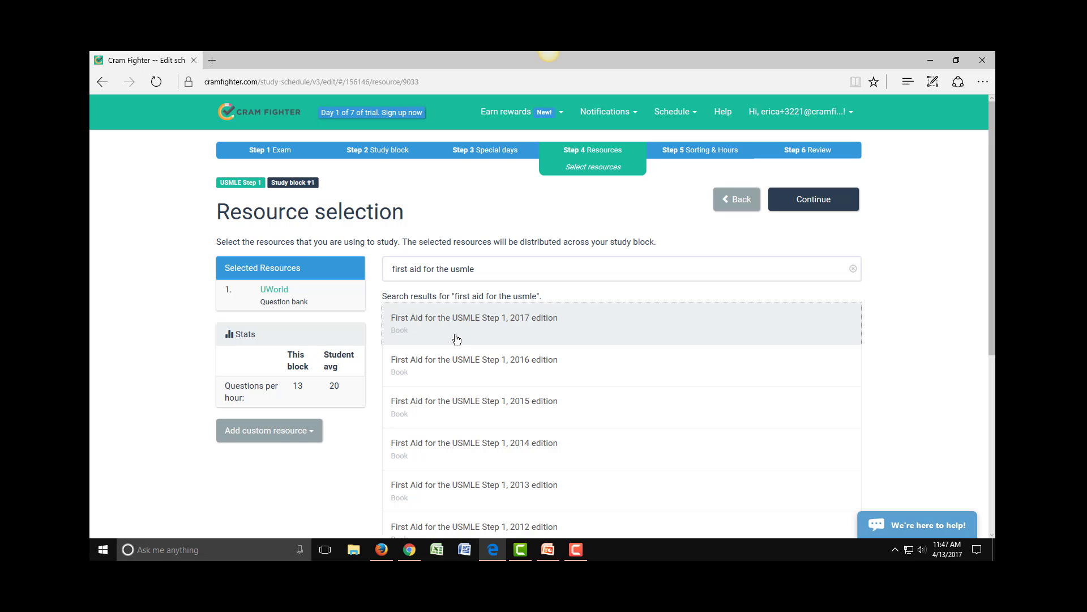
Step: Select all First Aid for the USMLE Step 1 chapters and save the selection
left_click(473, 323)
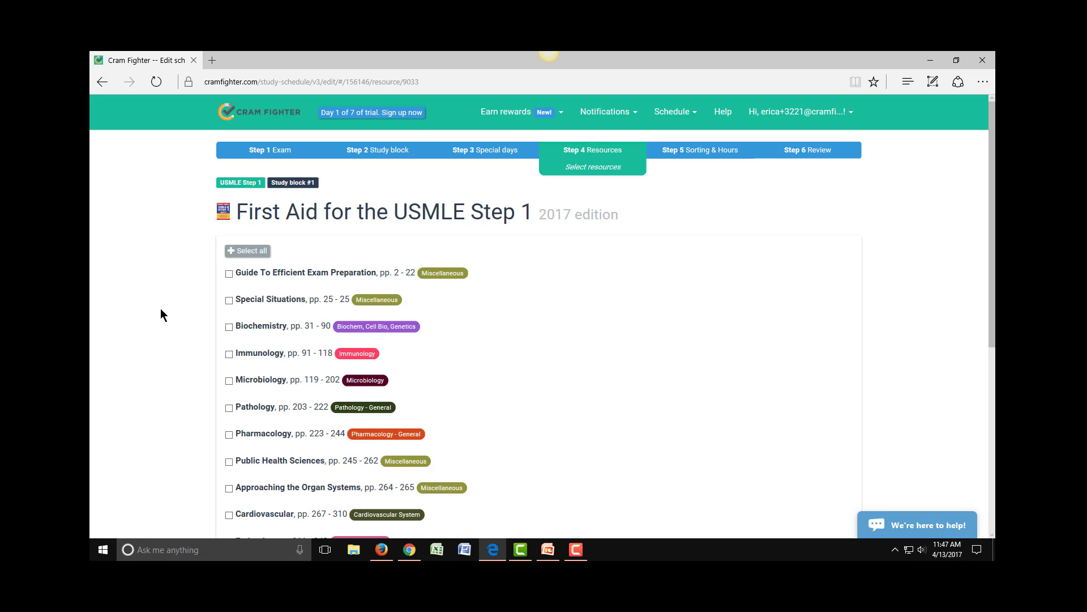
mouse_move(141, 271)
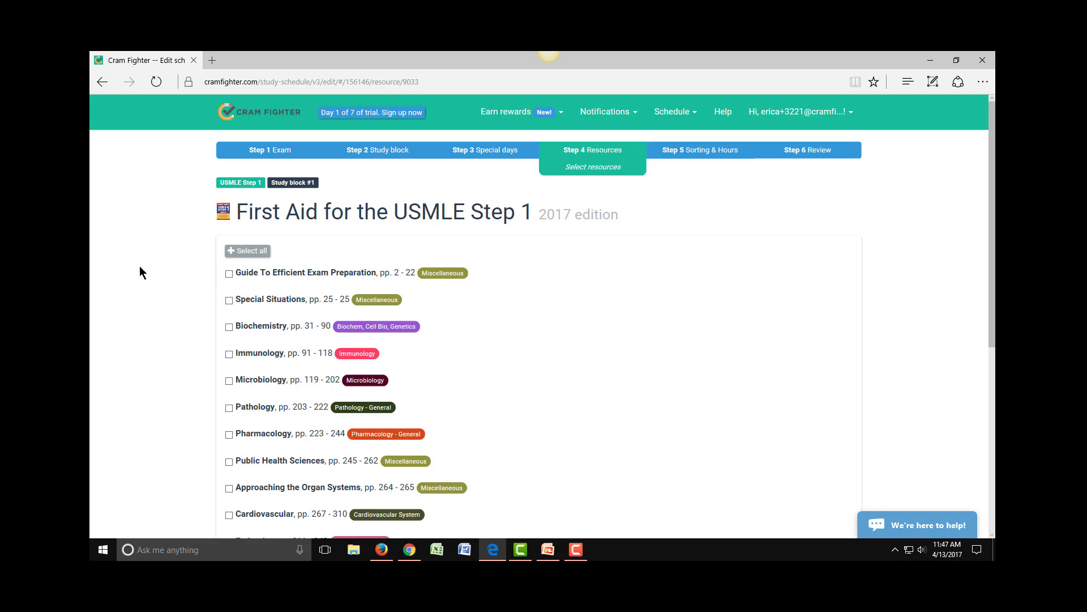
mouse_move(158, 287)
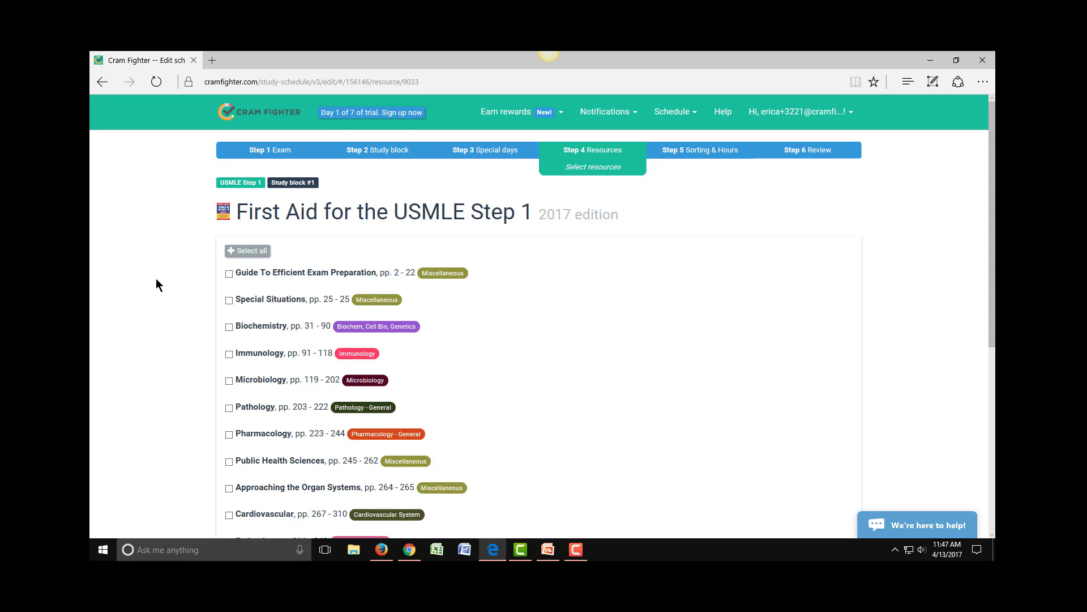
left_click(248, 250)
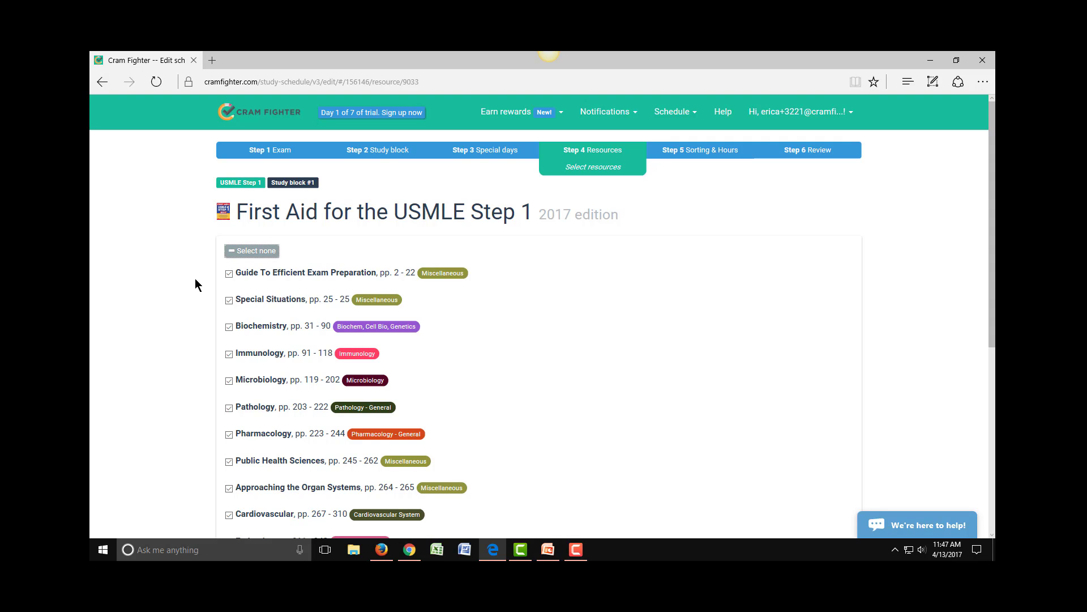
scroll("down", 3)
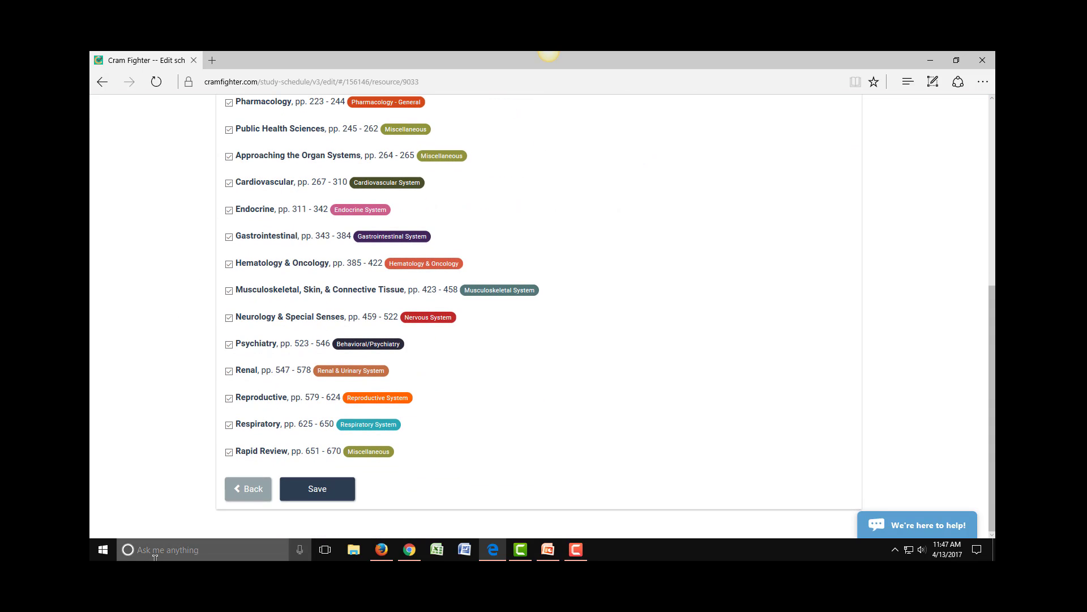
left_click(317, 488)
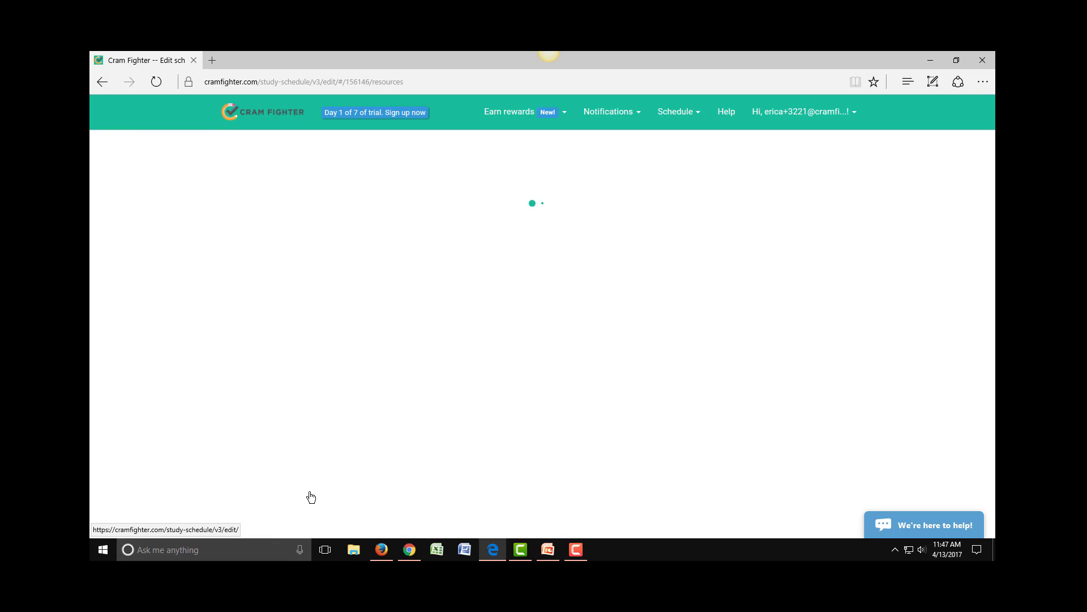
mouse_move(489, 448)
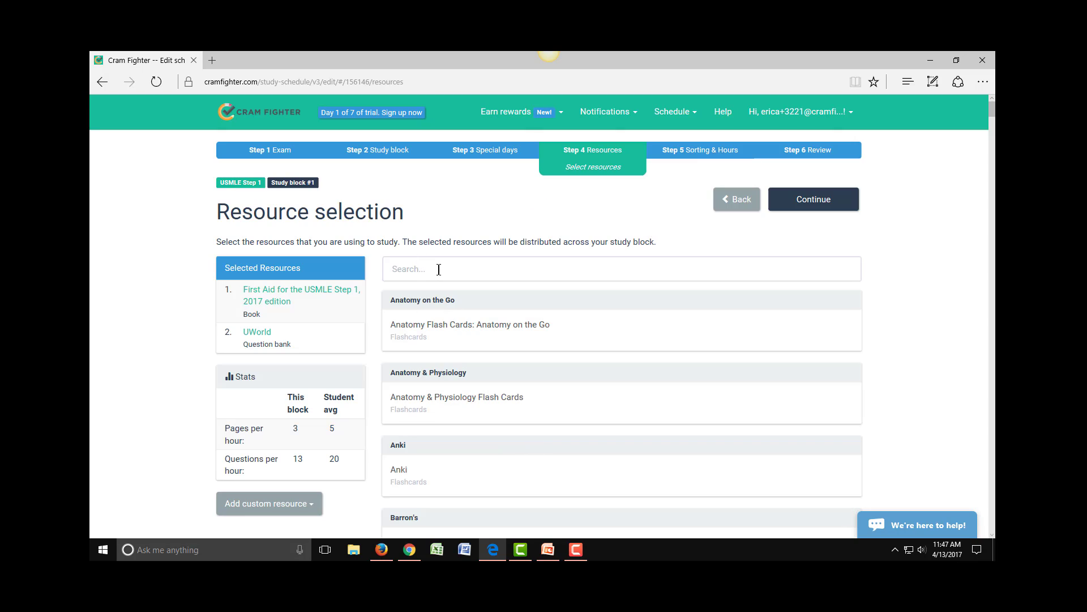
Step: Search 'pathoma', select all Fundamentals of Pathology 2017 chapters, and save
type("pathoma")
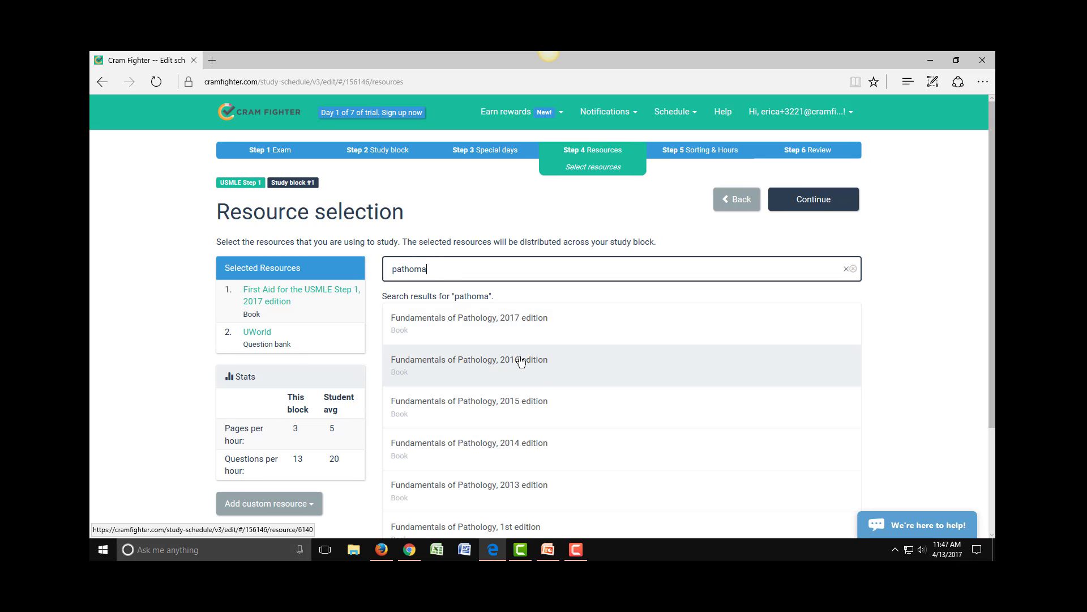
mouse_move(509, 333)
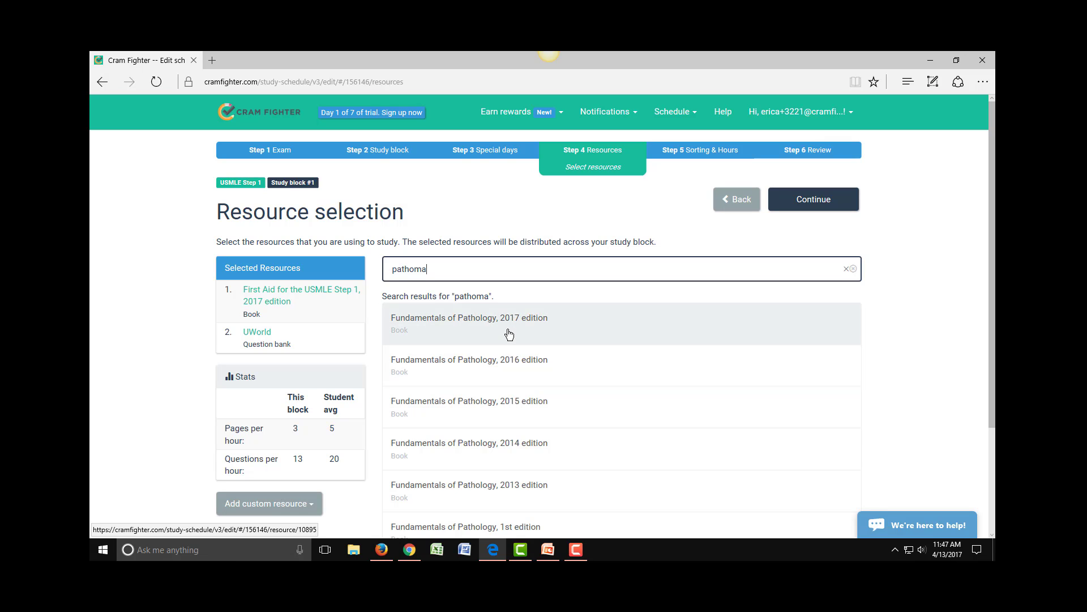
left_click(469, 318)
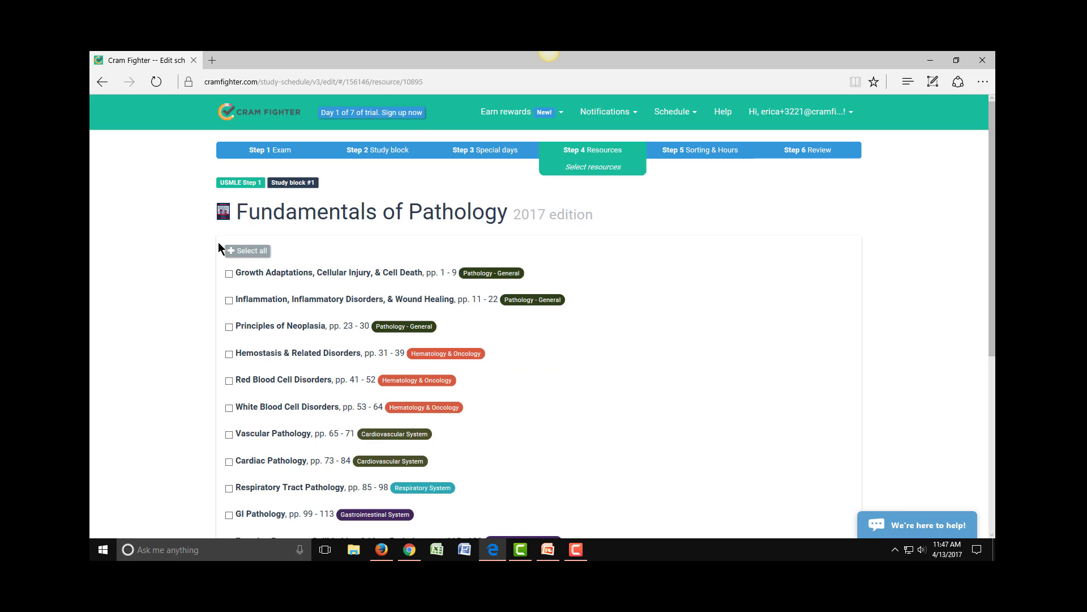
left_click(247, 250)
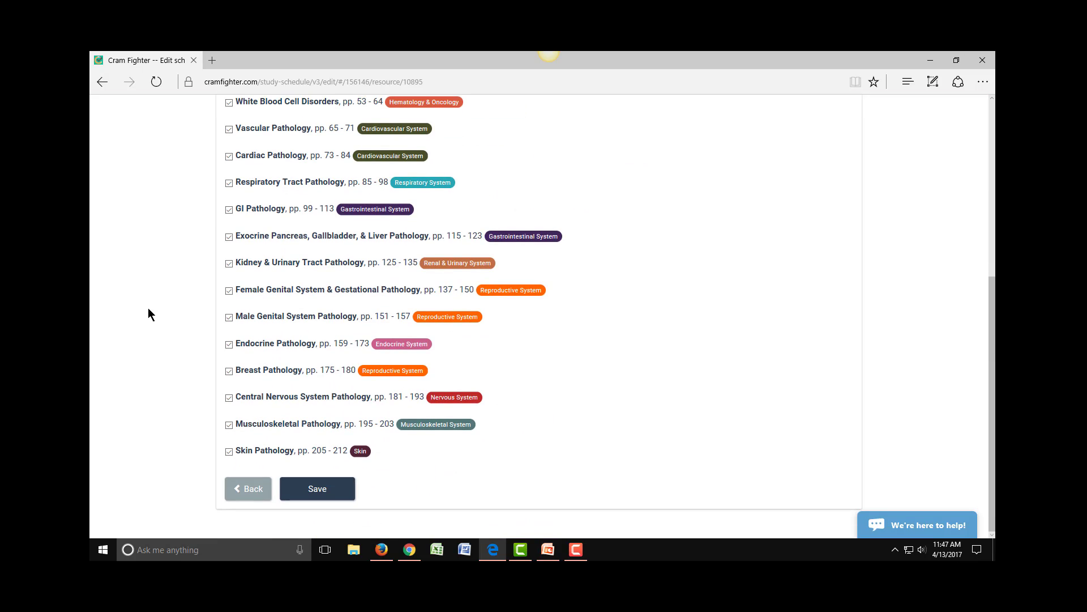
left_click(317, 488)
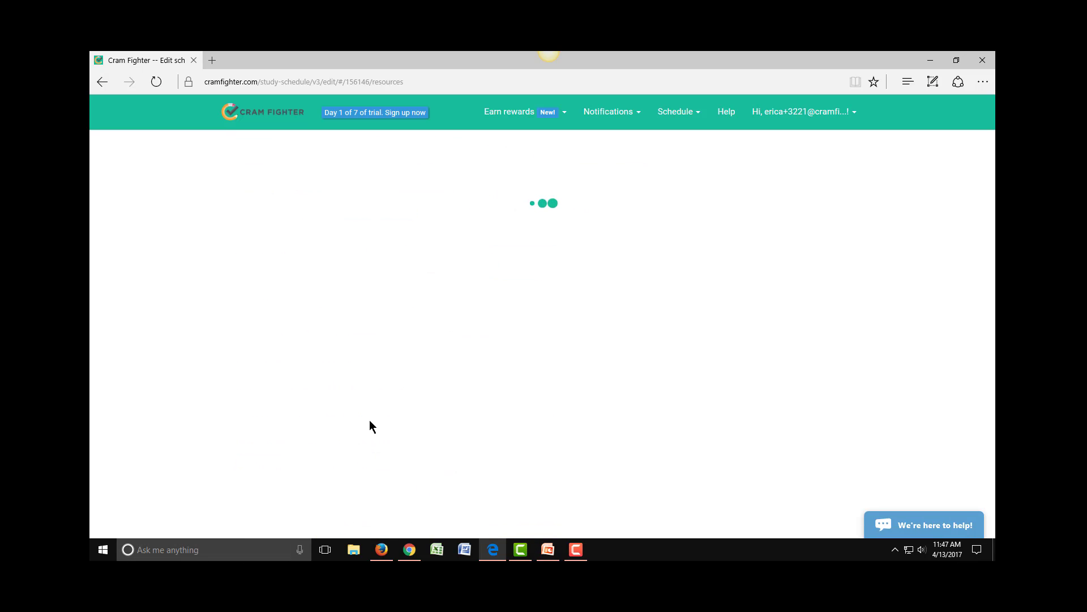
mouse_move(944, 259)
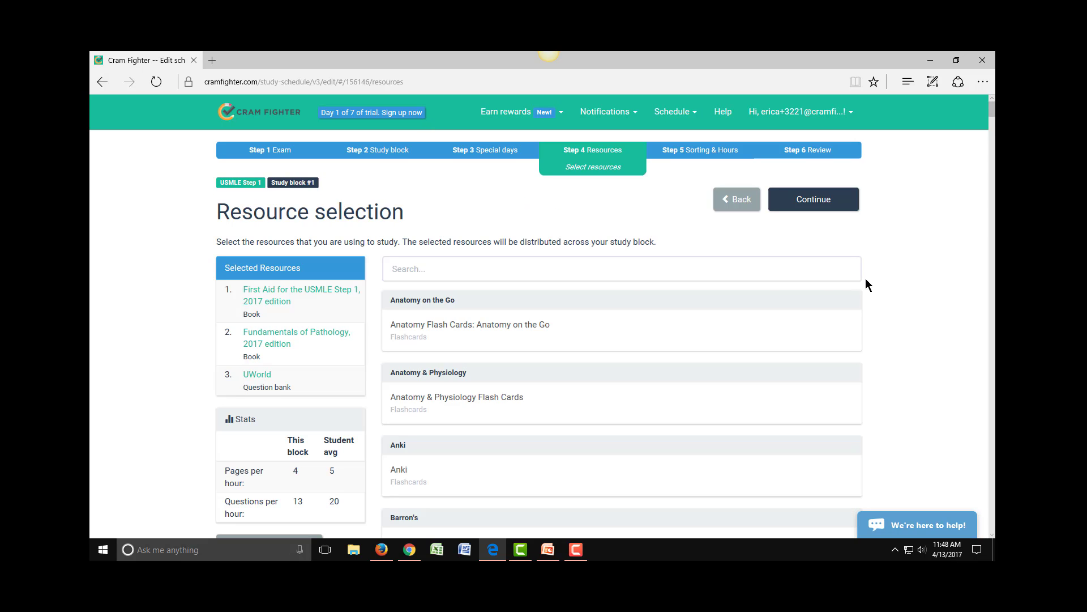
Step: Search 'sketchy' and bring up the SketchyMedical video list
left_click(619, 269)
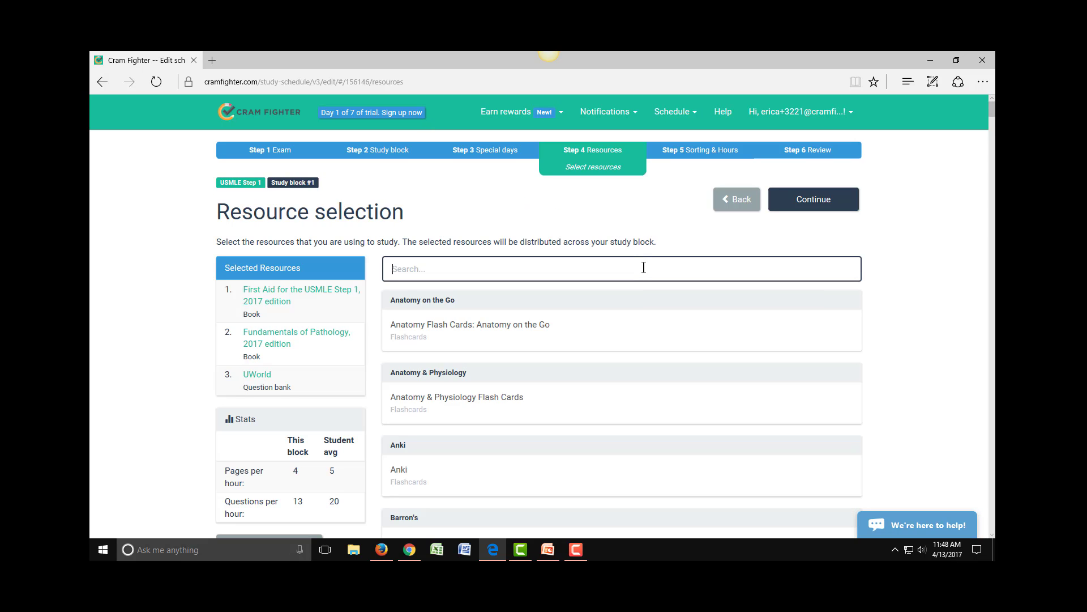
type("sketchy")
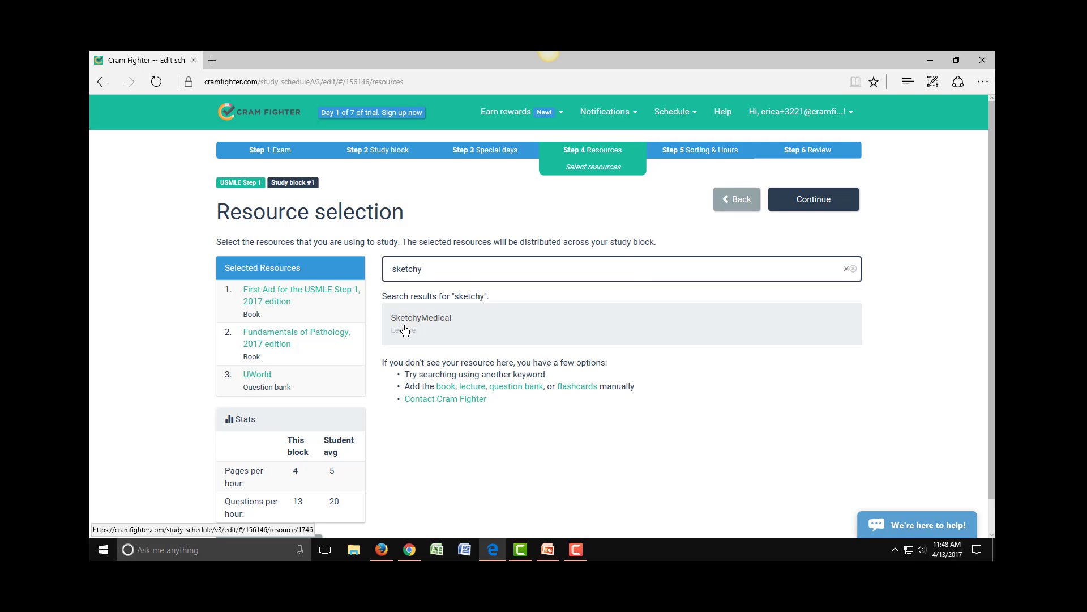
left_click(421, 318)
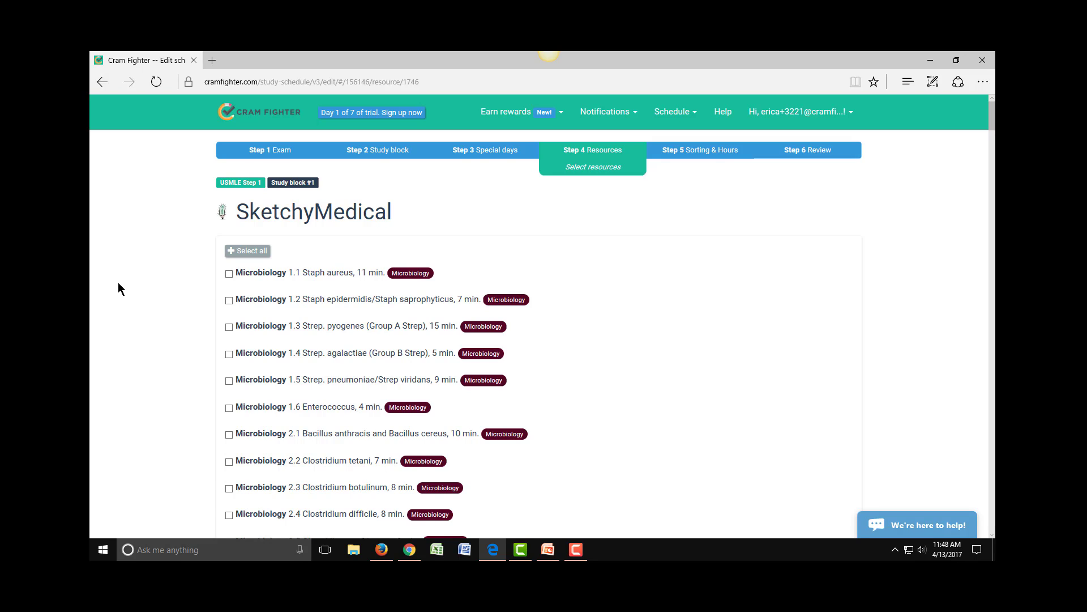
mouse_move(218, 362)
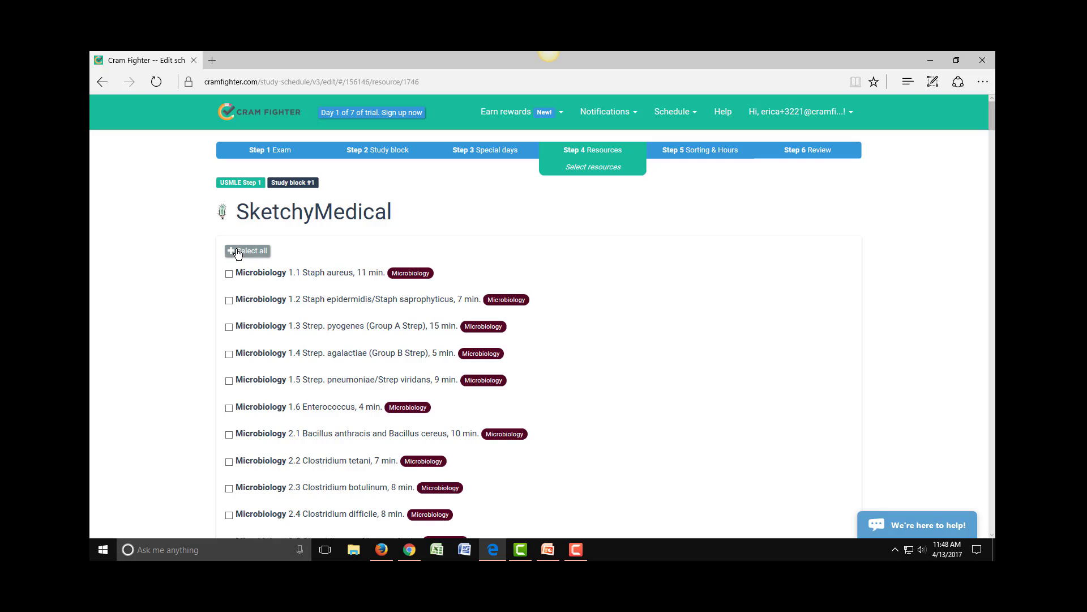
Step: Select all SketchyMedical videos and add them to the selected resources
left_click(248, 251)
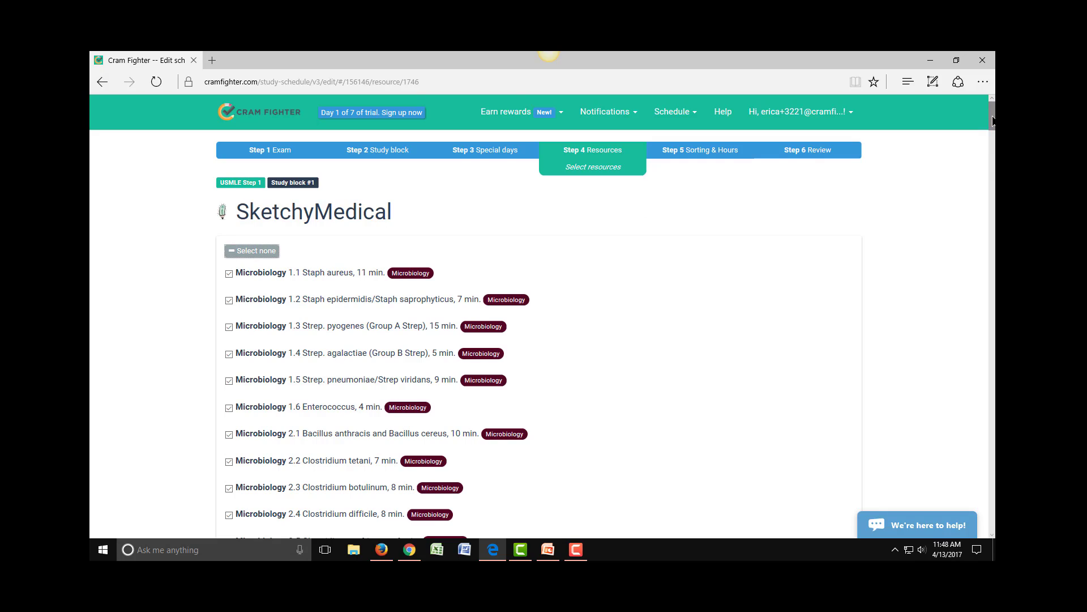
scroll("down", 3)
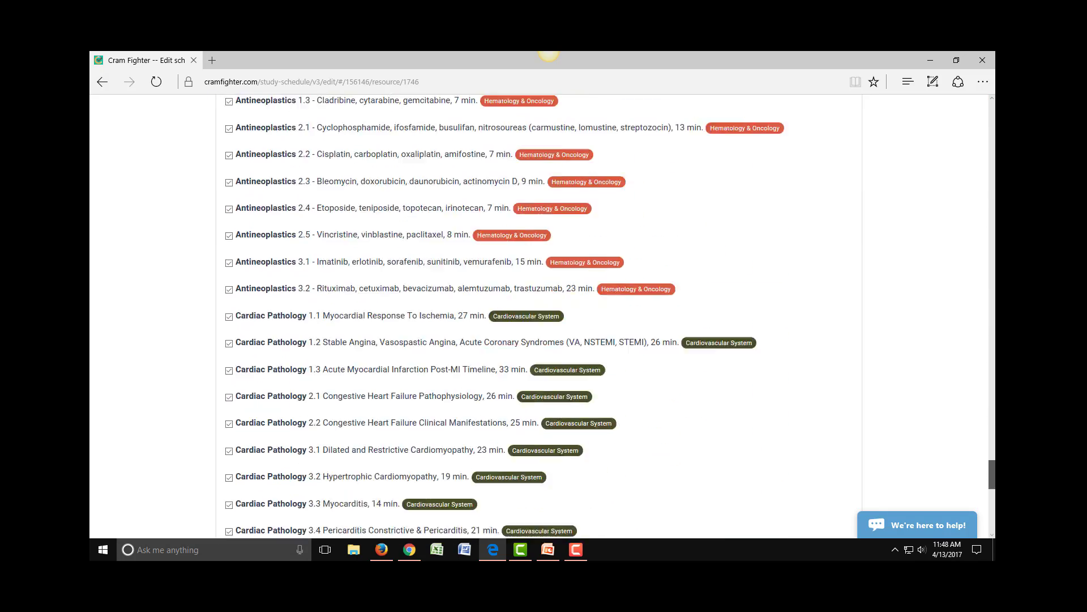
scroll("down", 3)
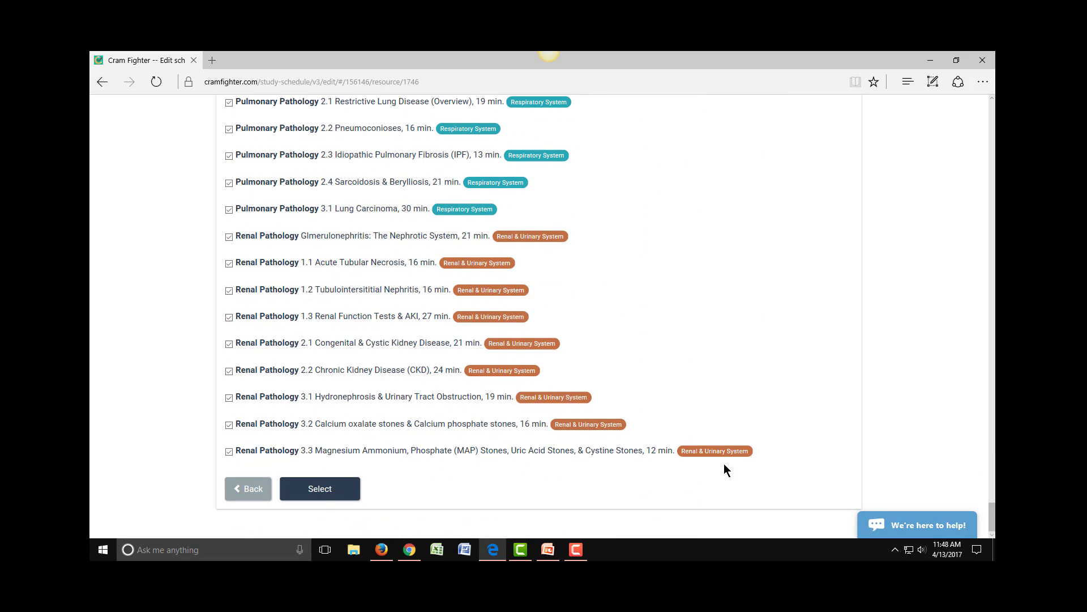
left_click(319, 488)
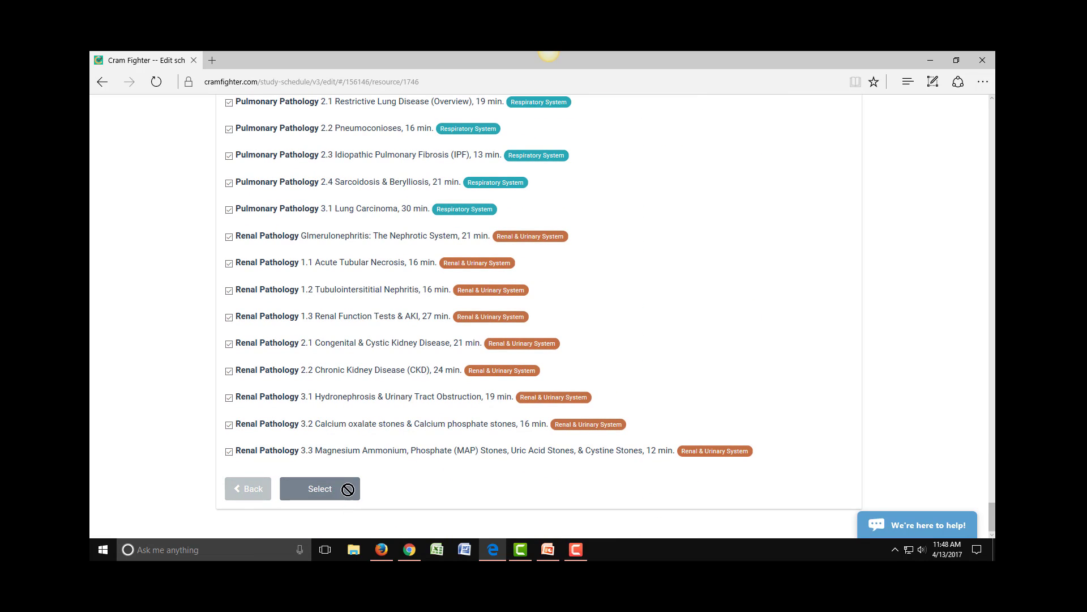
left_click(319, 488)
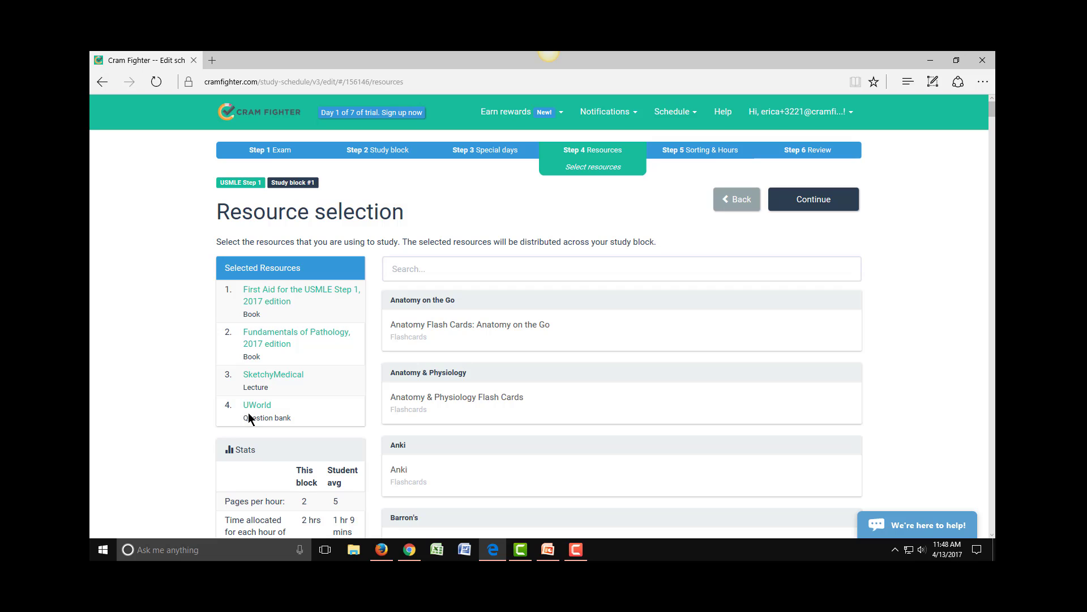
mouse_move(340, 277)
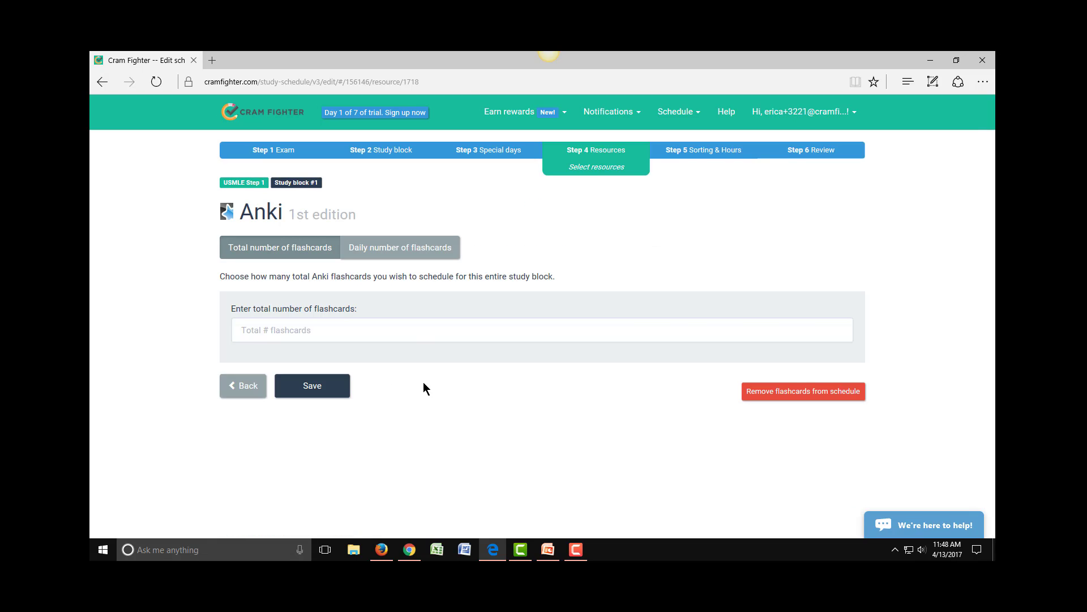
Step: Enter 3000 as Anki's total flashcard count and save it
left_click(542, 330)
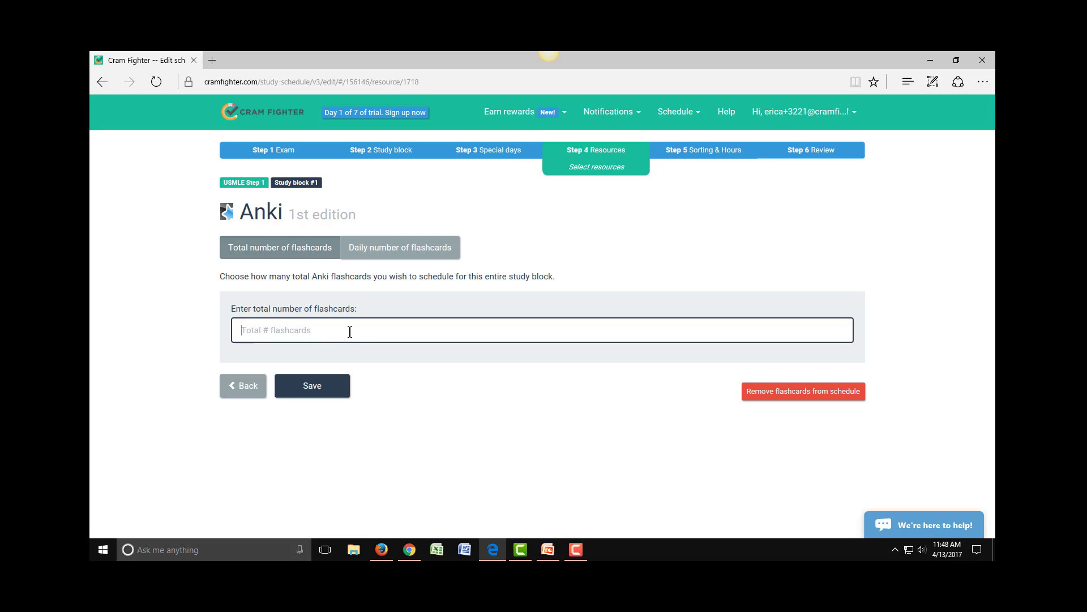
type("3000")
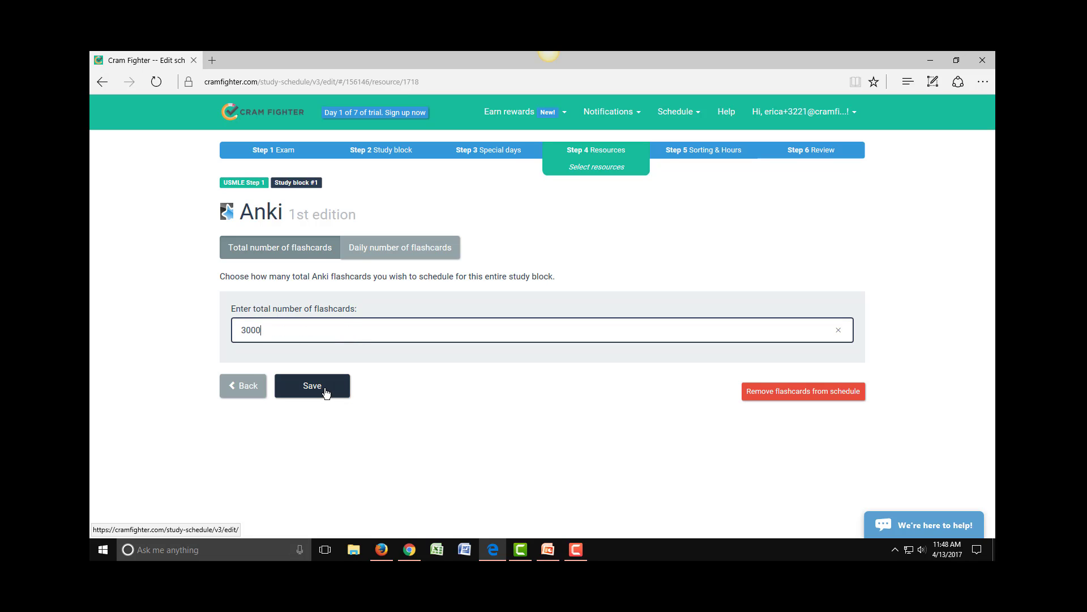
left_click(312, 386)
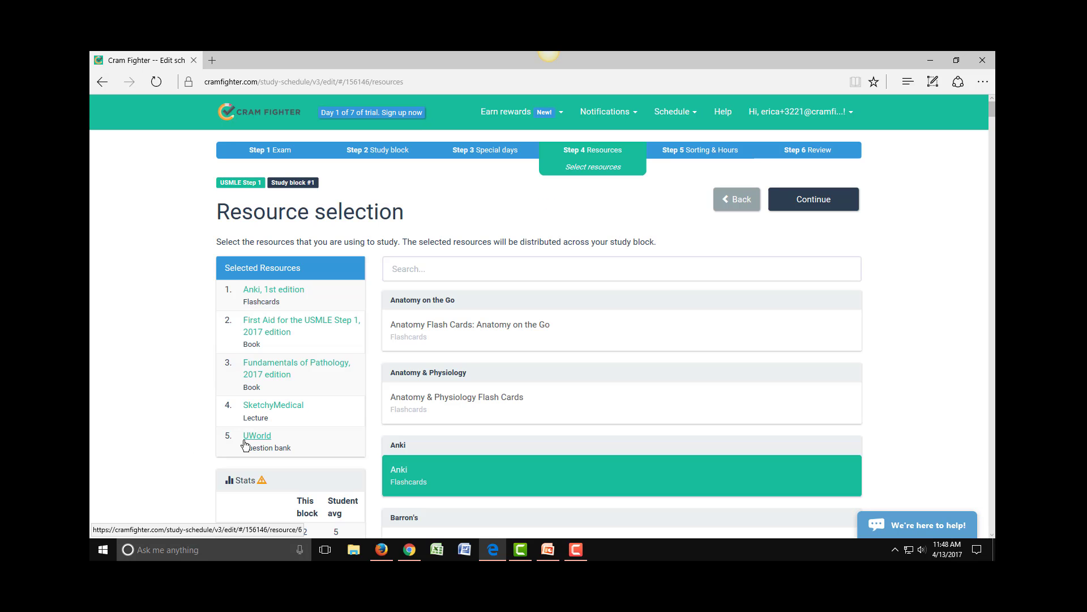
mouse_move(184, 430)
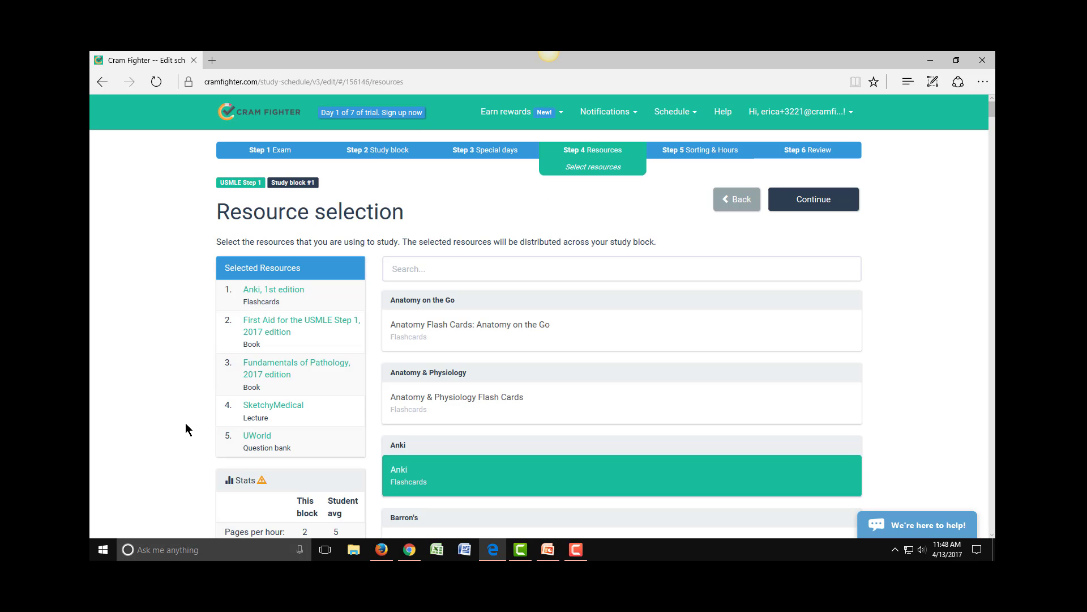
scroll("down", 3)
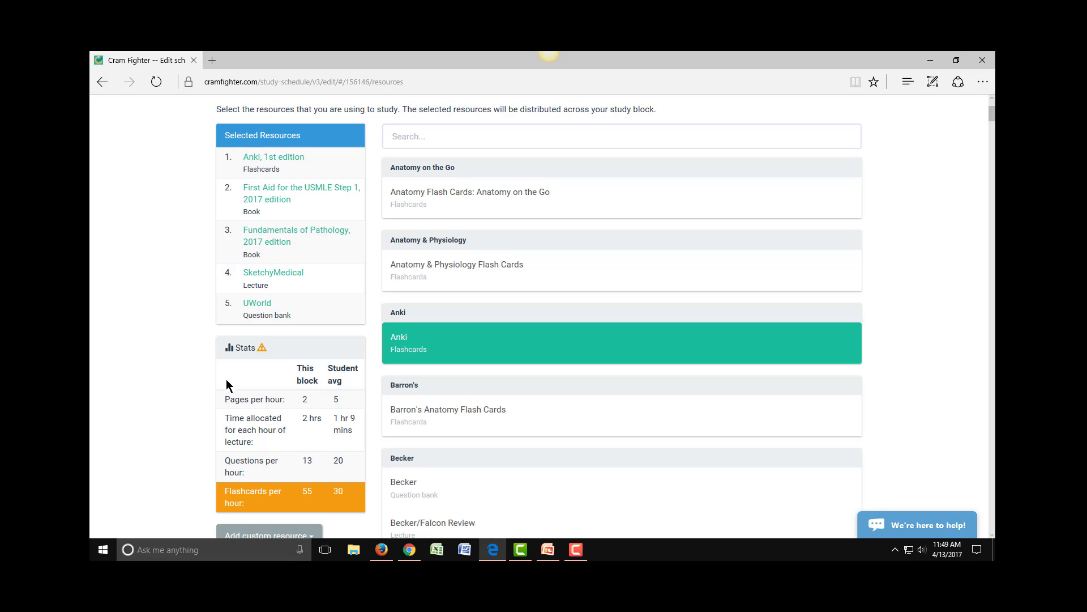
mouse_move(247, 369)
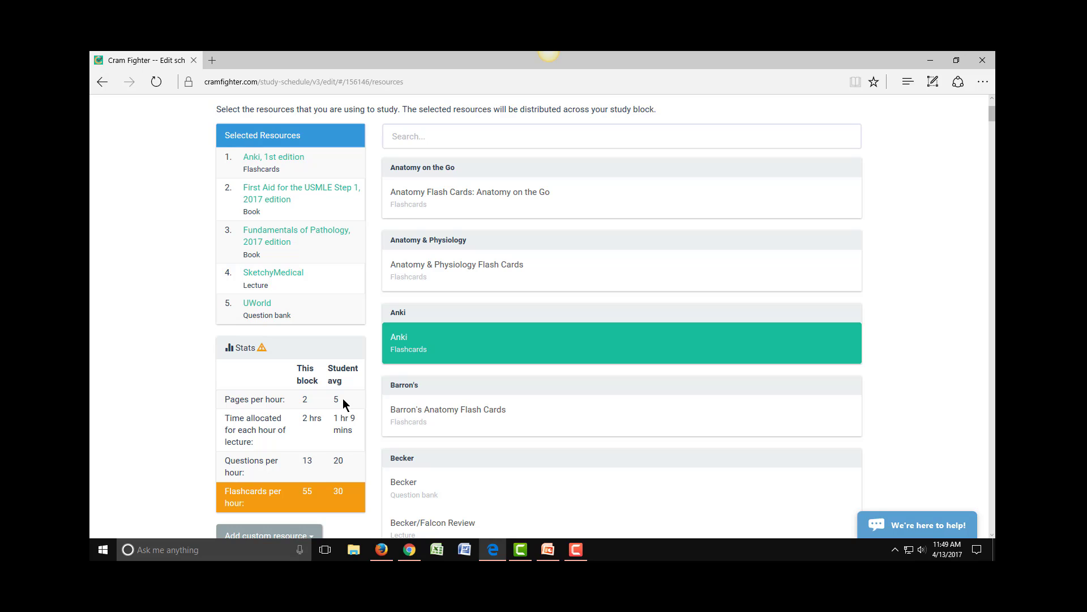
mouse_move(302, 412)
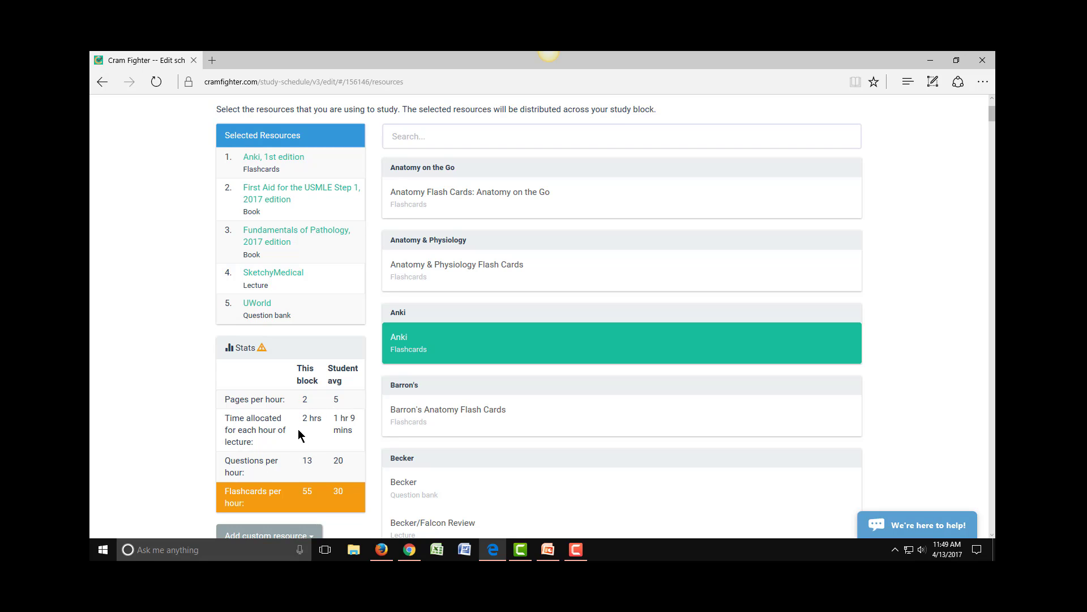
mouse_move(309, 430)
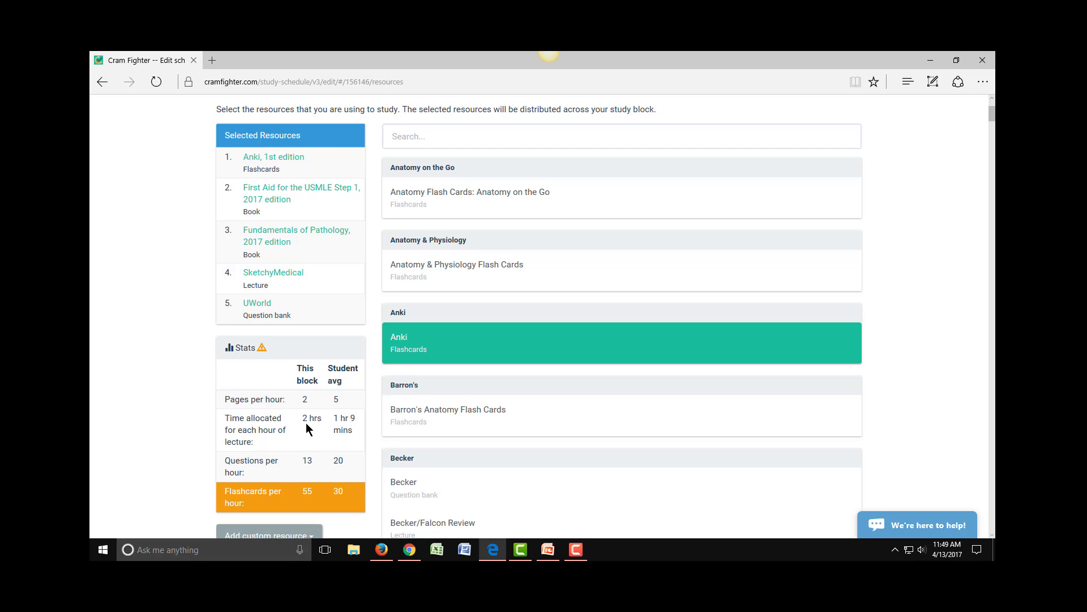
mouse_move(301, 434)
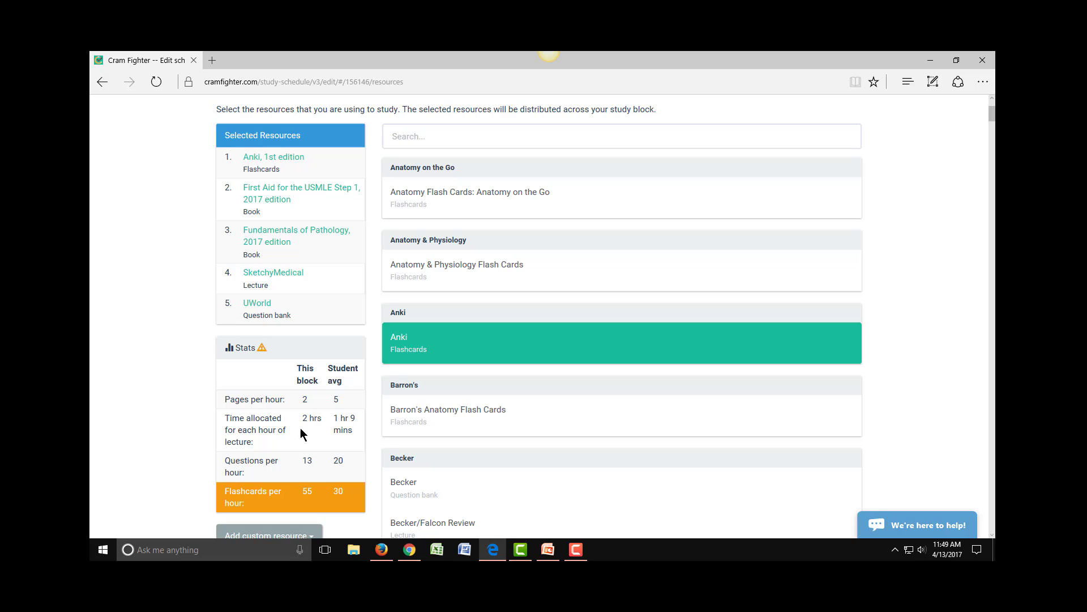
mouse_move(355, 444)
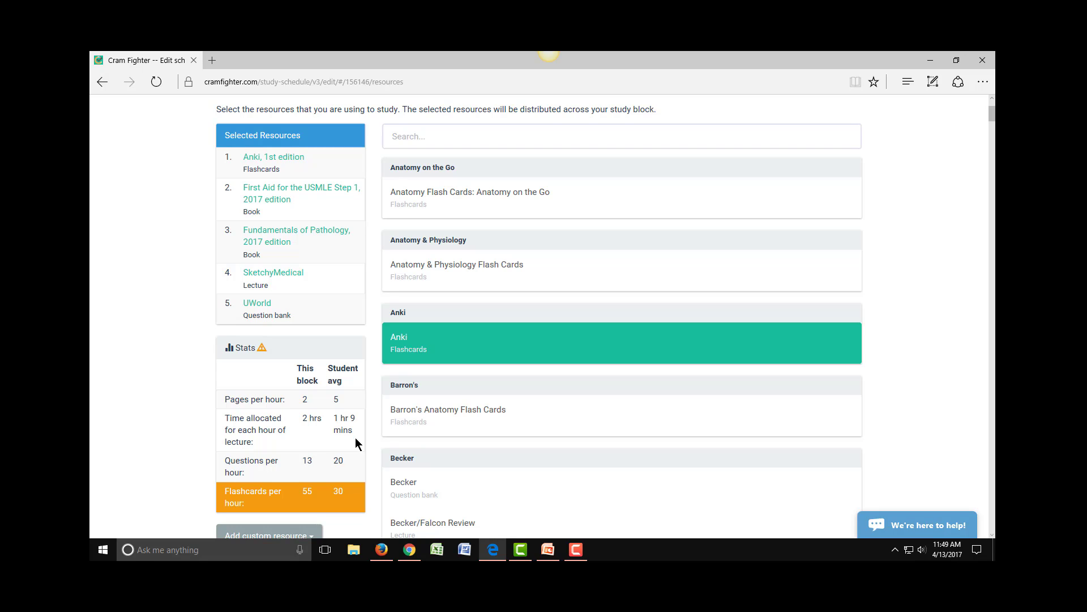
mouse_move(309, 471)
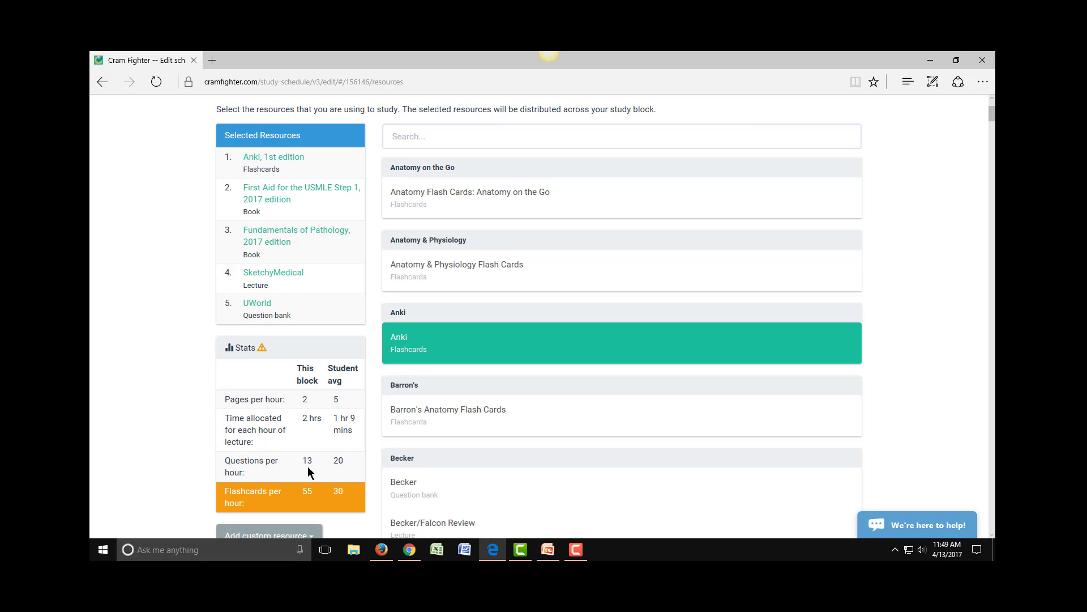
mouse_move(328, 474)
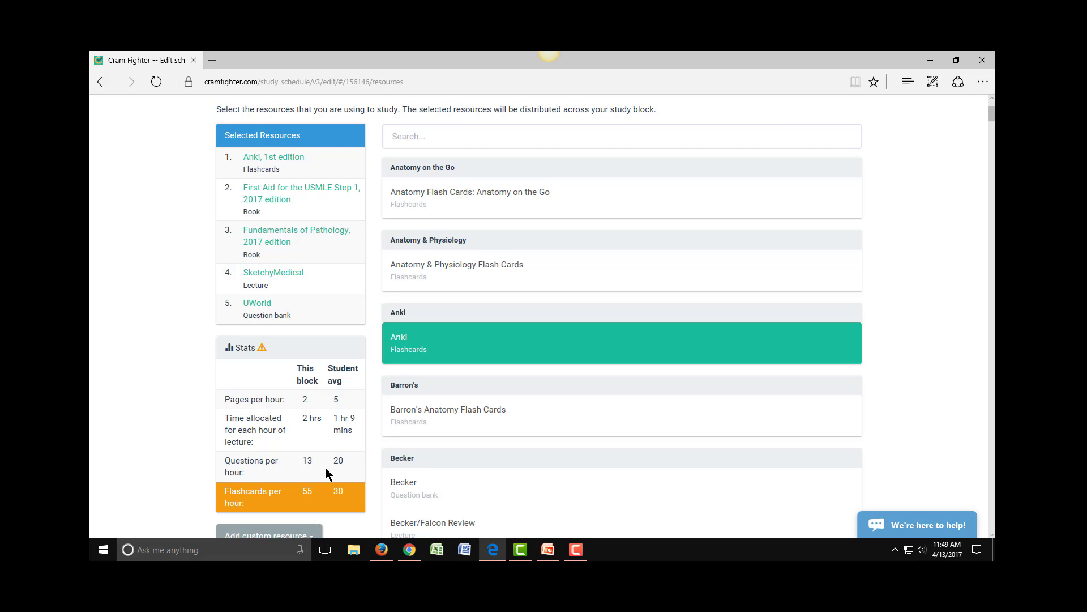
mouse_move(338, 471)
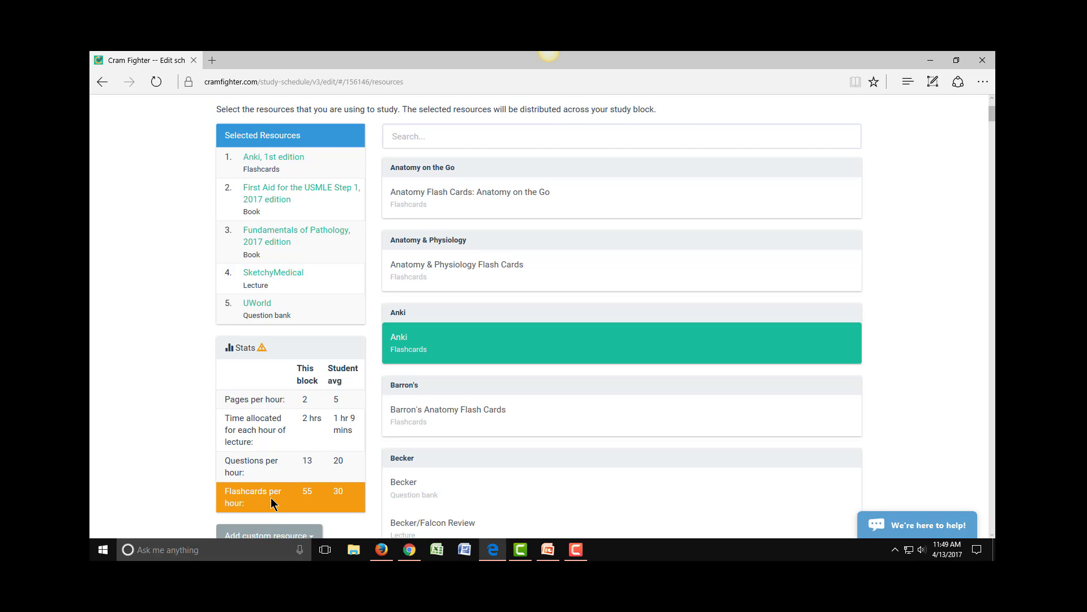
mouse_move(321, 500)
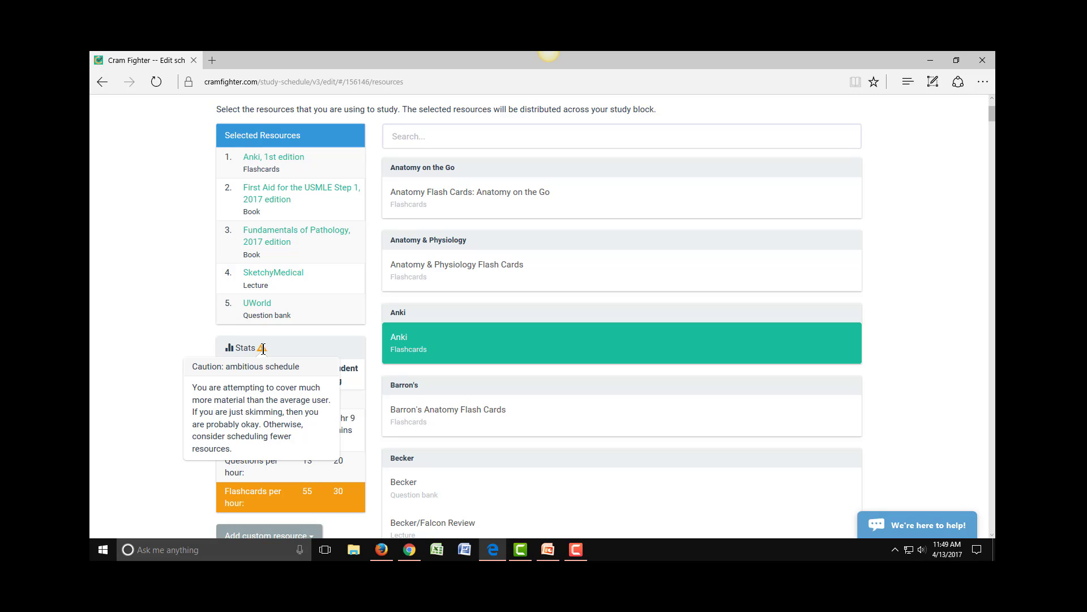
mouse_move(268, 358)
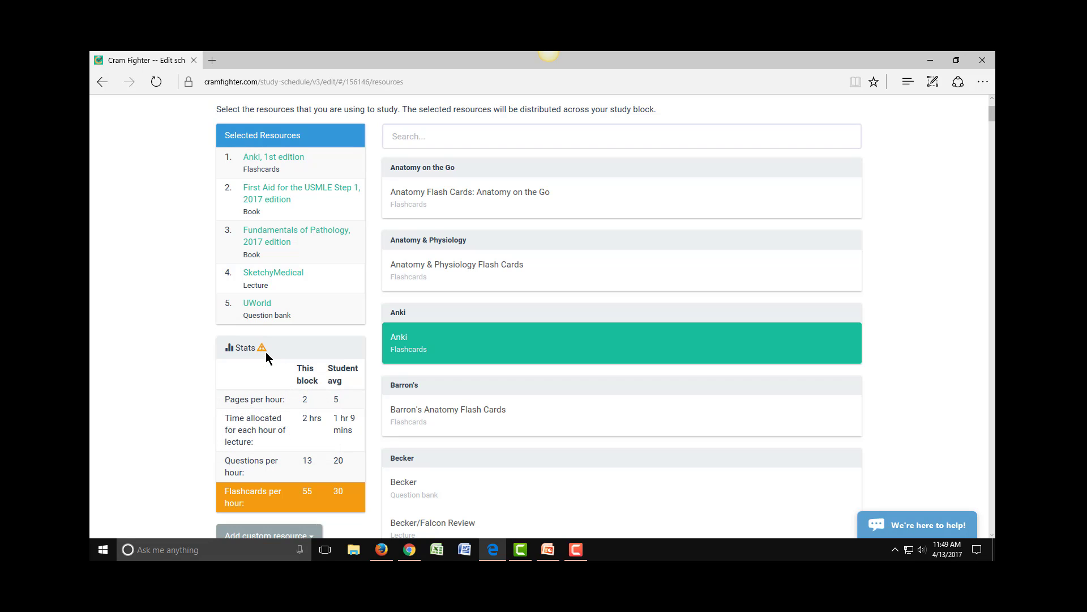
mouse_move(261, 348)
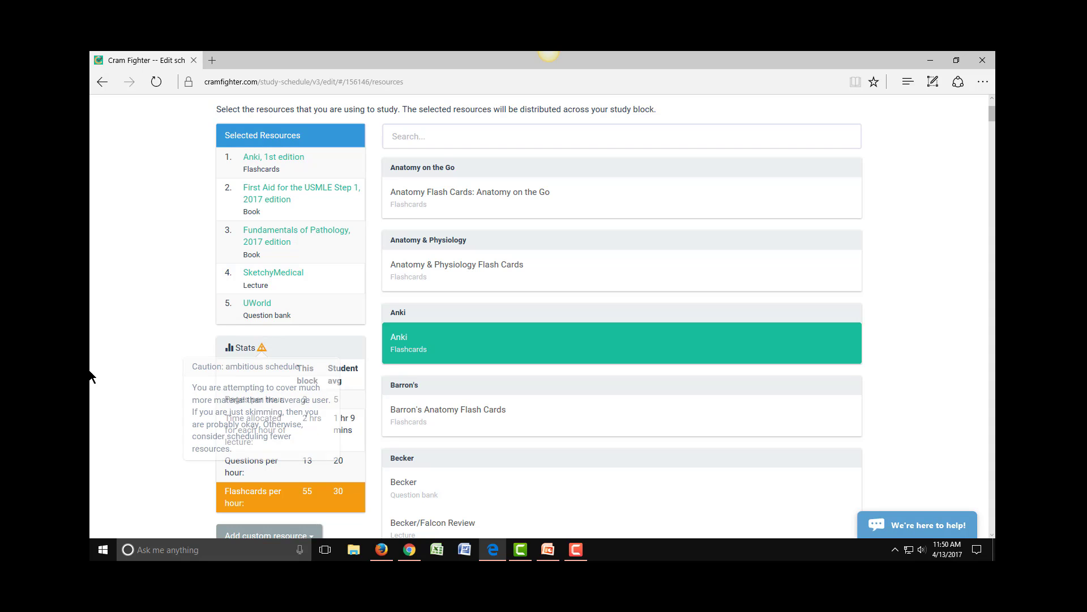
mouse_move(172, 382)
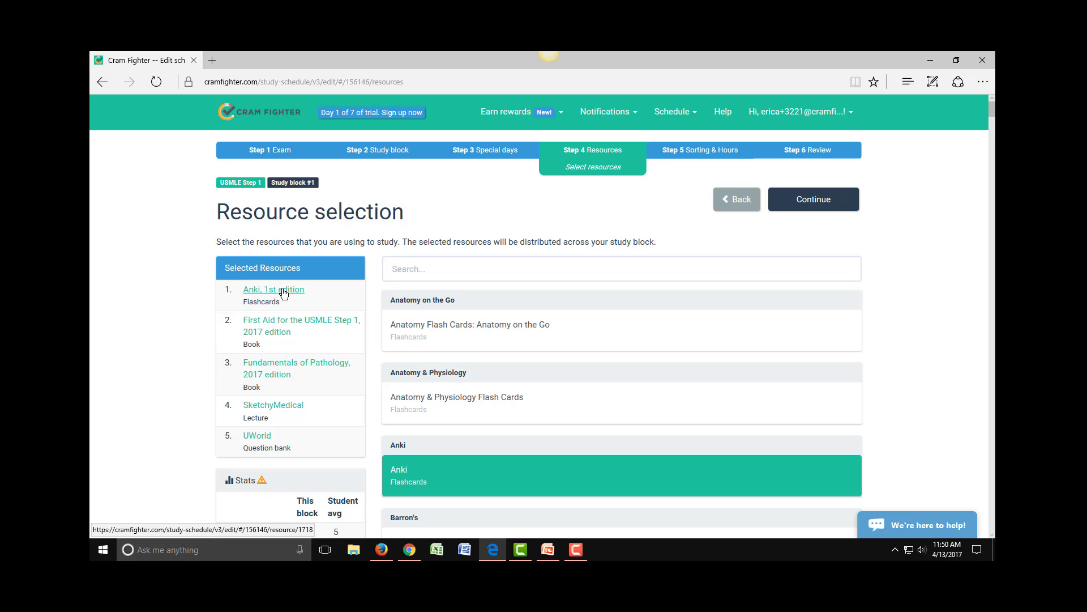
mouse_move(282, 298)
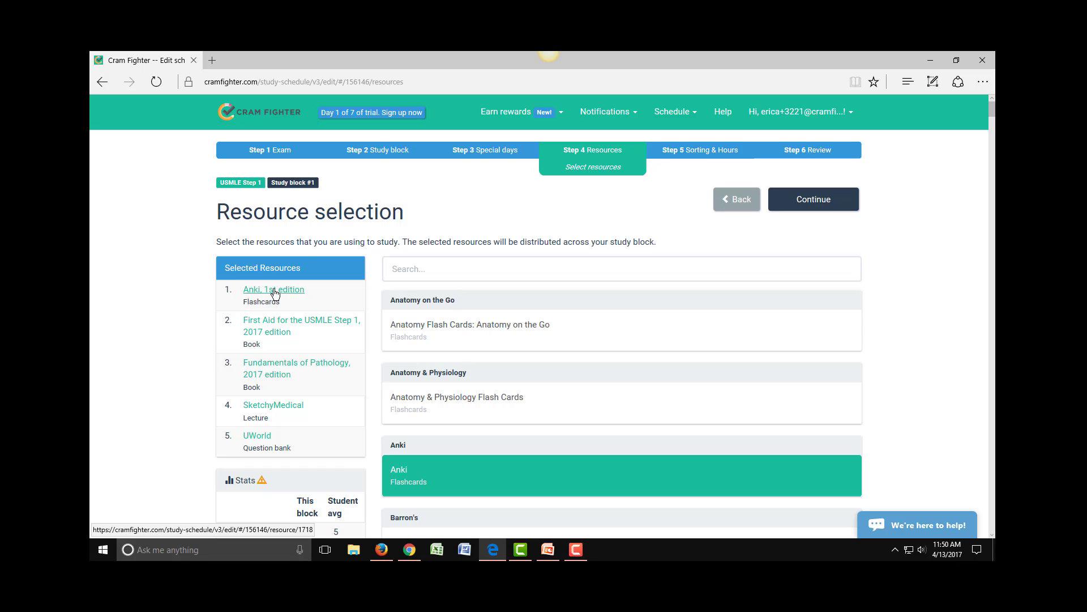
Step: Reopen Anki, 1st edition, lower its total flashcards to 2200 and save
left_click(273, 289)
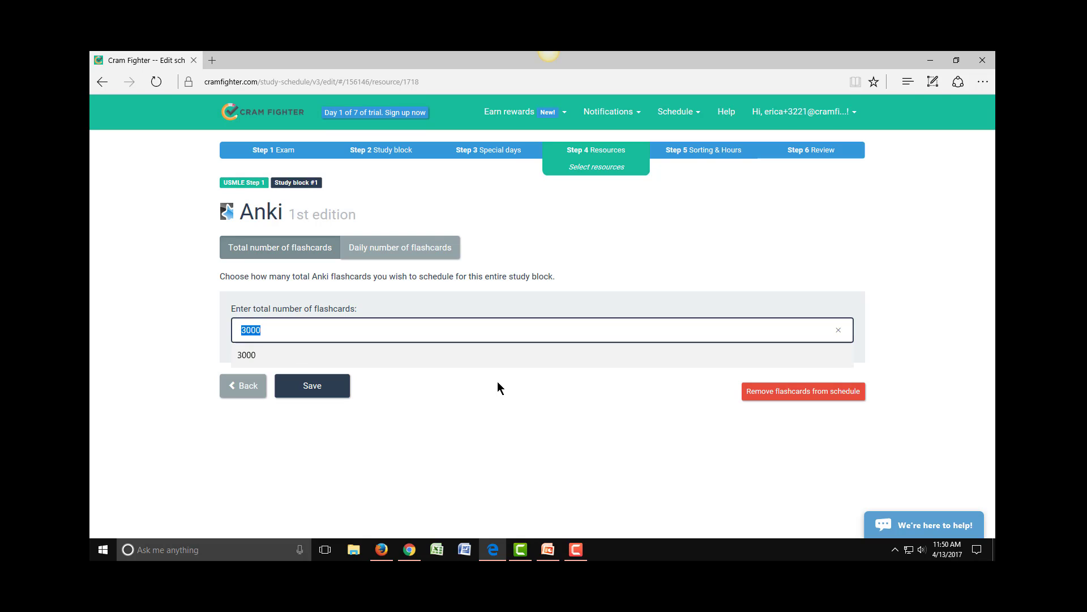
type("2200")
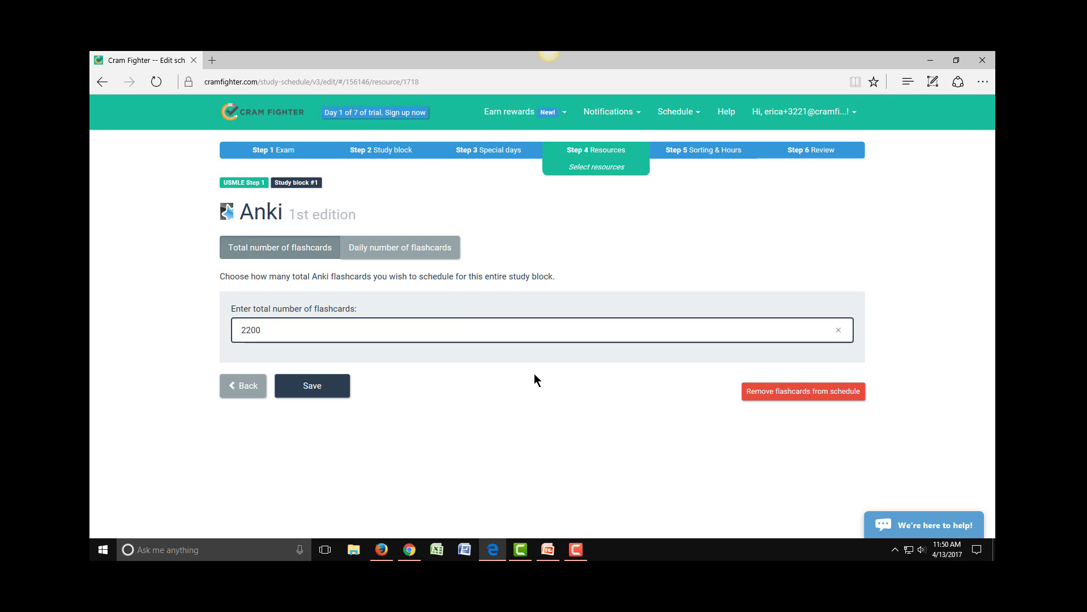
left_click(311, 385)
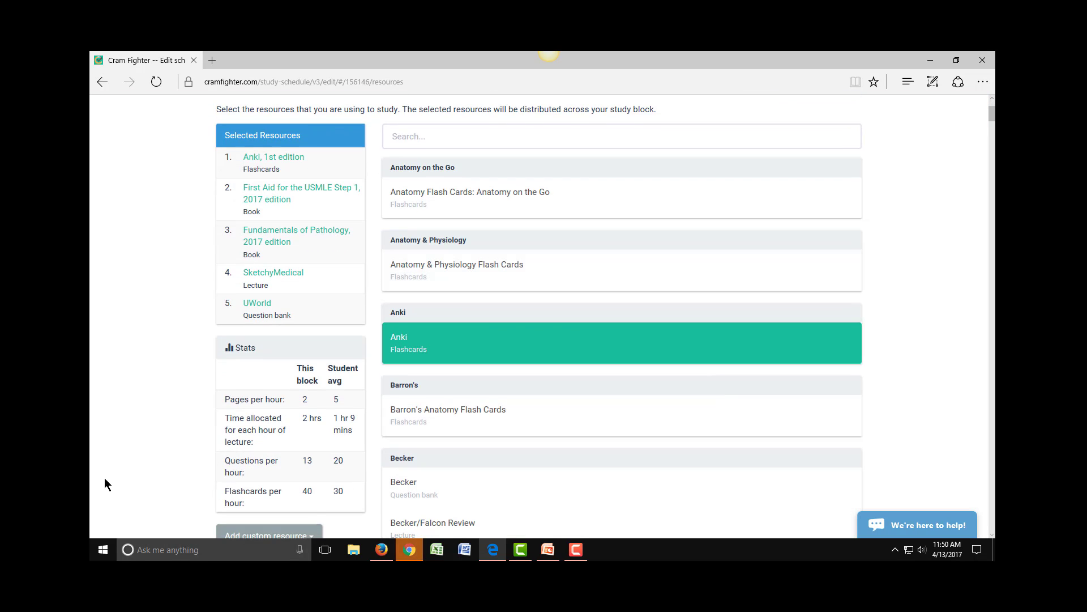
mouse_move(326, 502)
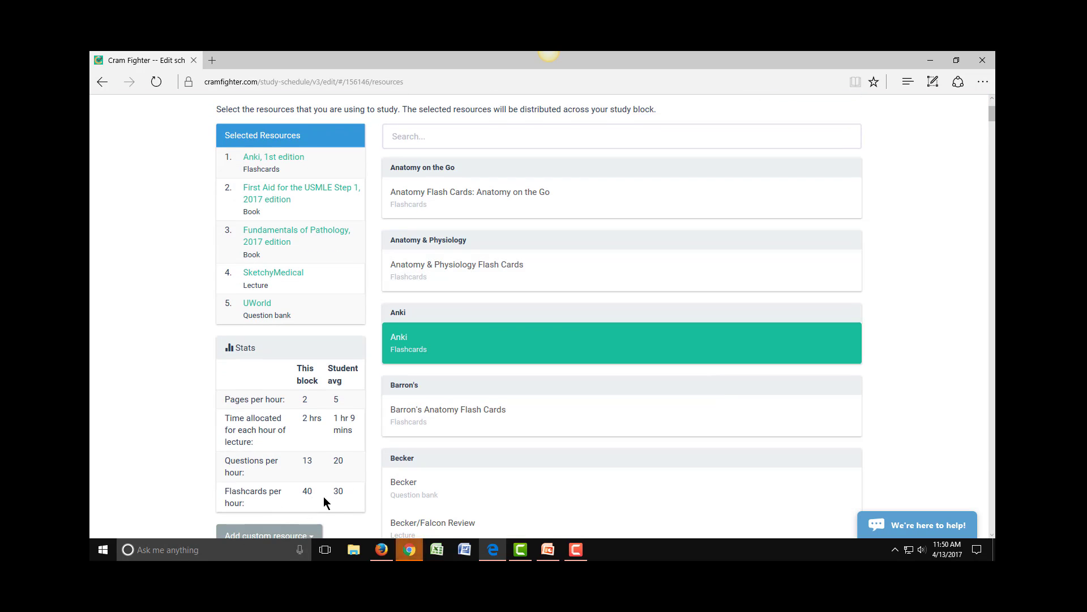
mouse_move(347, 501)
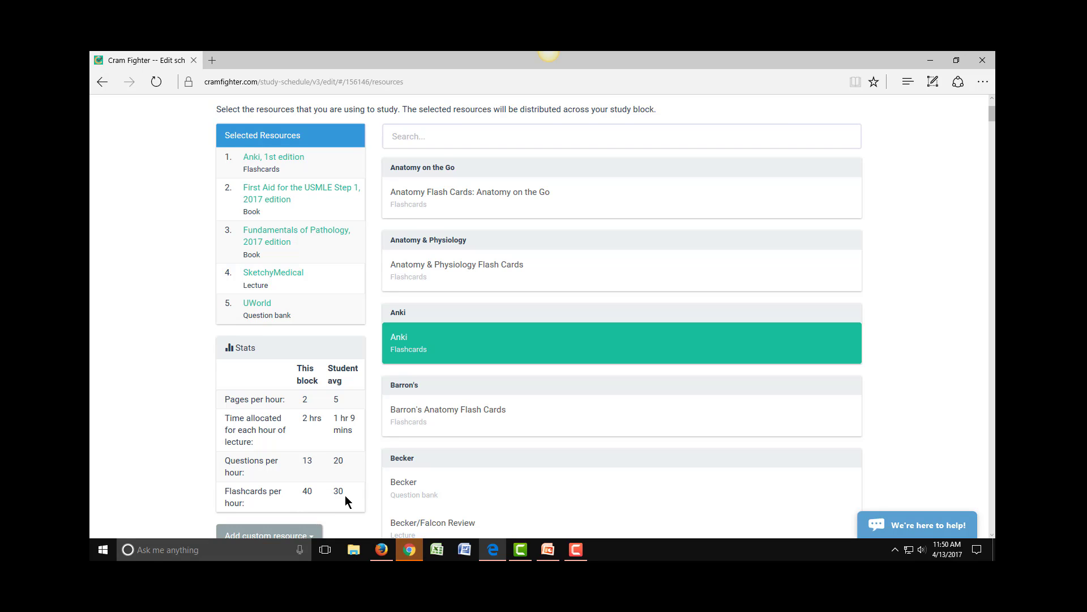
mouse_move(308, 501)
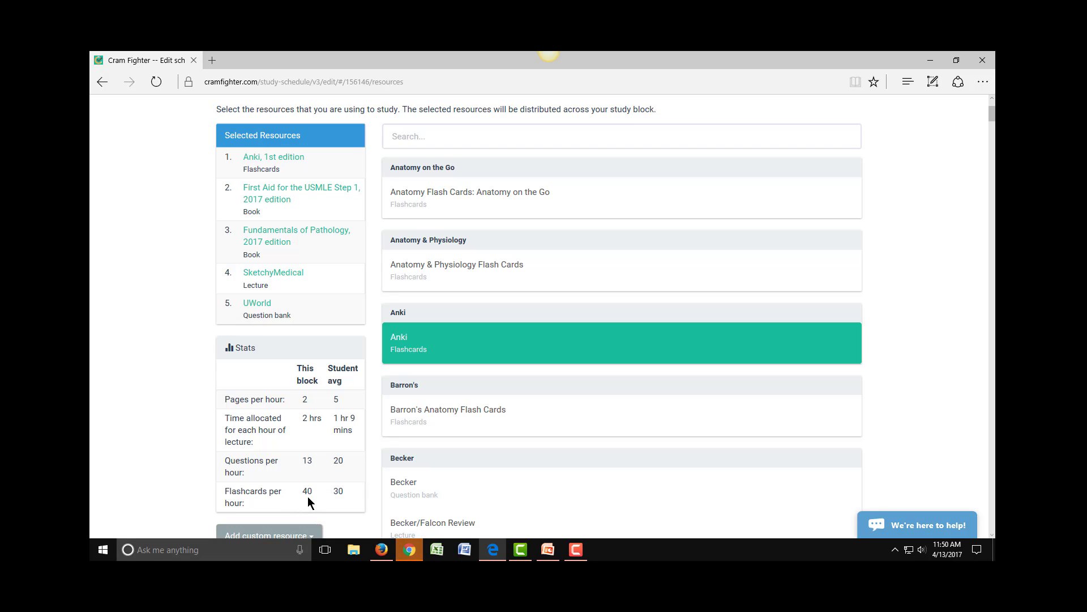
mouse_move(337, 507)
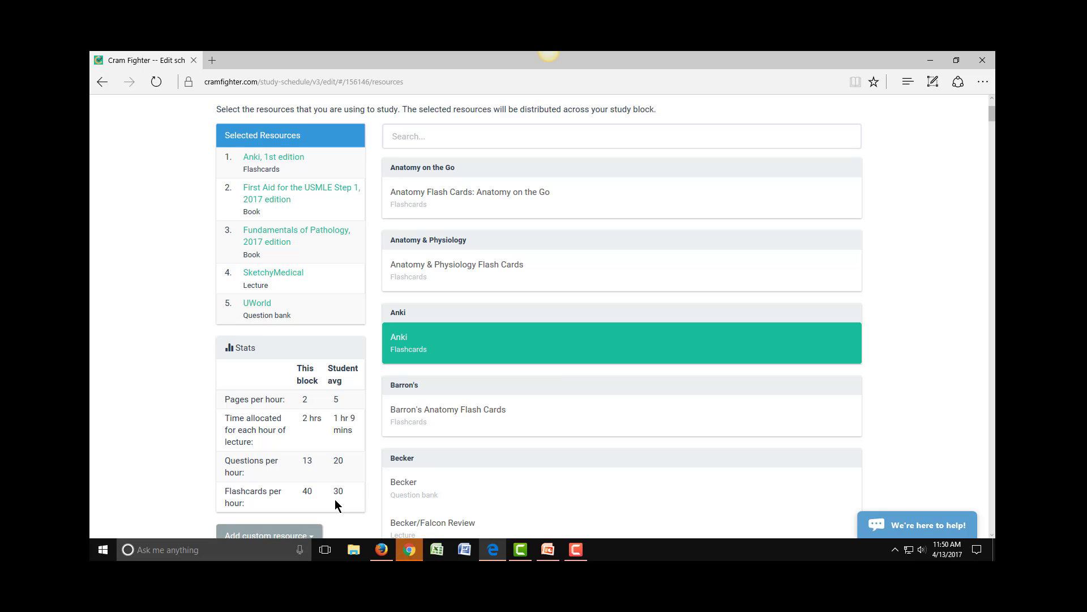
mouse_move(909, 345)
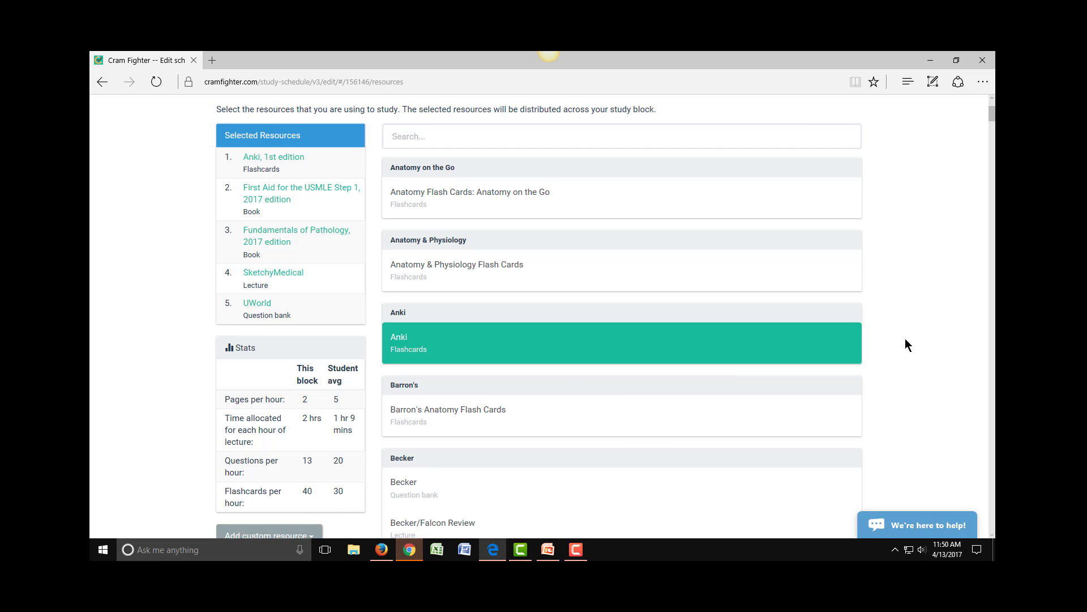
mouse_move(798, 401)
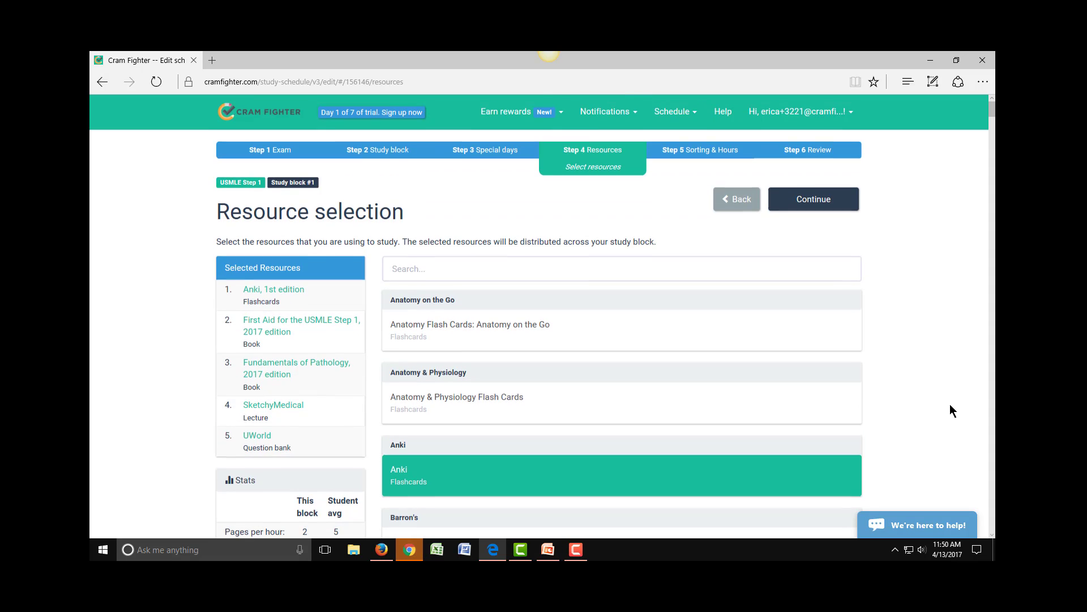
mouse_move(832, 246)
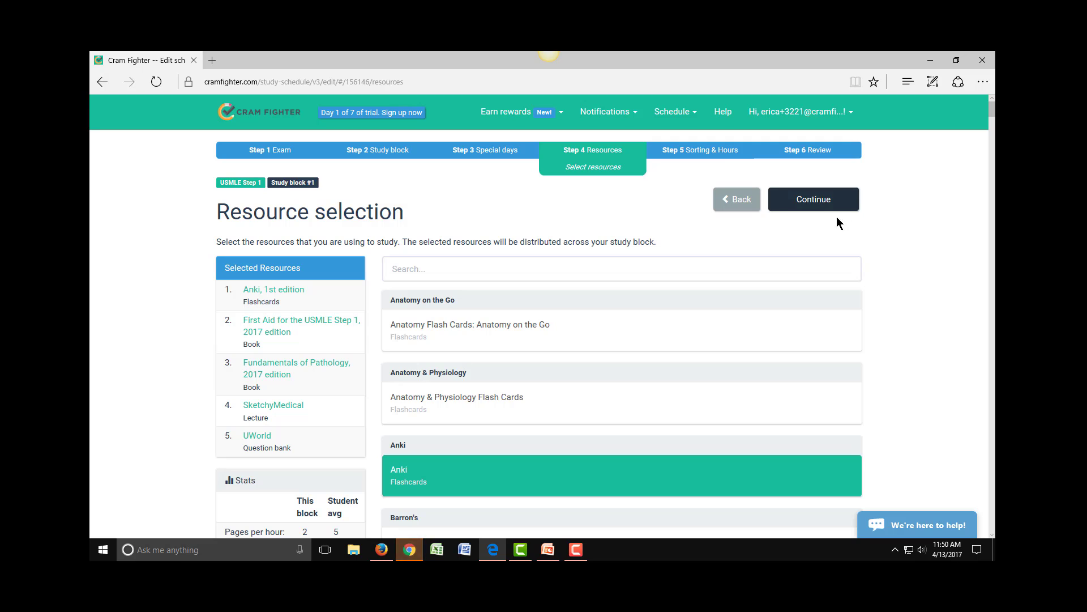
Step: Continue to Step 5 Sorting & Hours
left_click(813, 200)
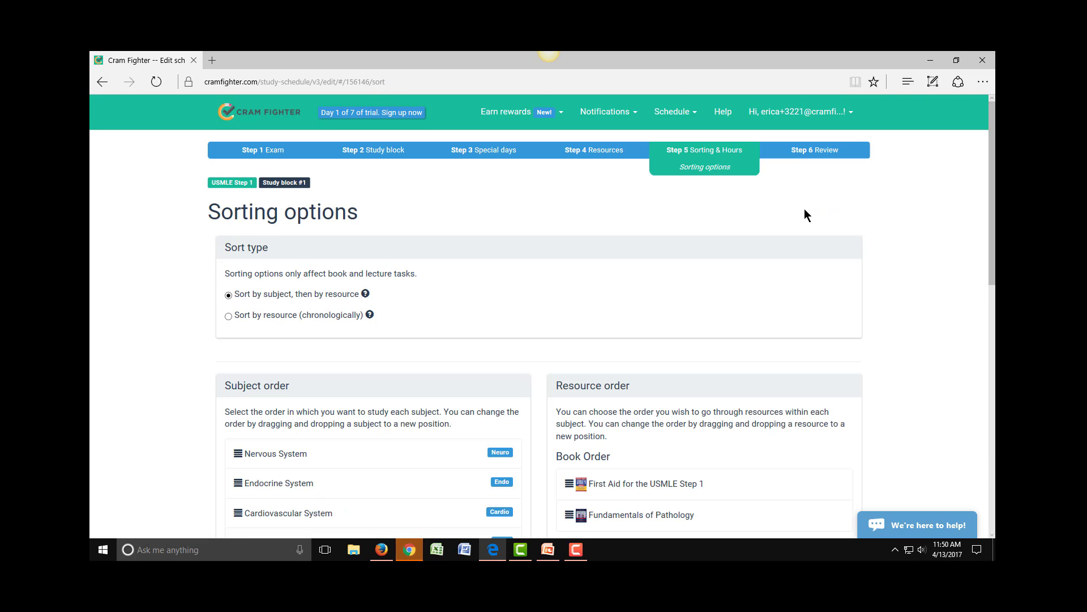
mouse_move(919, 212)
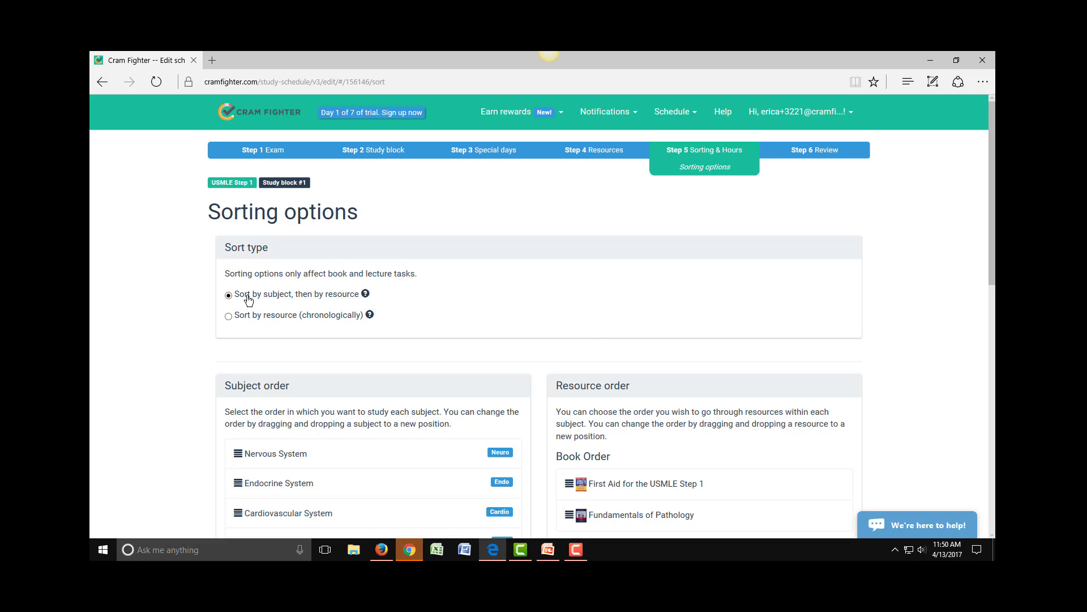
mouse_move(249, 330)
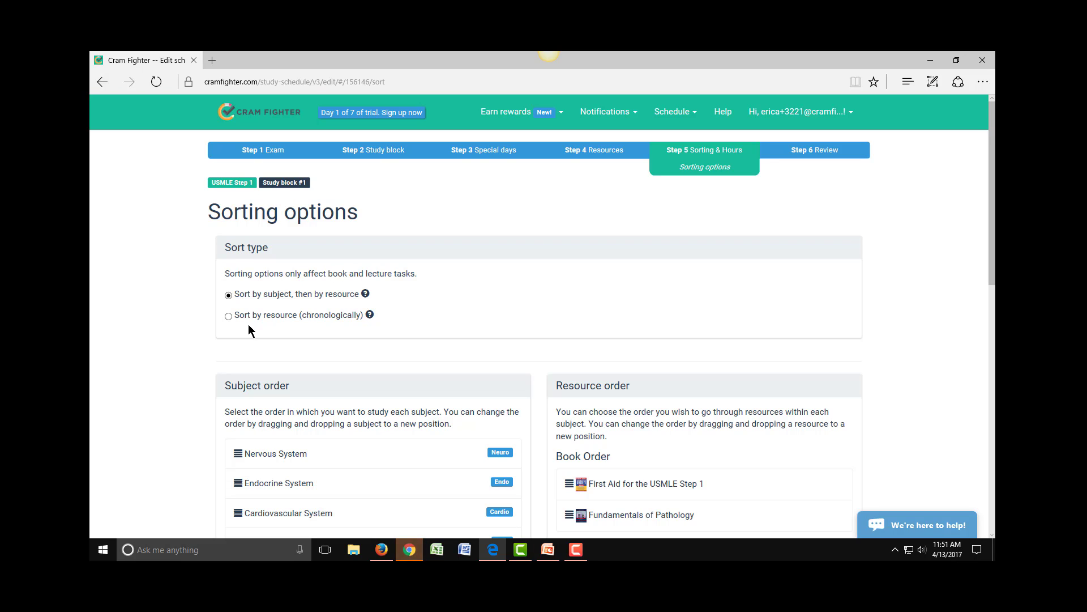
mouse_move(248, 326)
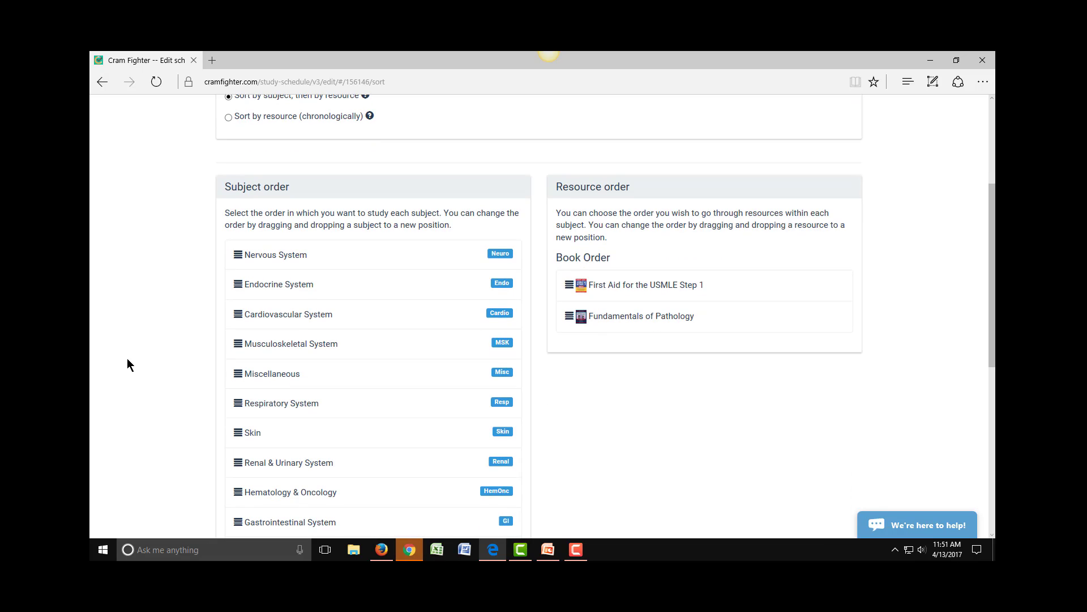
mouse_move(184, 389)
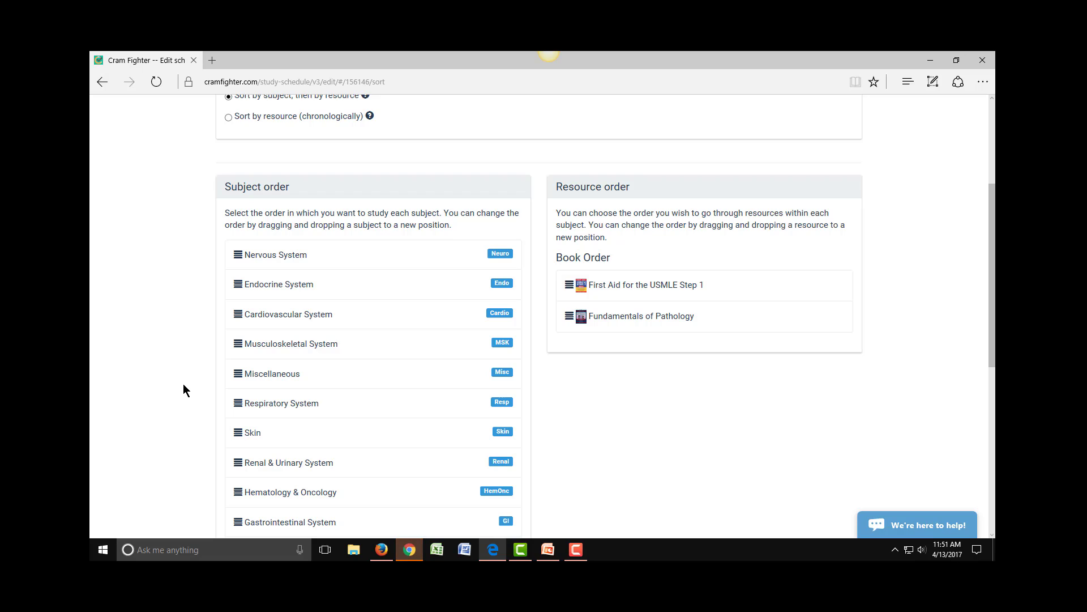
mouse_move(259, 265)
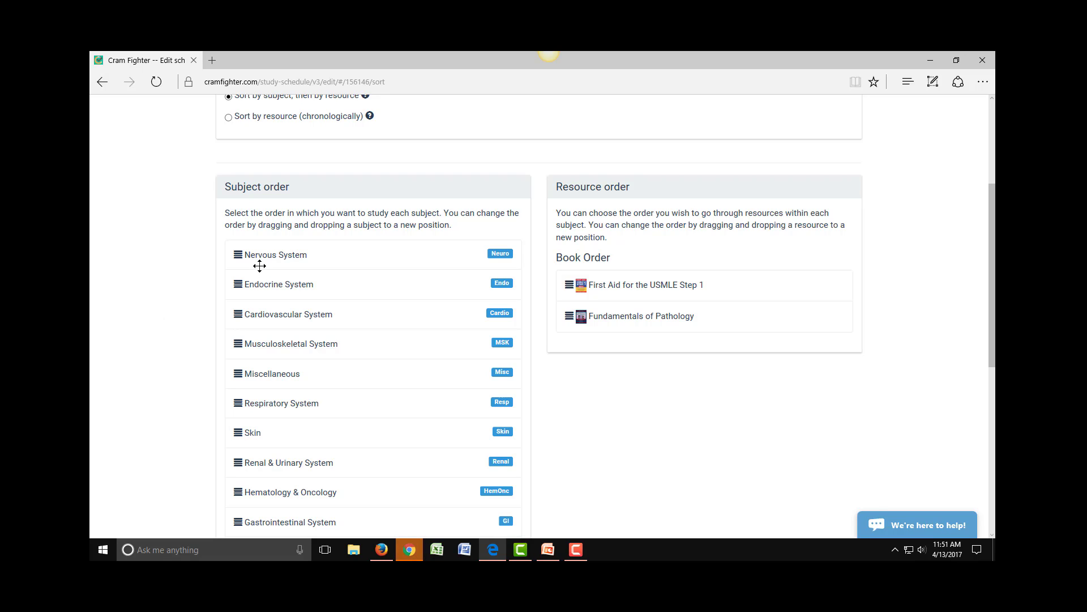
mouse_move(250, 320)
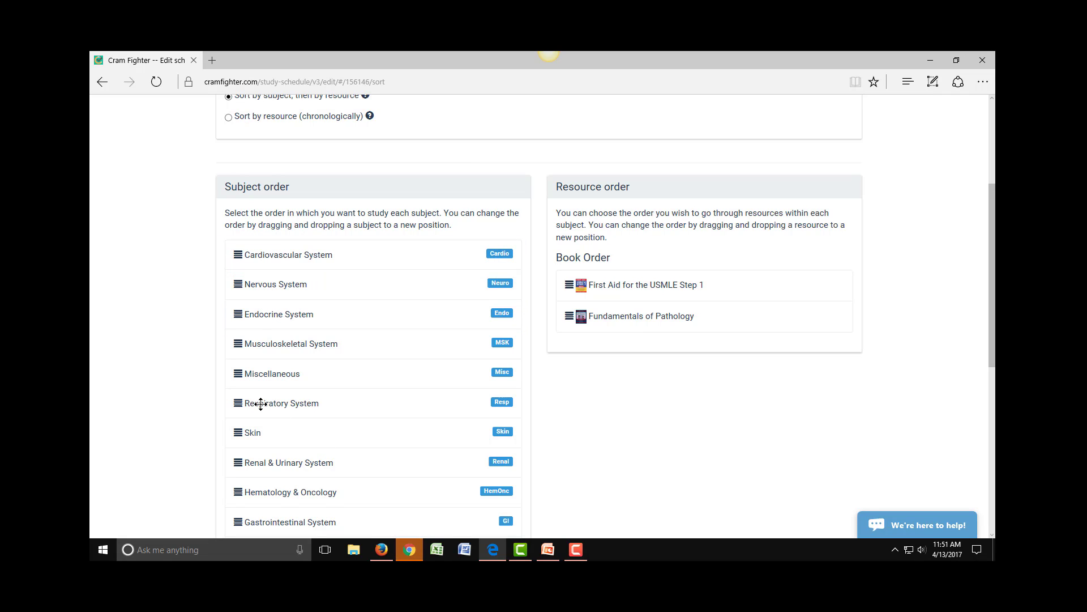
Step: Drag Cardiovascular System to the top, reorder Fundamentals of Pathology, and save the sorting
left_click_drag(278, 403, 277, 284)
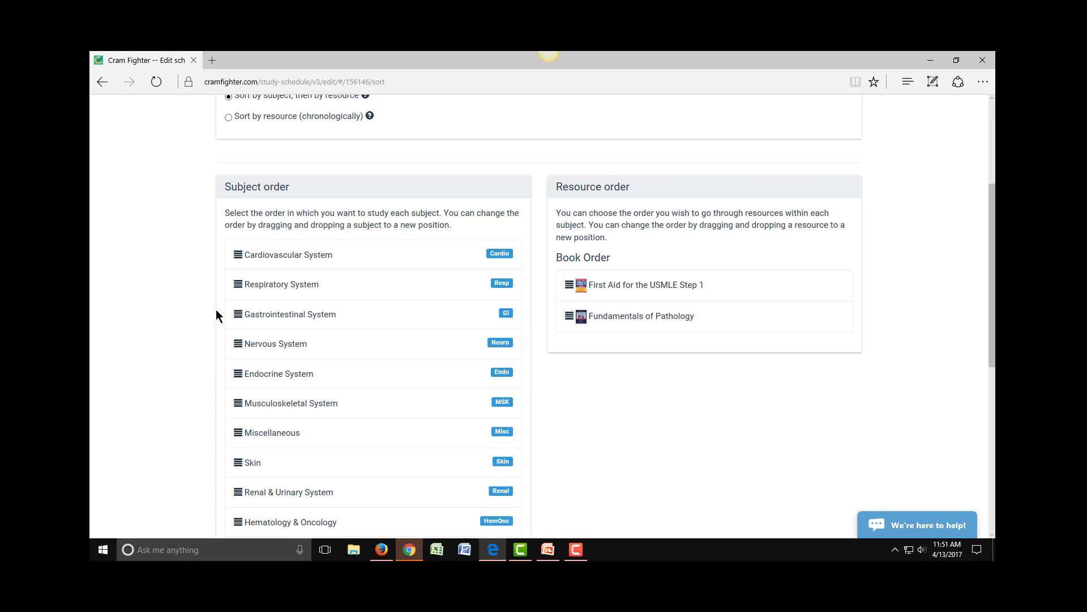
mouse_move(240, 375)
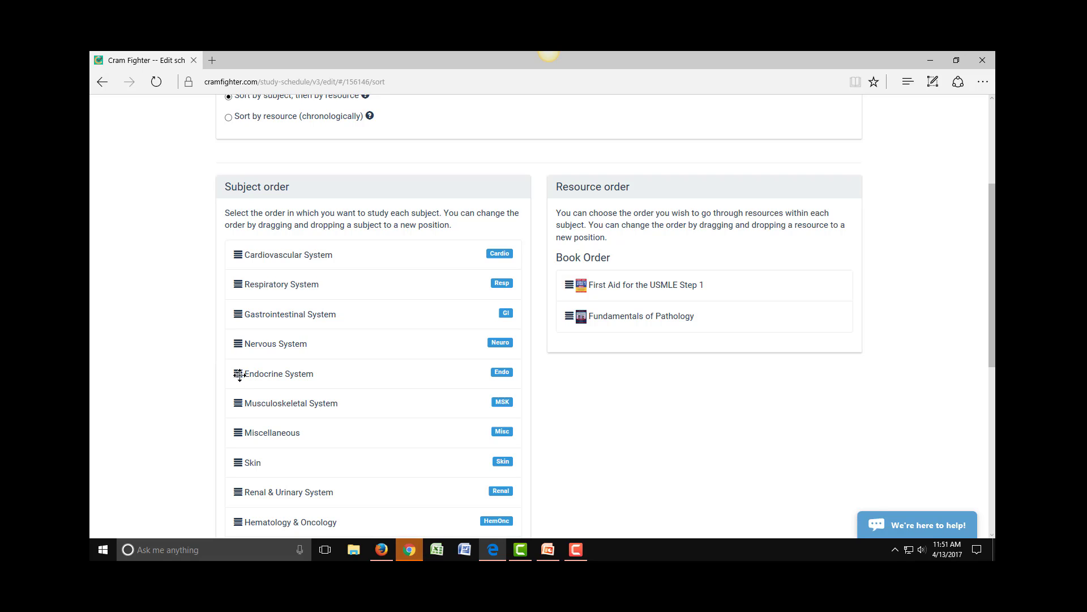
mouse_move(813, 380)
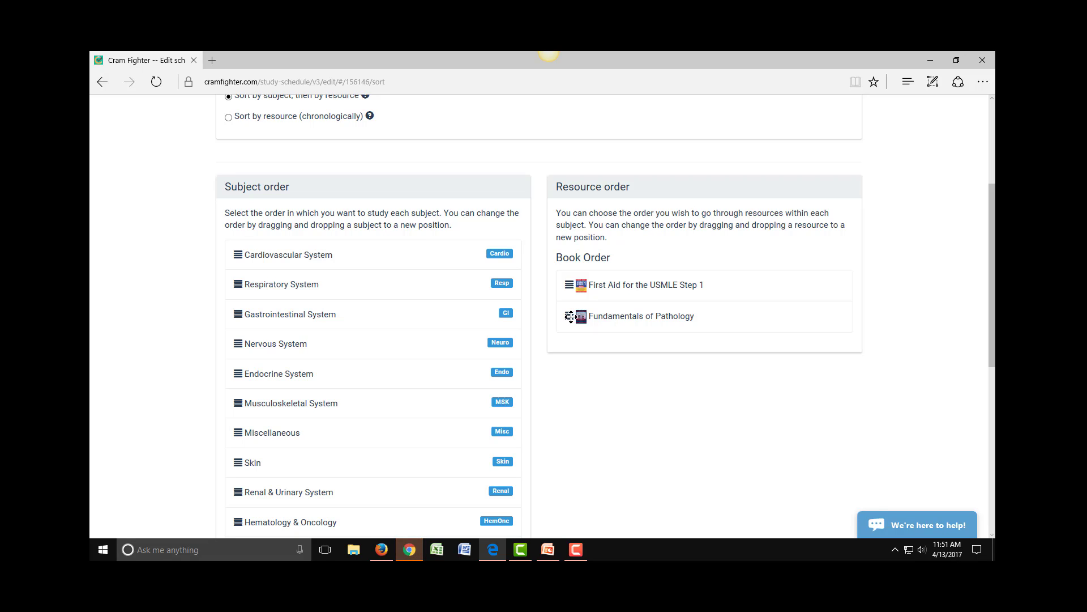
left_click_drag(573, 316, 573, 285)
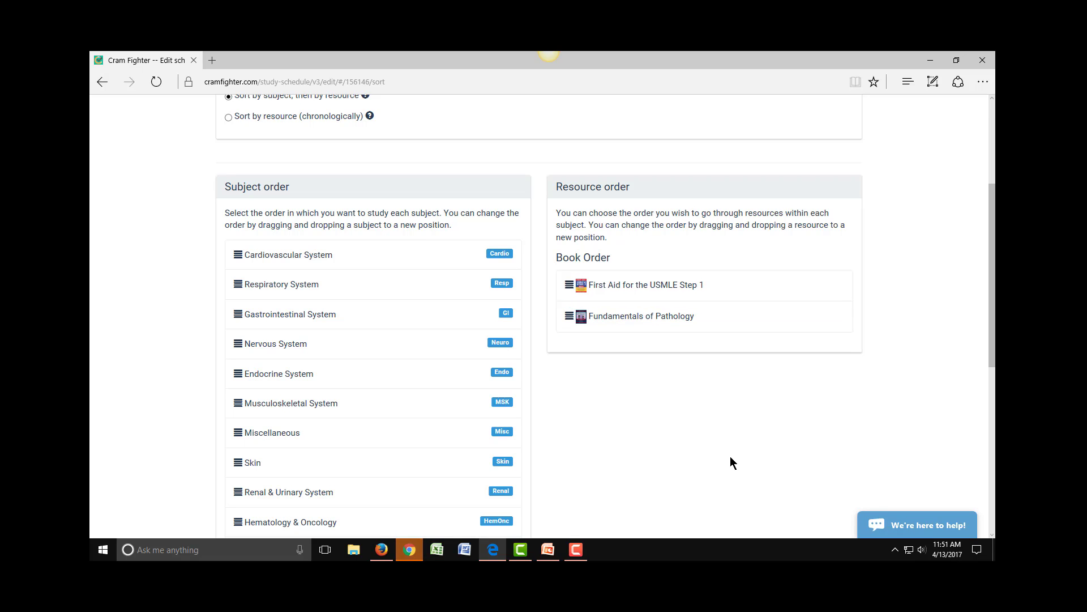
scroll("down", 3)
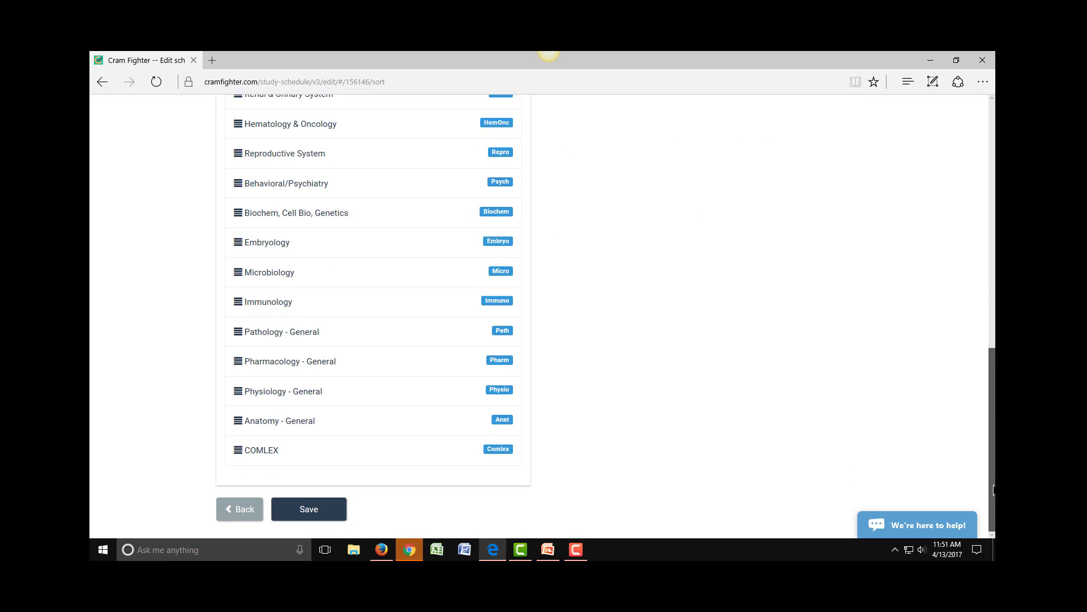
mouse_move(308, 508)
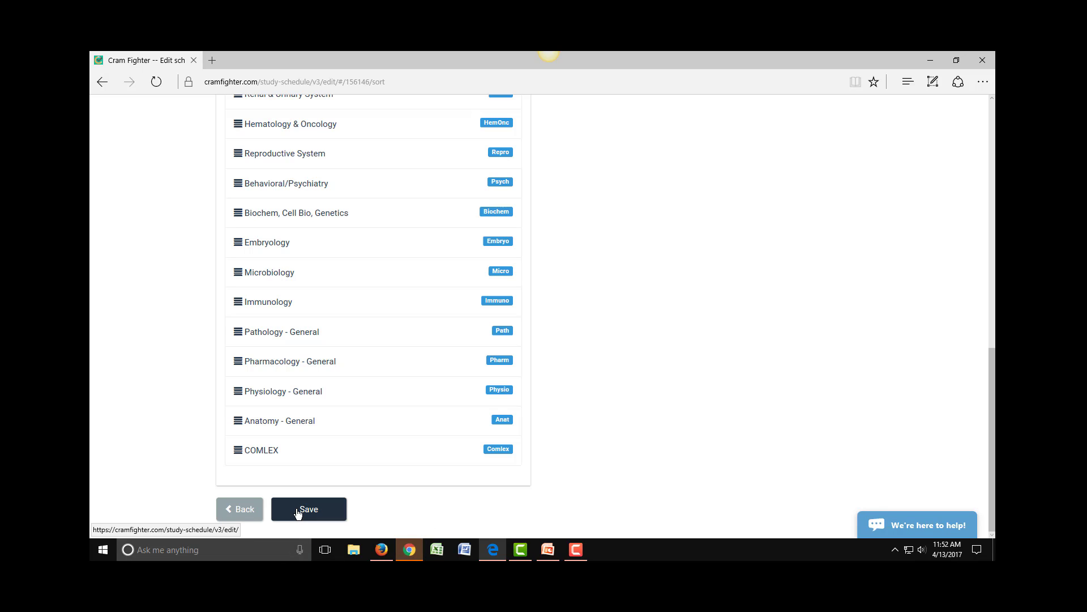
left_click(308, 508)
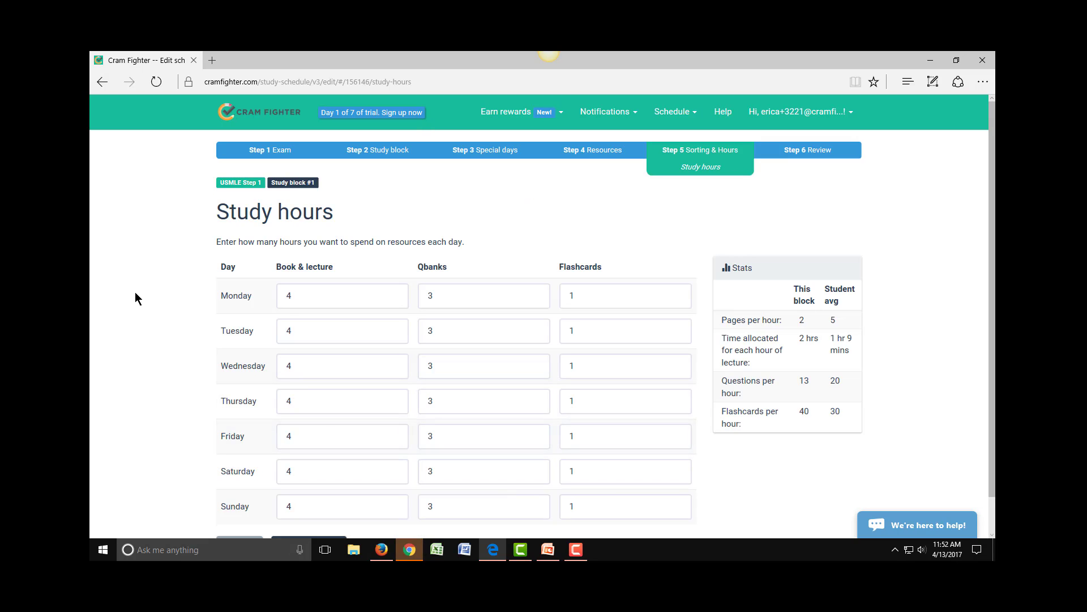
mouse_move(154, 299)
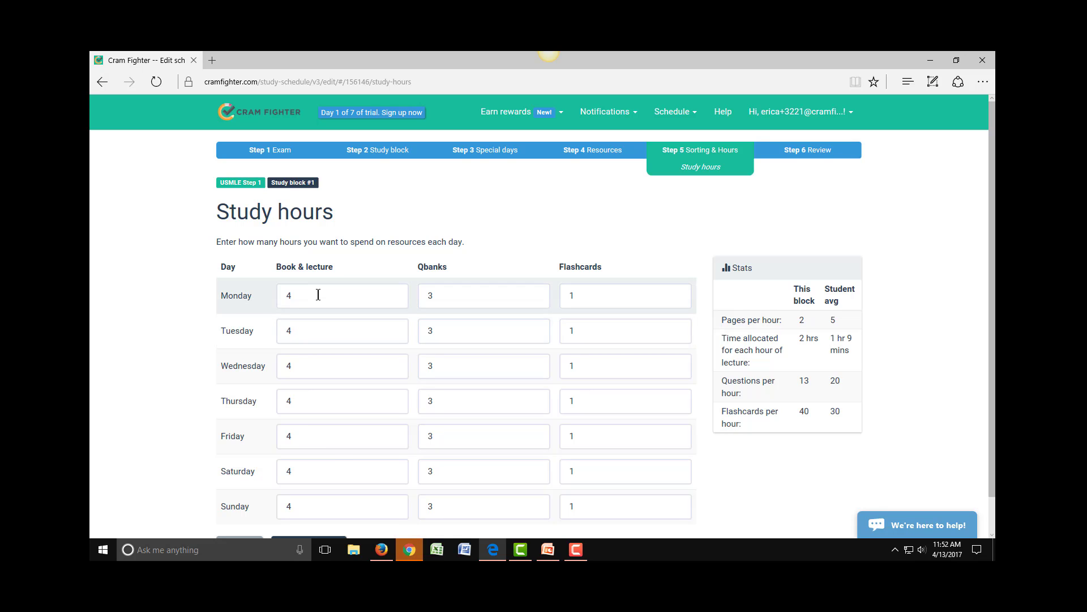
mouse_move(274, 314)
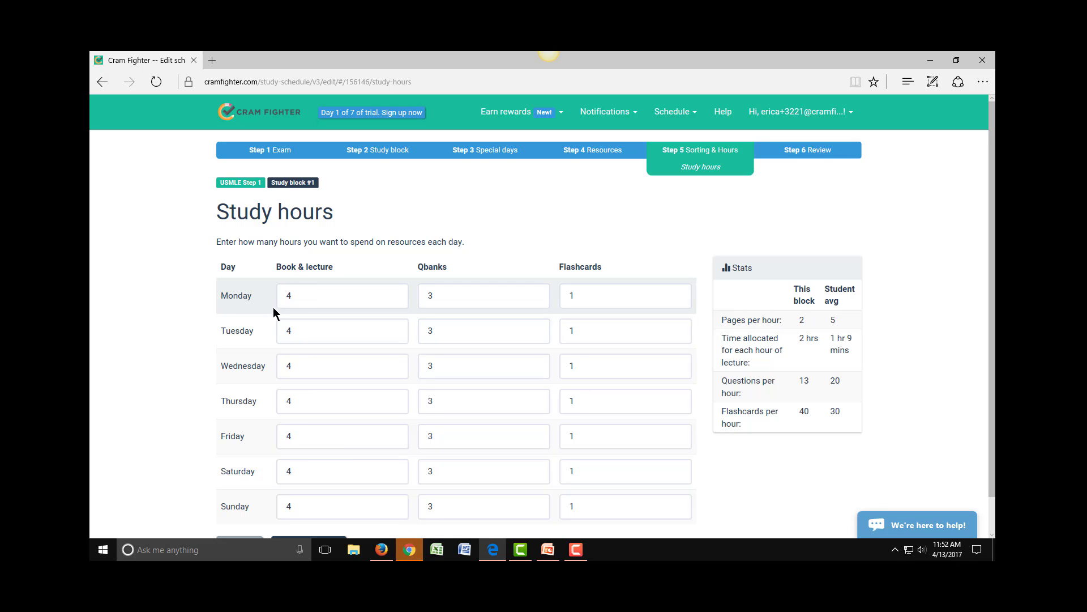
mouse_move(260, 453)
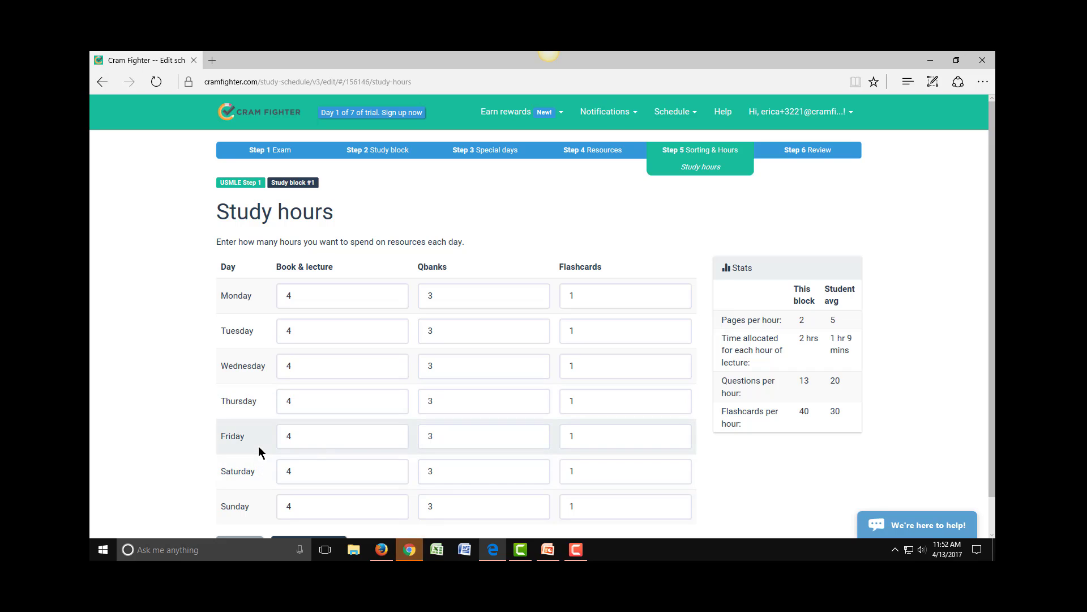
mouse_move(265, 448)
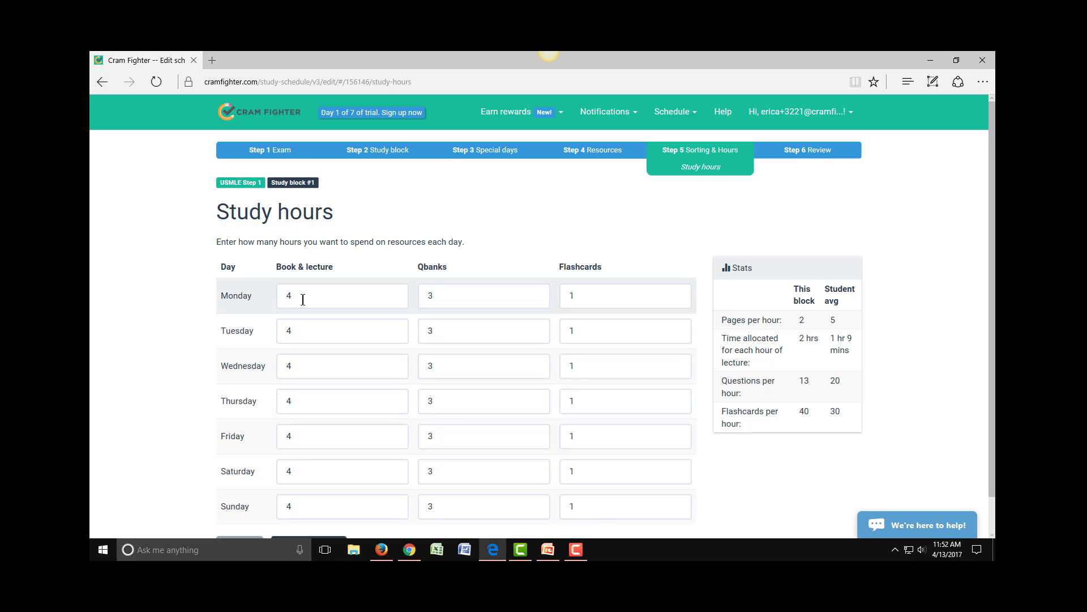
mouse_move(308, 397)
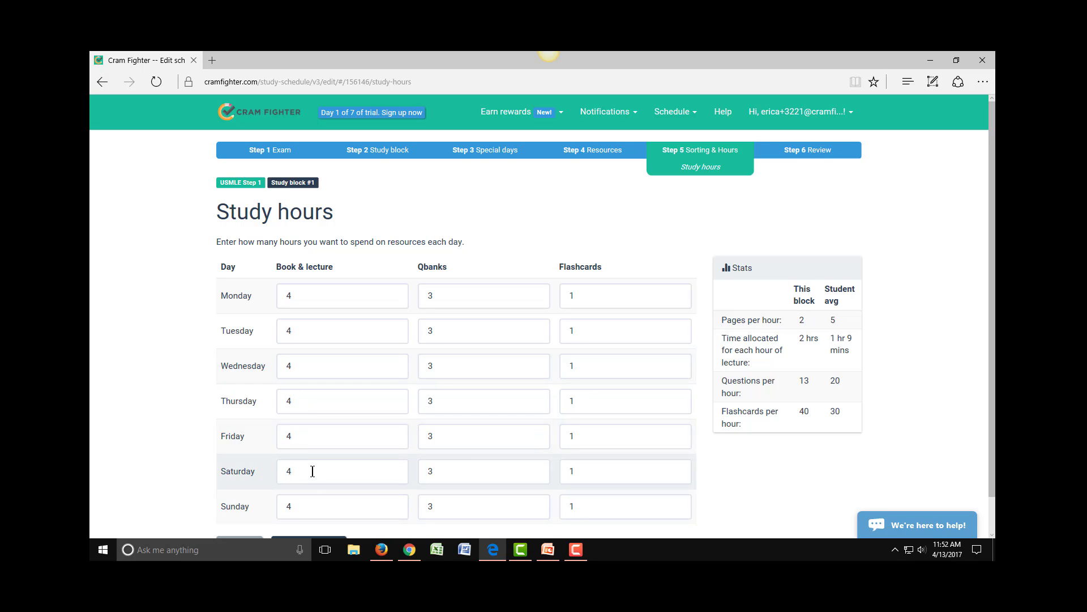
Step: Edit Saturday's book and lecture hours field
left_click(342, 471)
type("2")
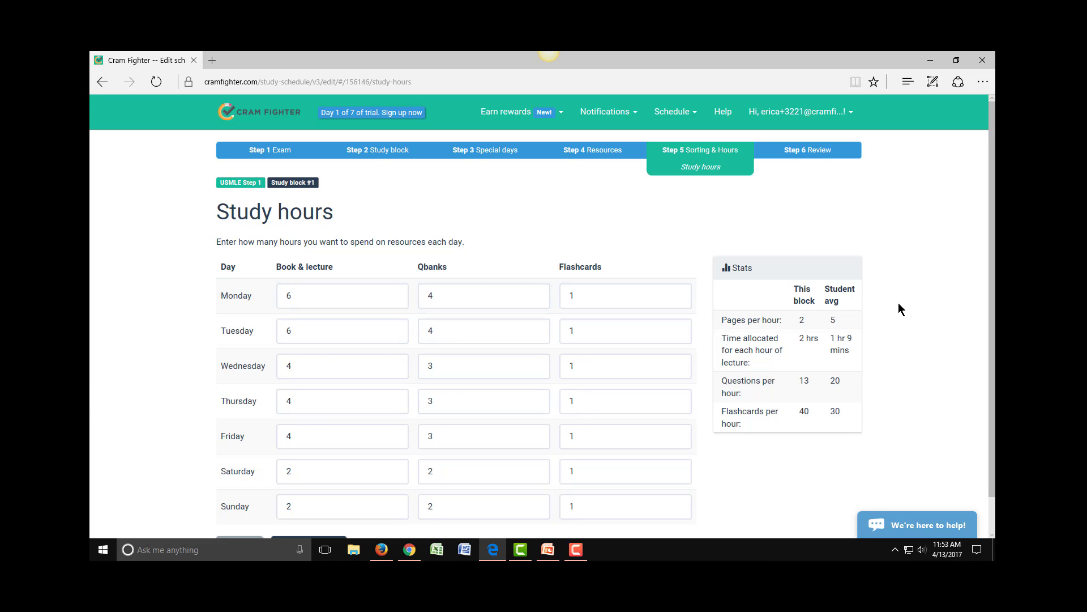
mouse_move(699, 288)
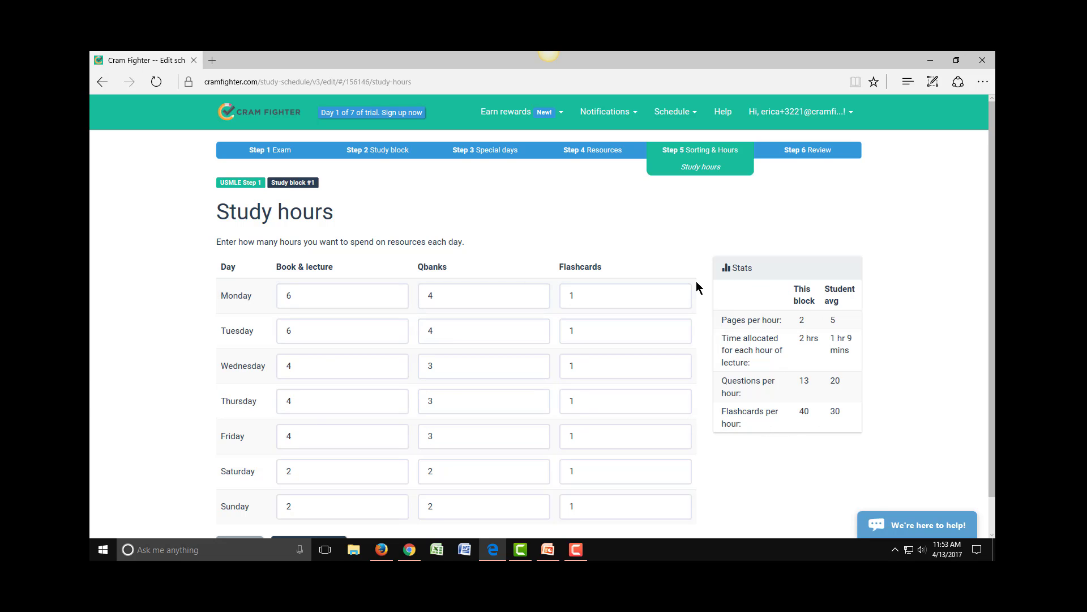
mouse_move(802, 245)
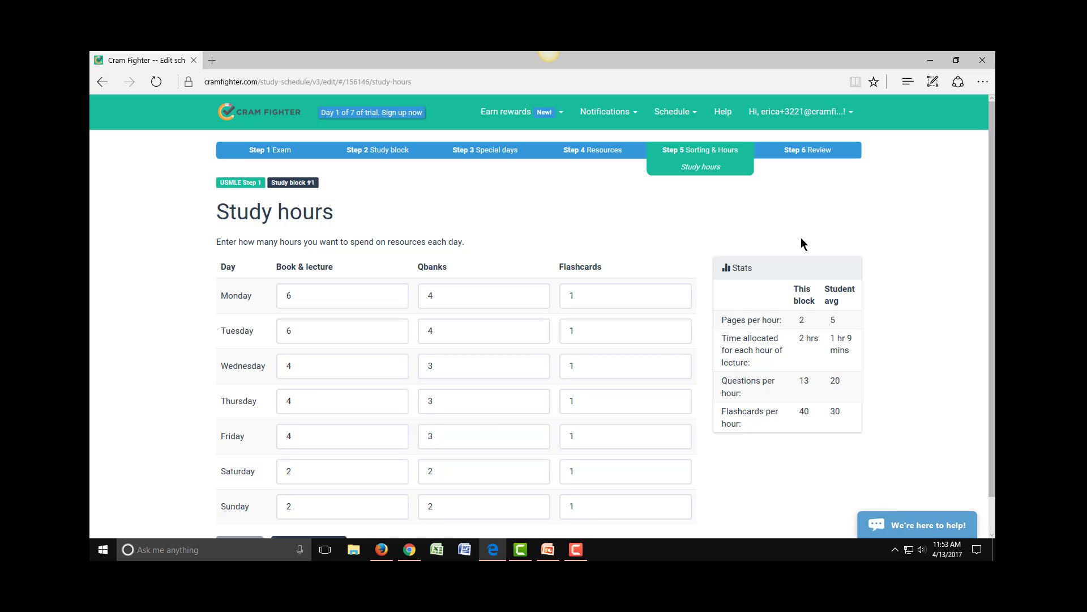
mouse_move(917, 301)
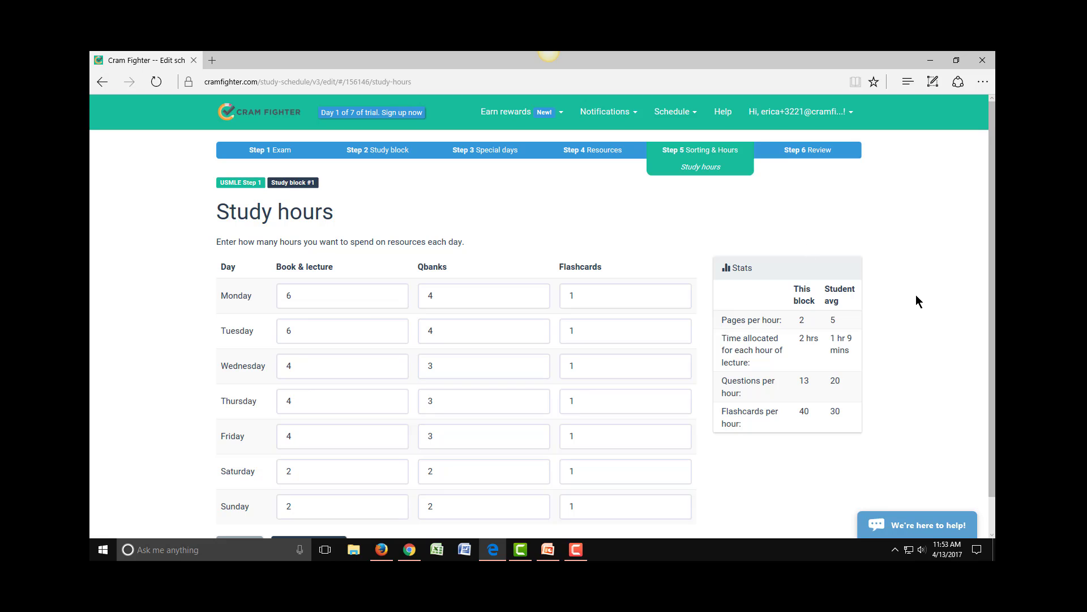
Step: Save the study hours table
scroll("down", 3)
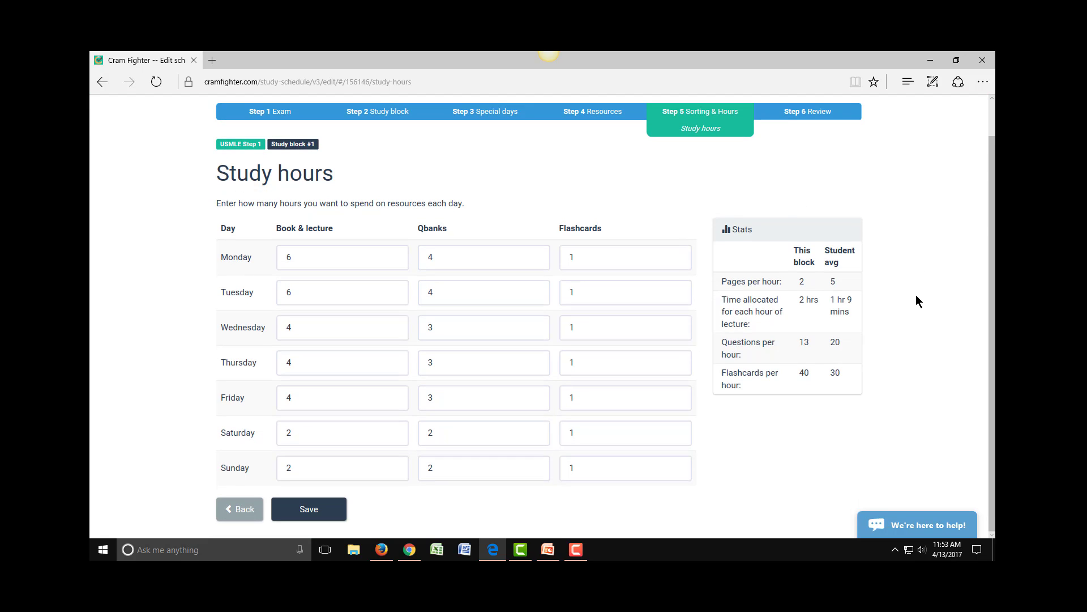
mouse_move(534, 506)
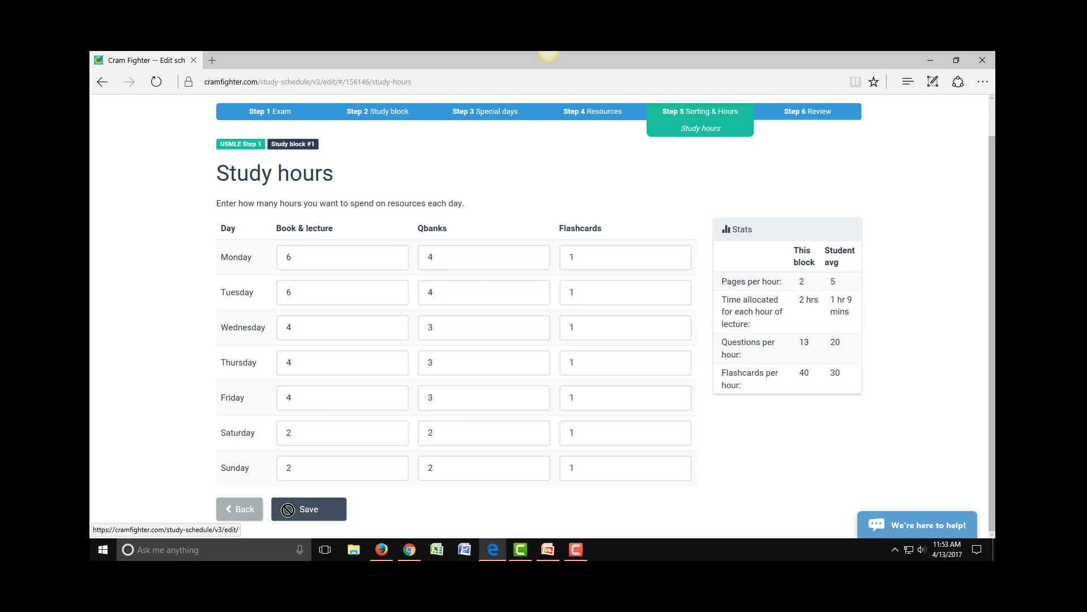
left_click(307, 509)
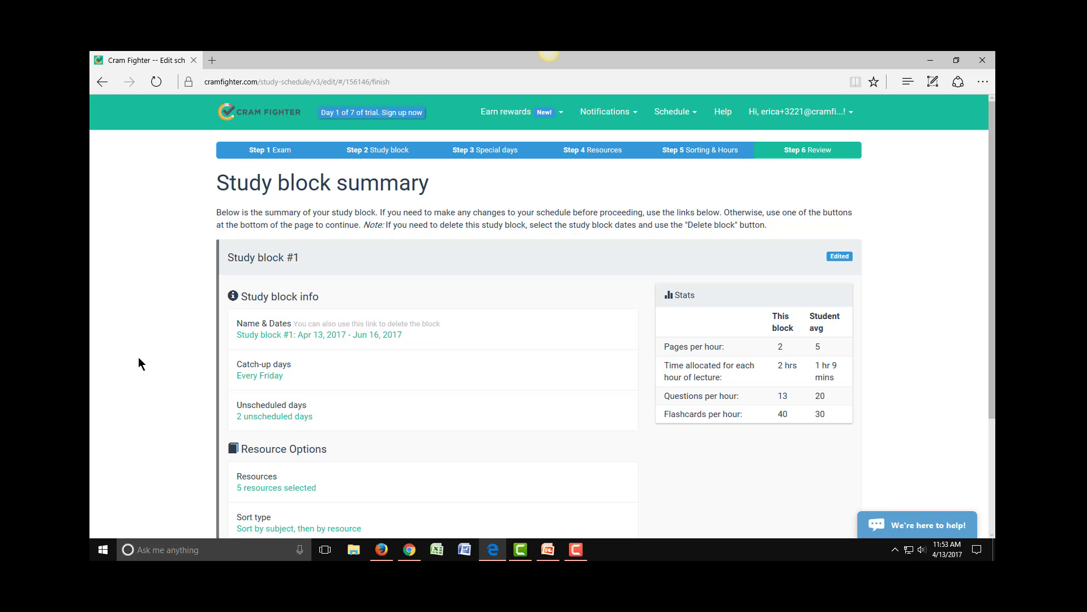
Step: Scroll through the Step 6 Review summary sections
scroll("down", 3)
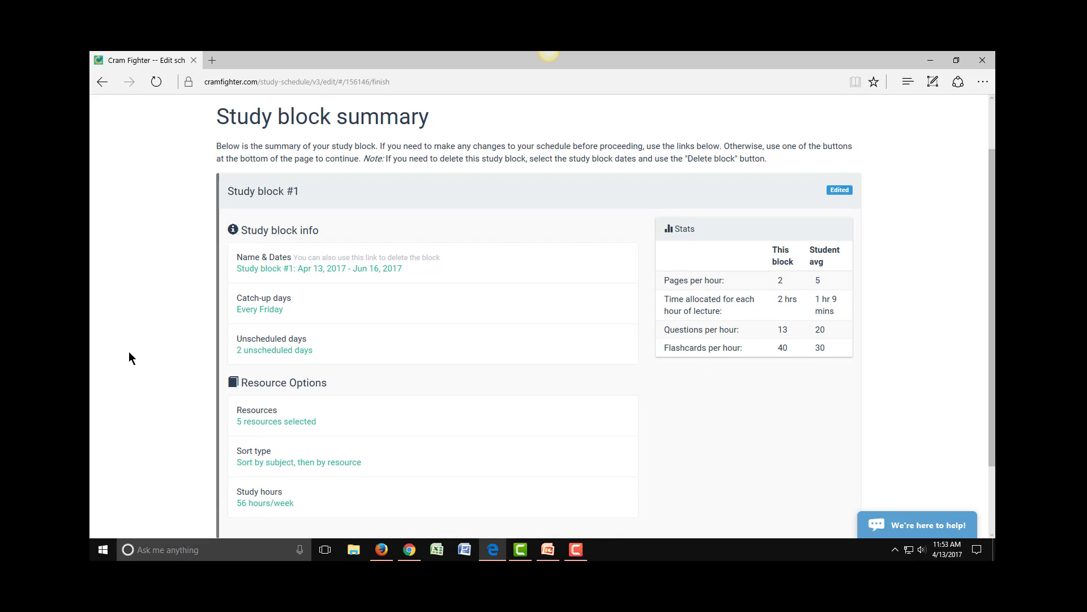
scroll("down", 3)
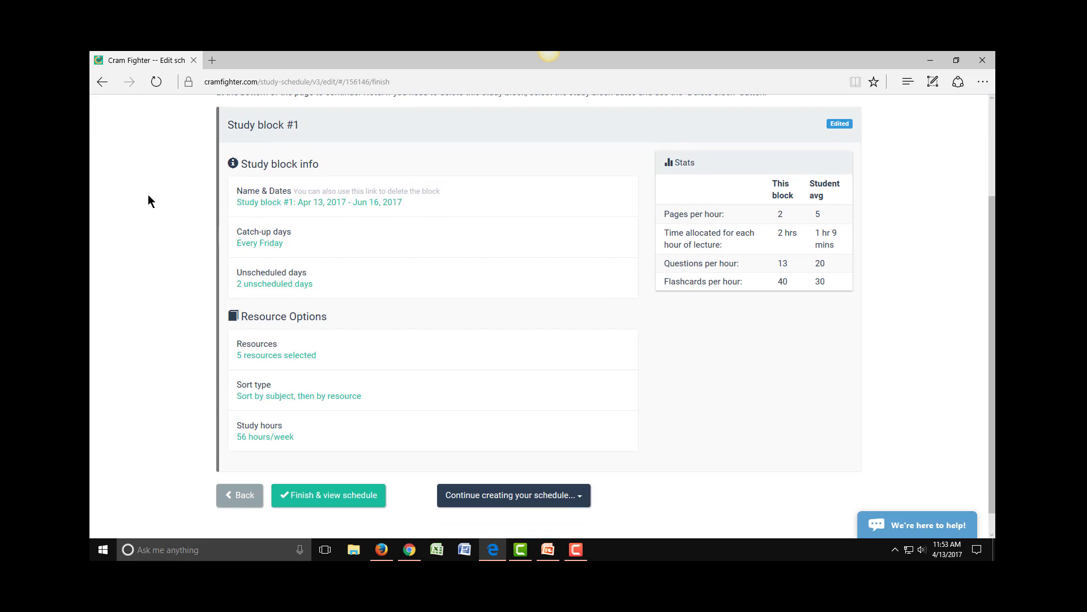
mouse_move(319, 202)
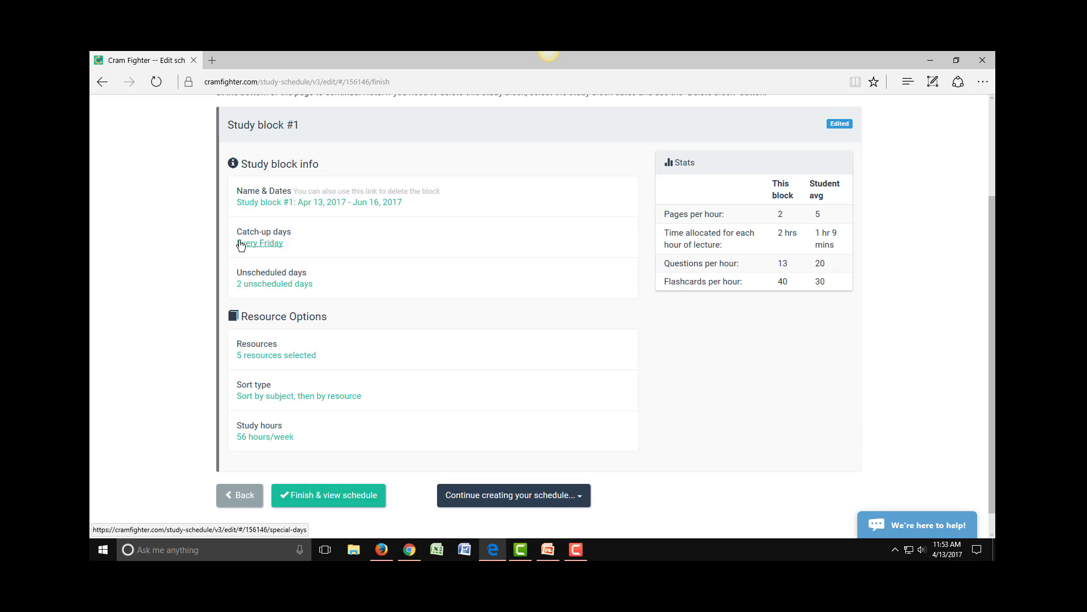
mouse_move(234, 294)
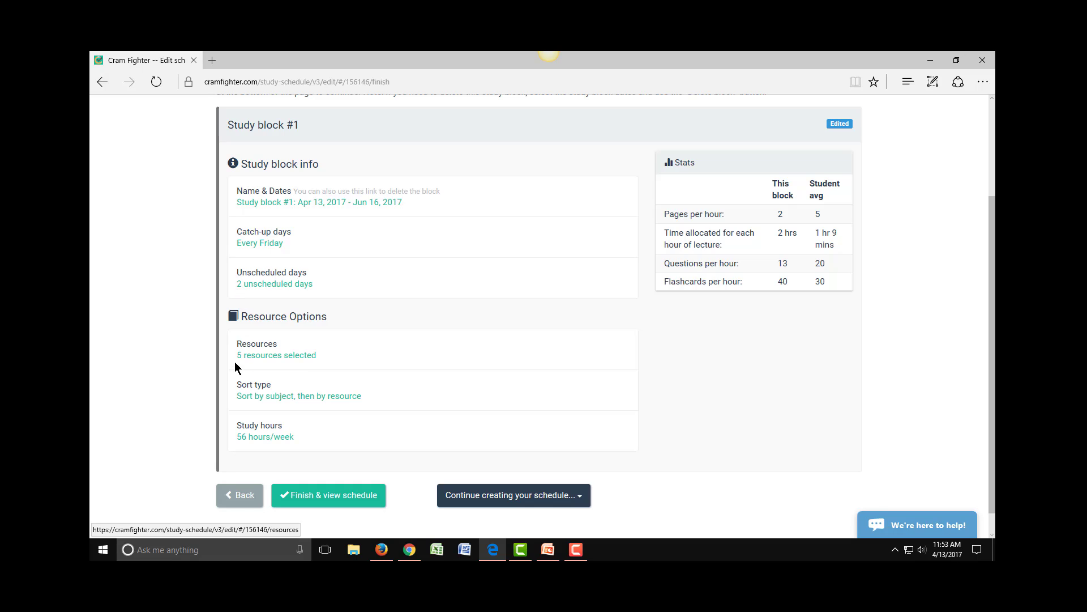
mouse_move(233, 402)
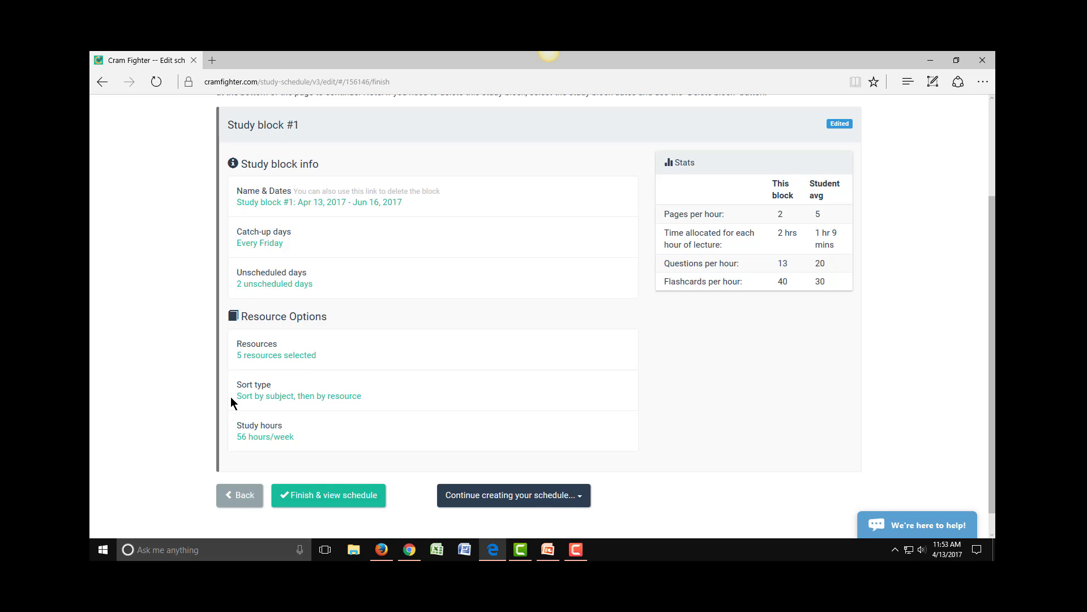
mouse_move(308, 443)
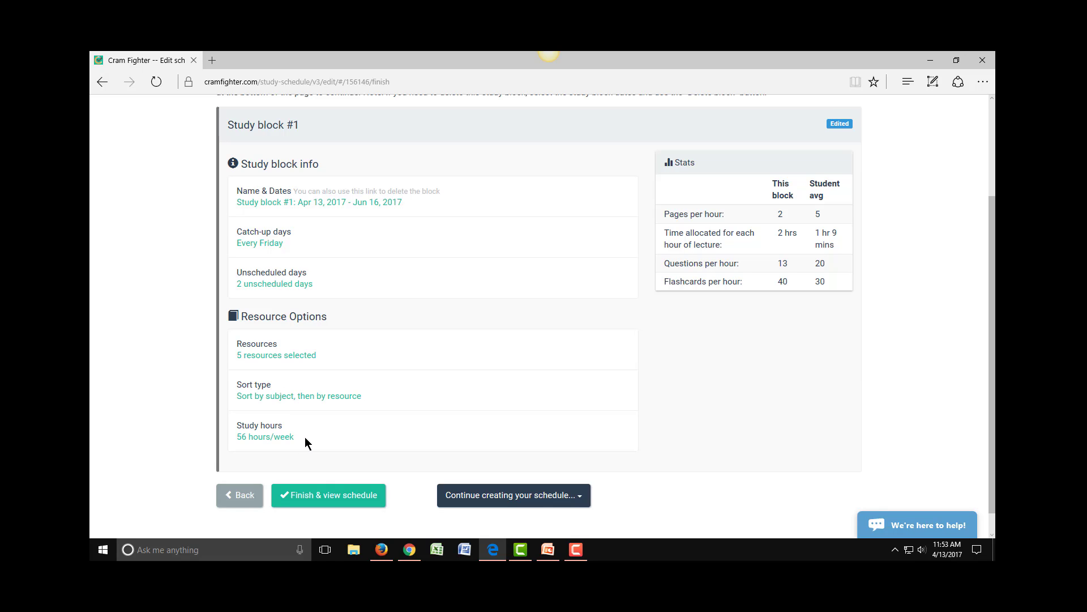
mouse_move(165, 138)
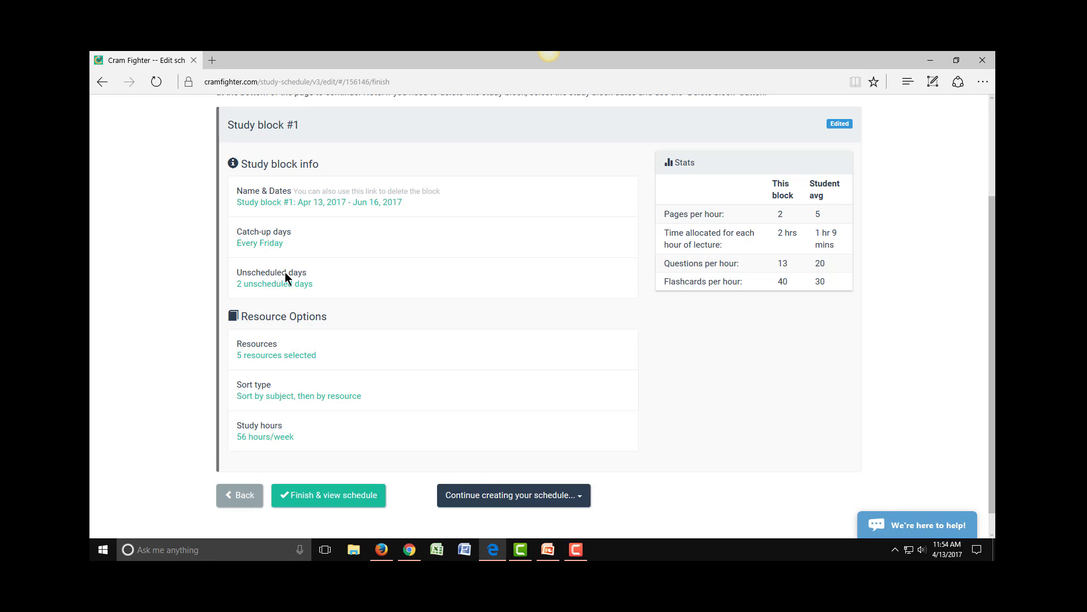
mouse_move(274, 283)
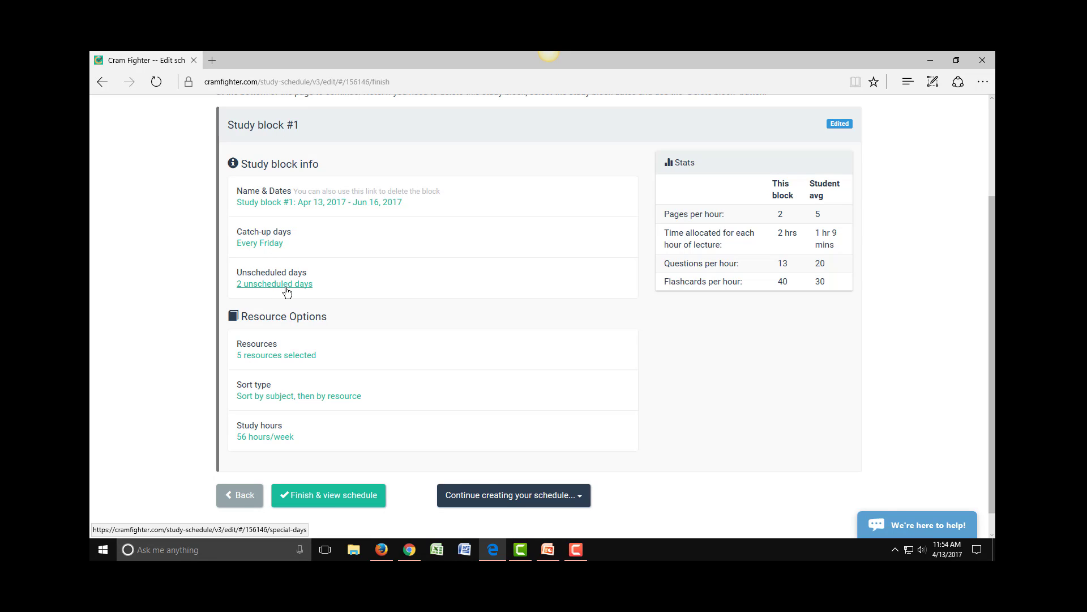
mouse_move(319, 501)
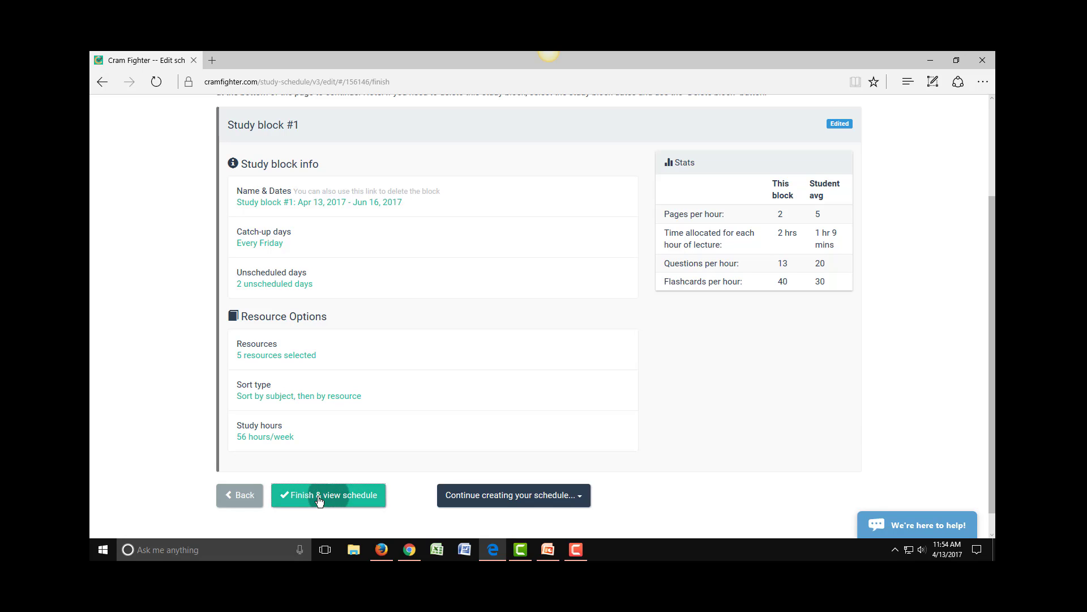
Step: Finish the block and view the generated week schedule
left_click(328, 495)
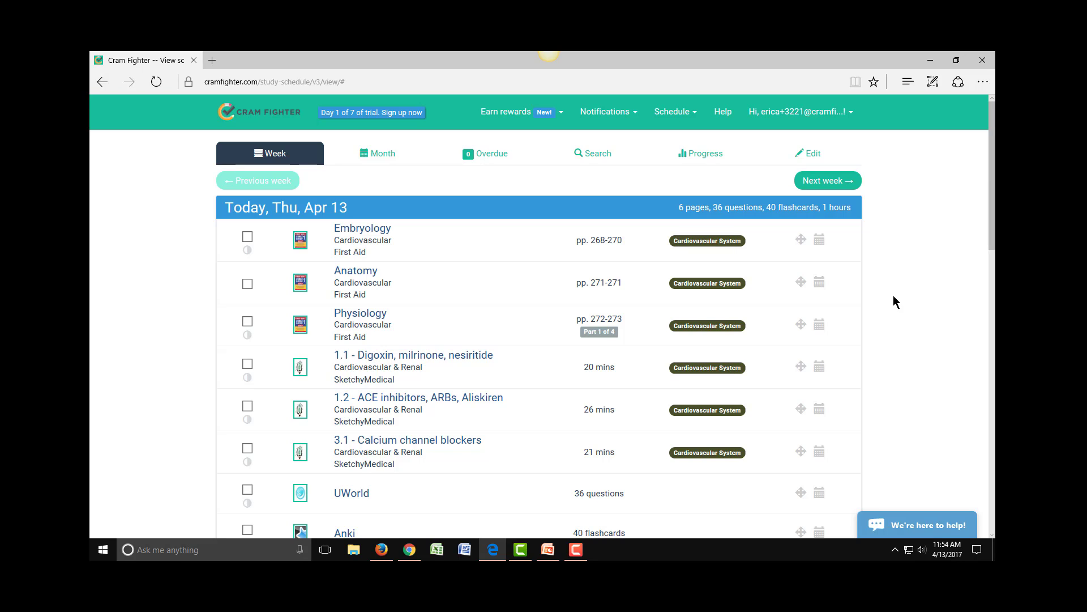
mouse_move(153, 236)
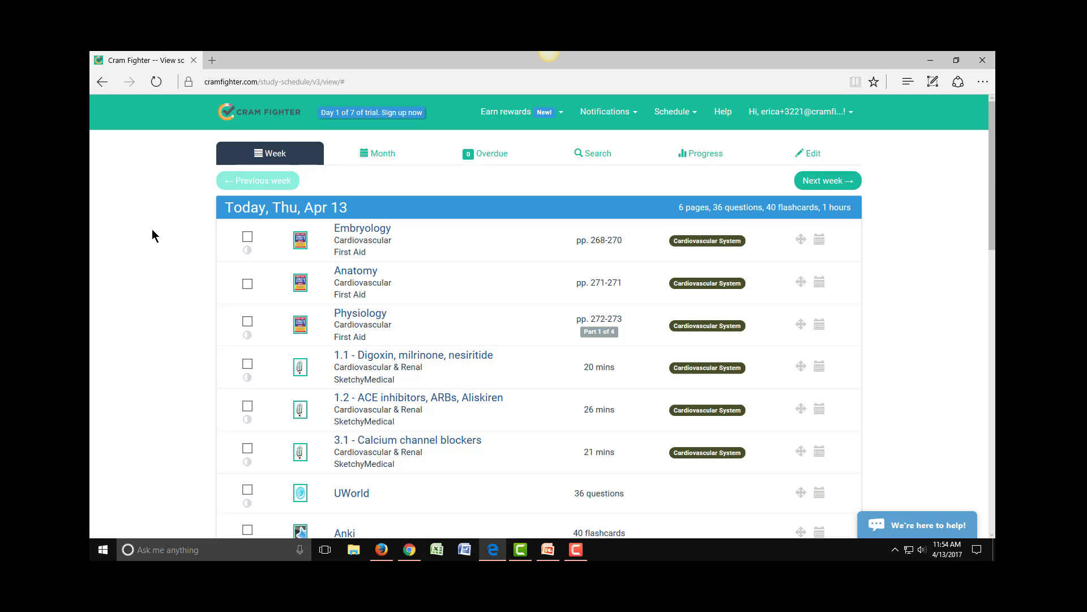
mouse_move(227, 222)
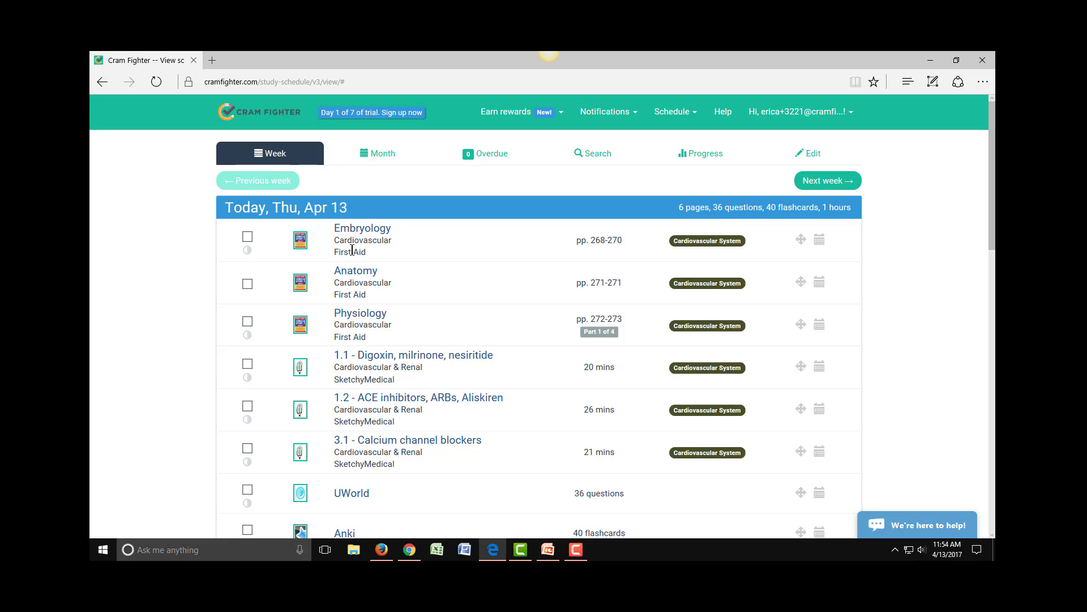
mouse_move(392, 406)
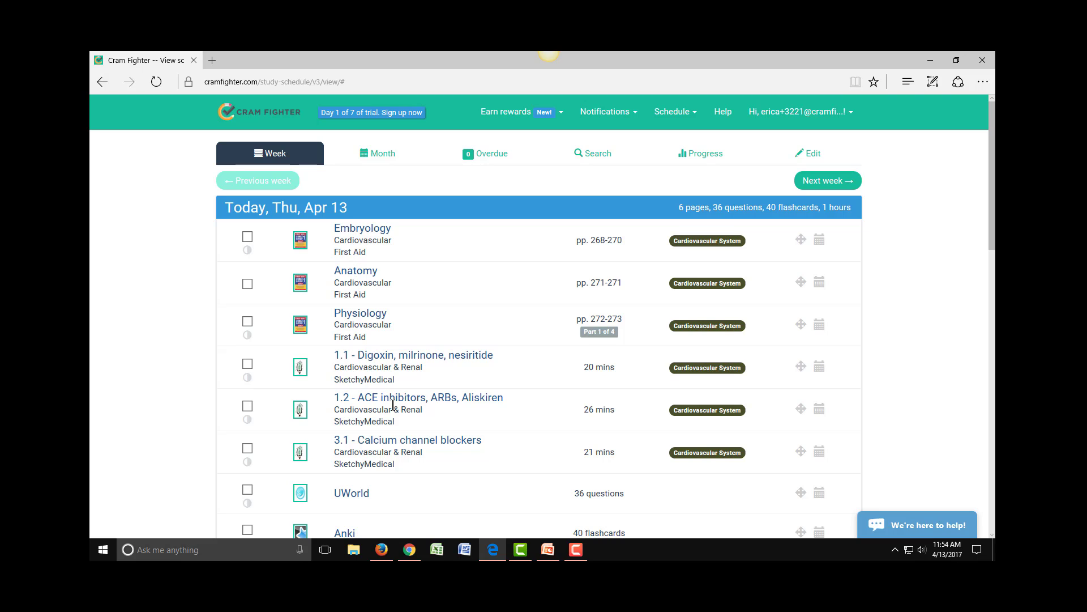
Step: Scroll down through the remaining days of this week's tasks
scroll("down", 3)
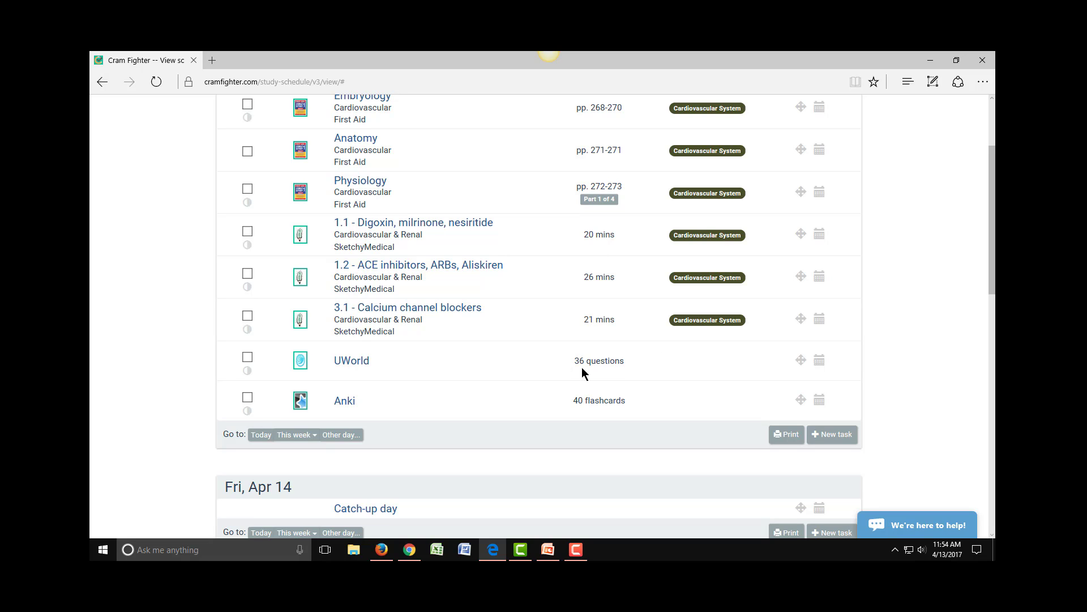
mouse_move(985, 372)
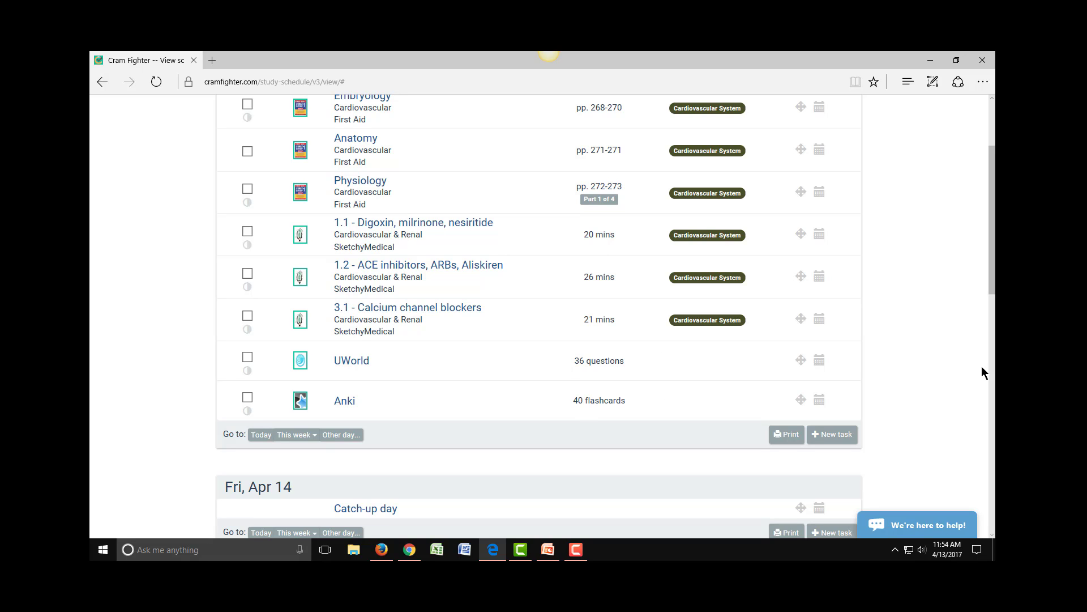
scroll("down", 3)
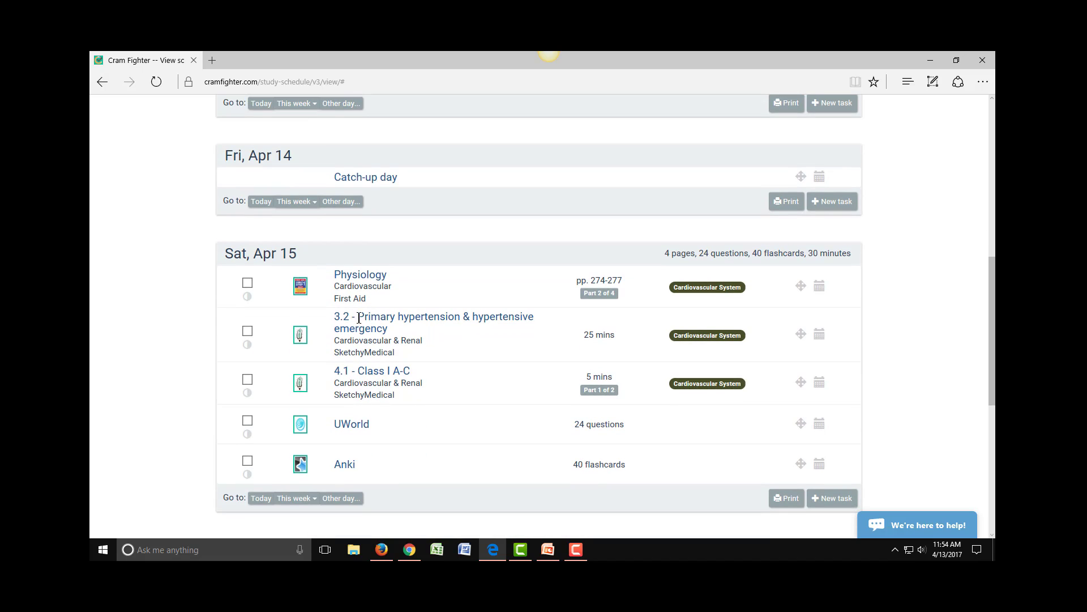
mouse_move(399, 192)
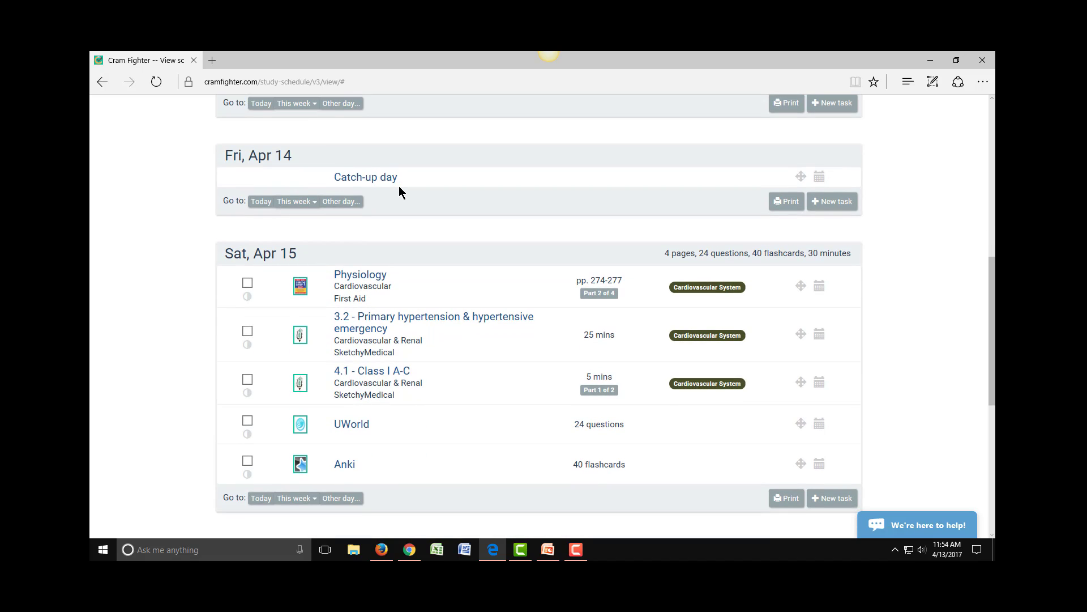
mouse_move(386, 297)
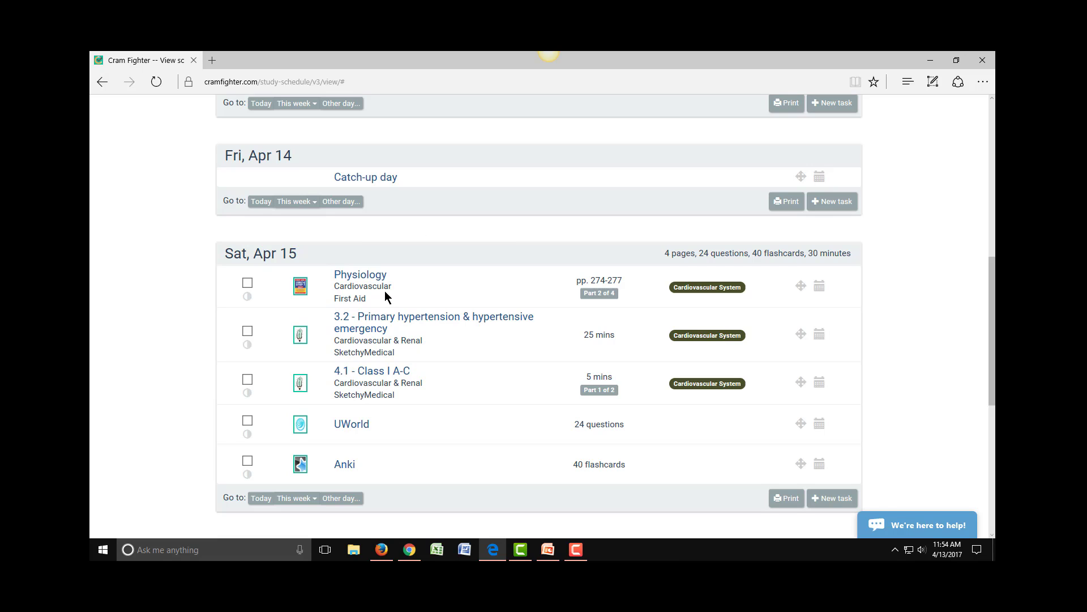
mouse_move(367, 332)
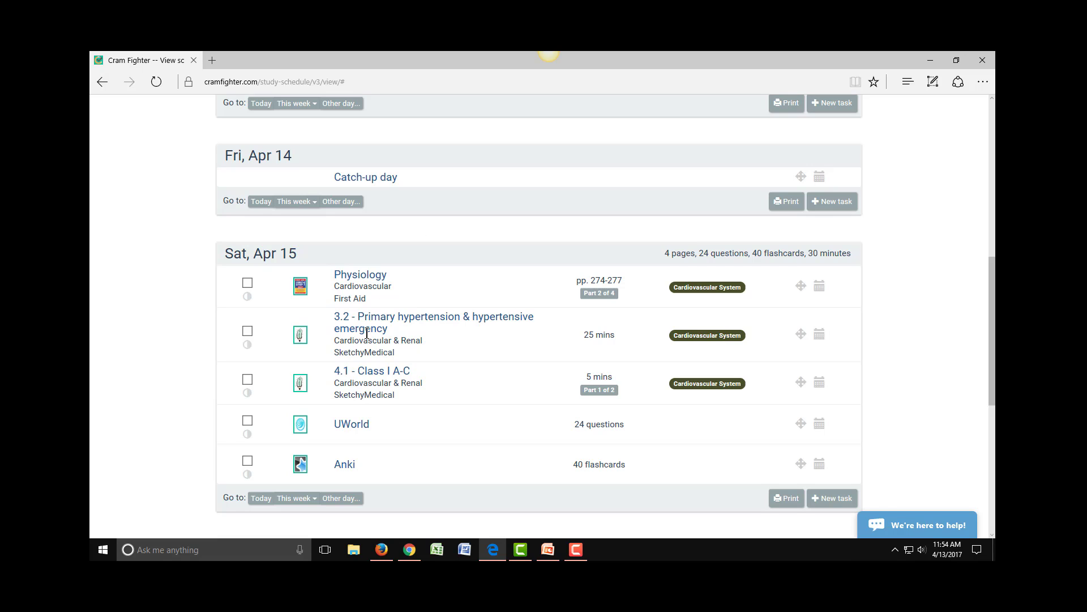
scroll("down", 3)
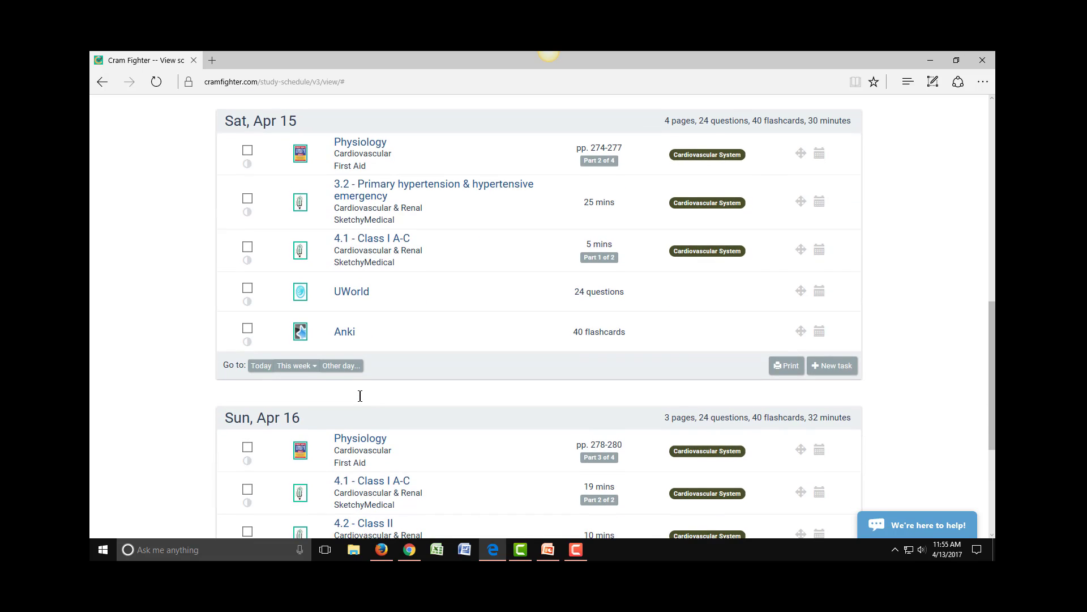
scroll("down", 3)
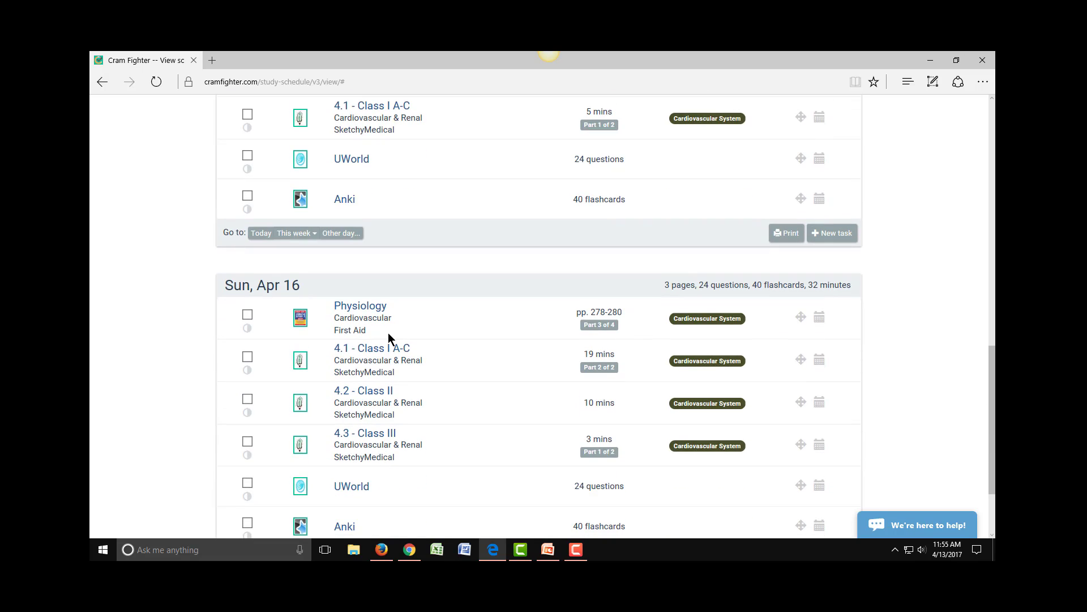
scroll("down", 3)
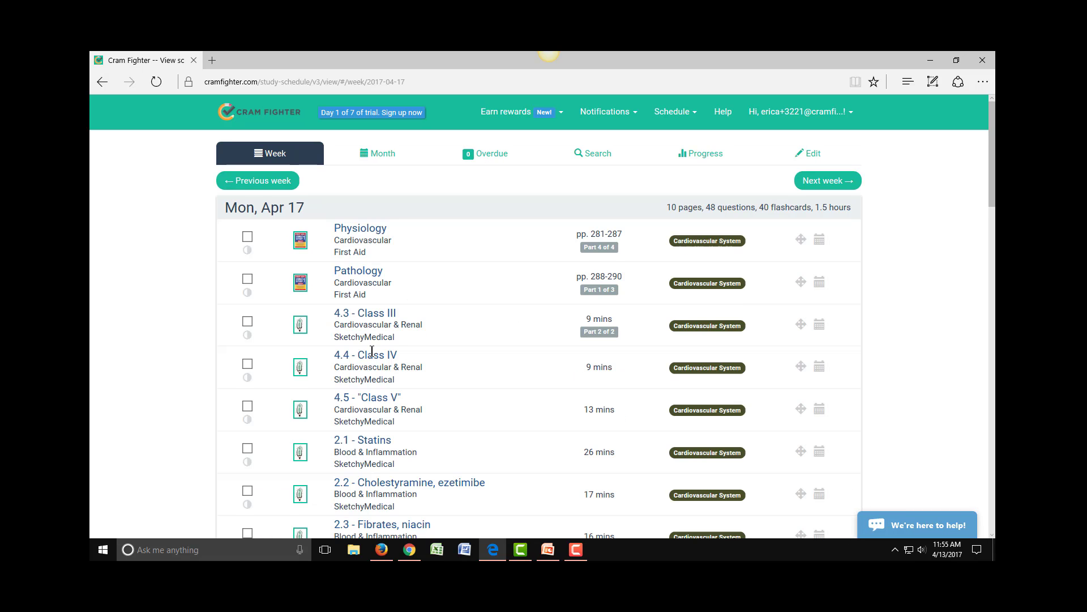
scroll("down", 3)
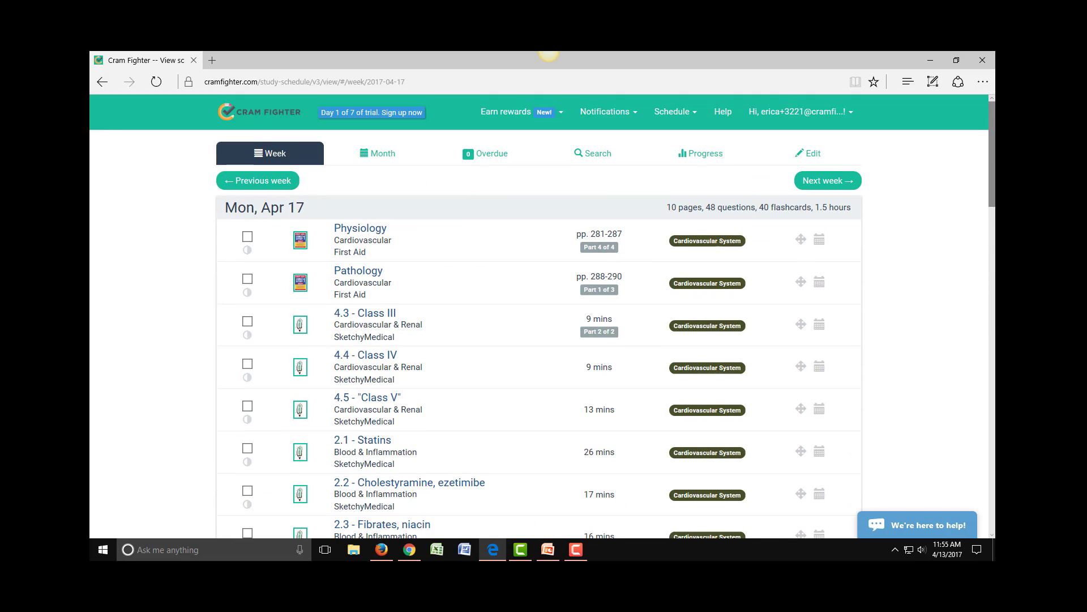
Step: Return to the current week showing today, Thu Apr 13, then hover near the Print button
left_click(257, 180)
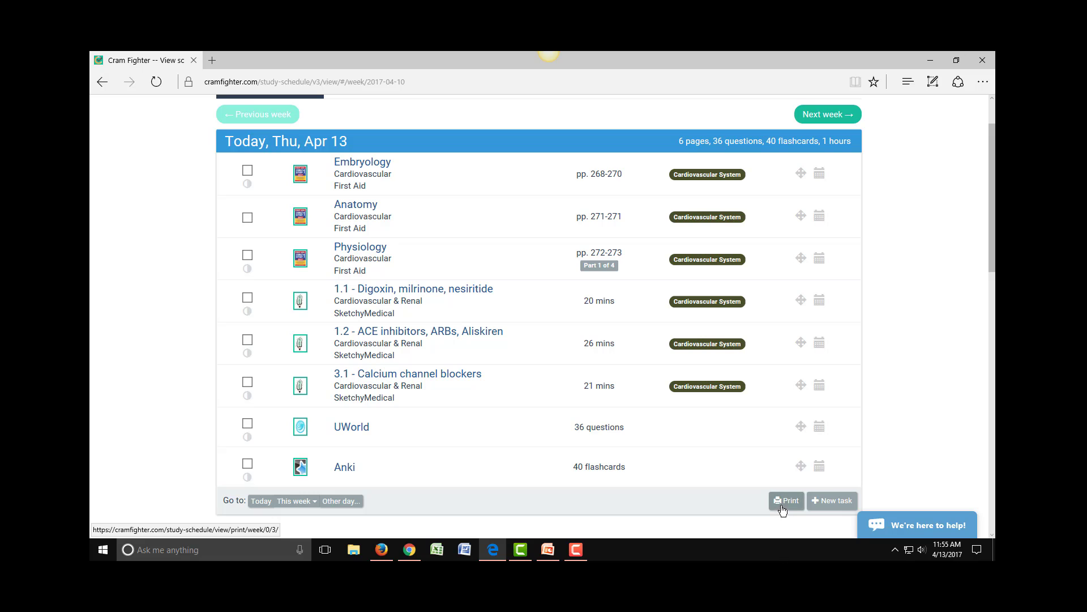
left_click(786, 500)
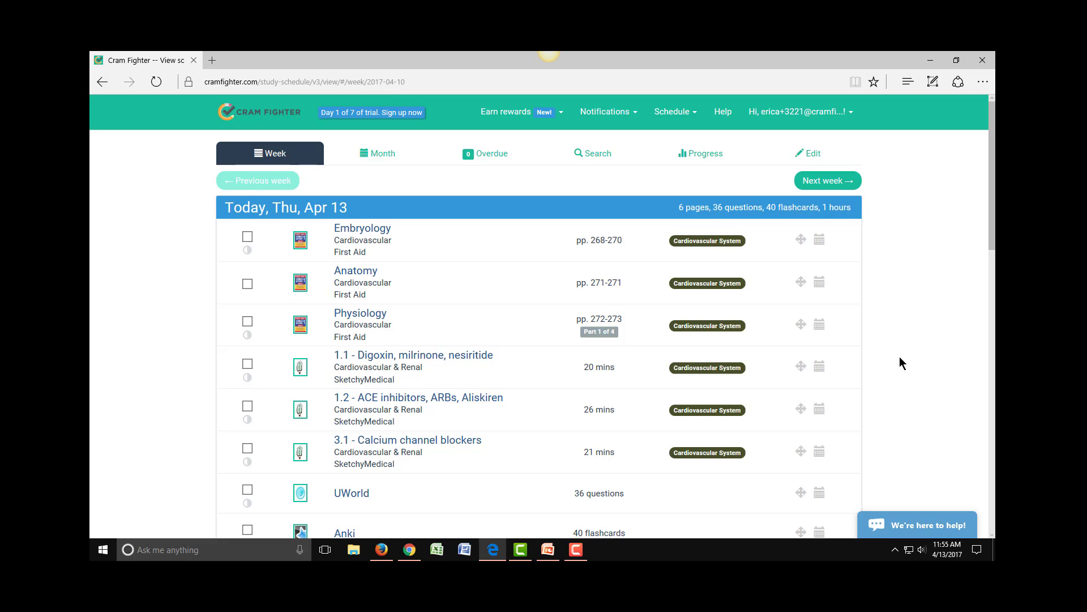
mouse_move(151, 239)
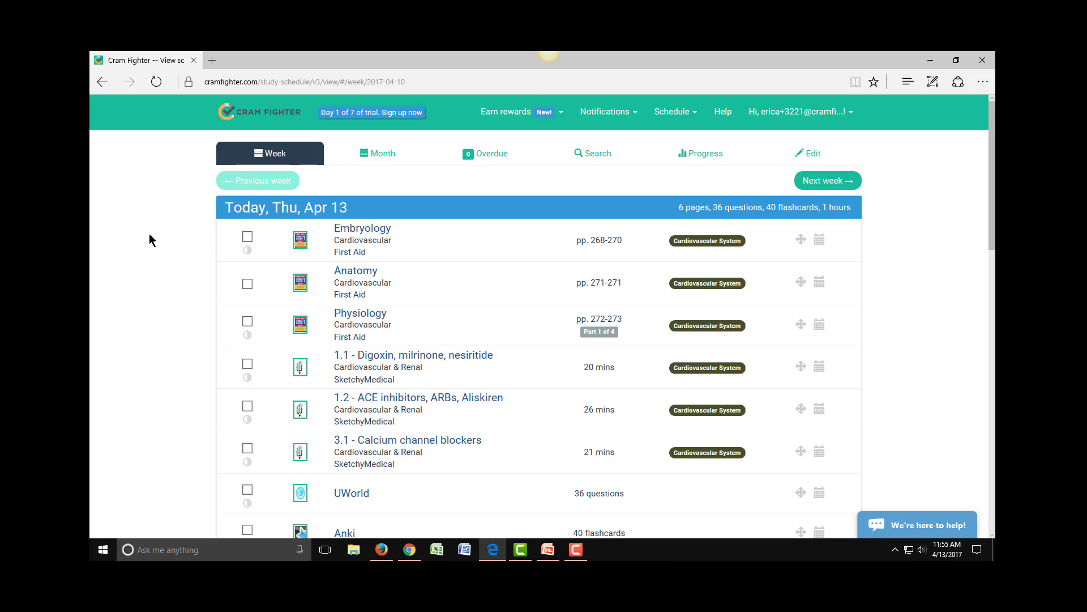
mouse_move(219, 262)
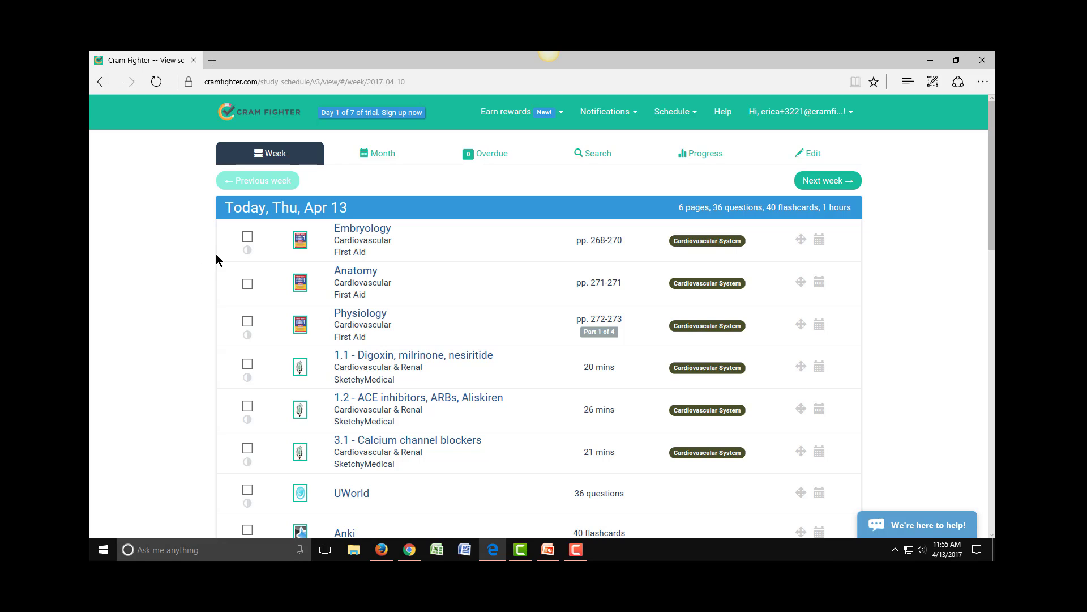
Step: Check off today's Embryology, Anatomy and Physiology readings, scrolling toward the Digoxin video task
left_click(248, 243)
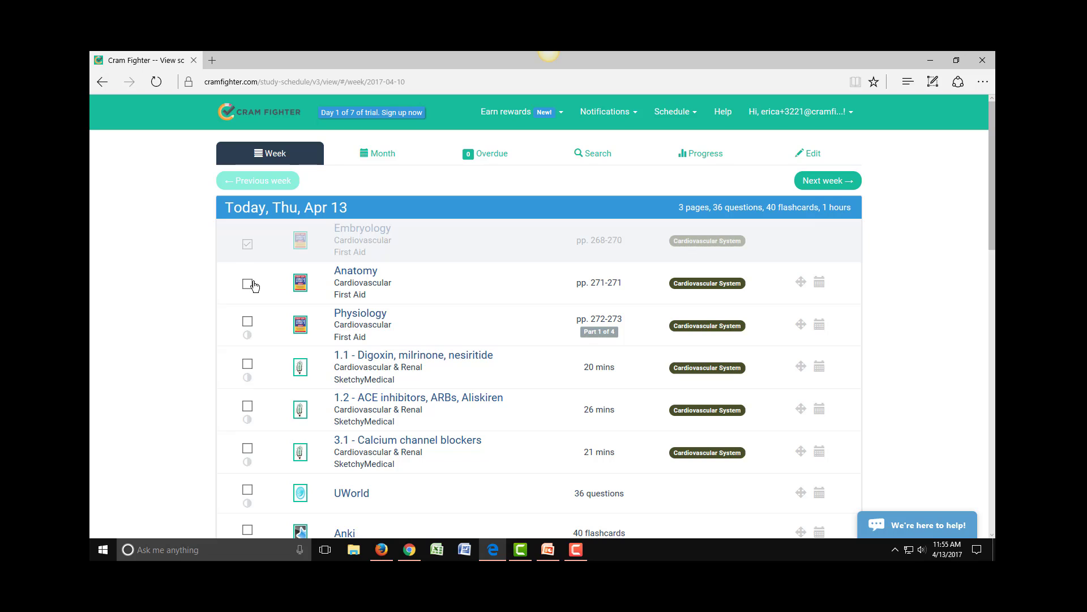
left_click(248, 283)
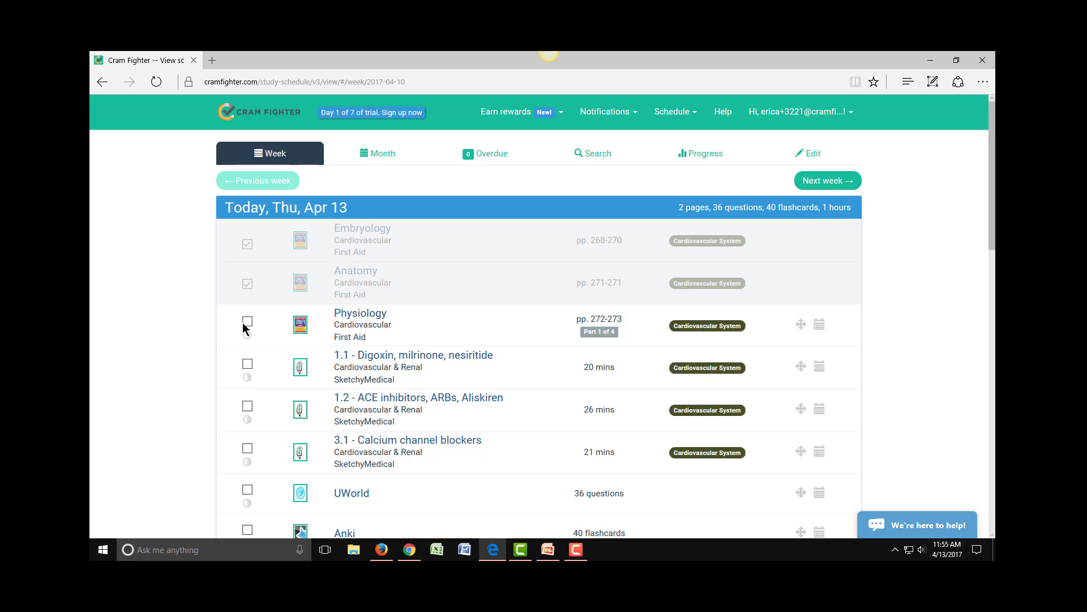
left_click(248, 323)
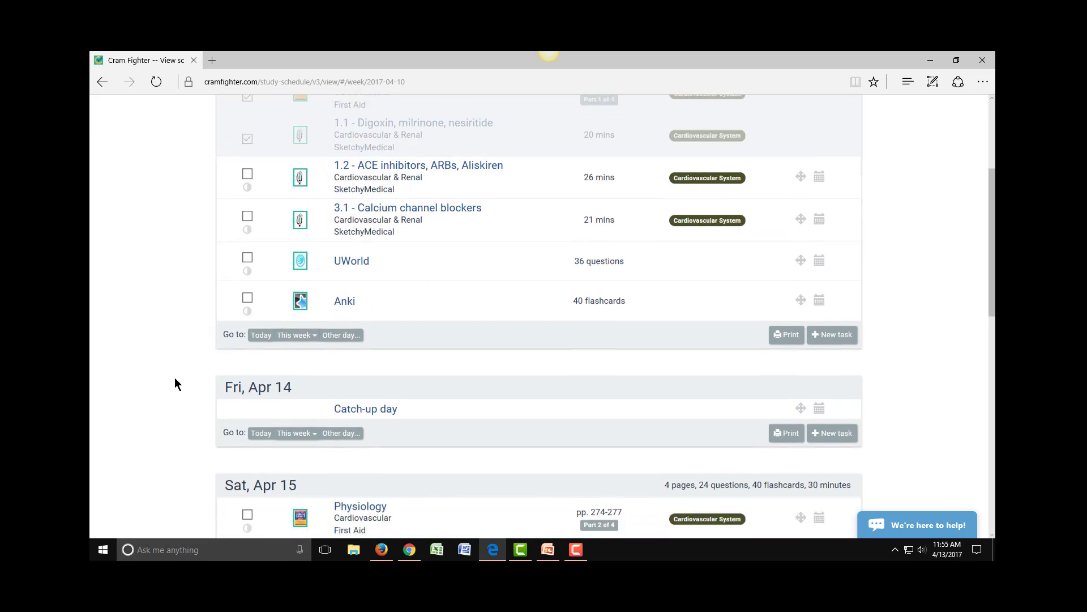
scroll("down", 3)
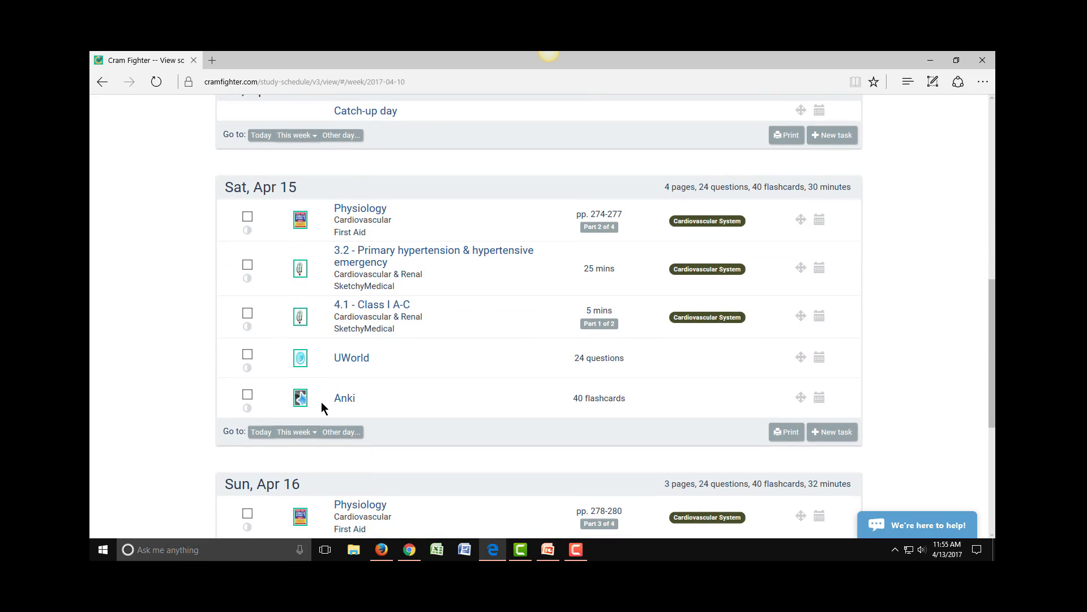
mouse_move(137, 358)
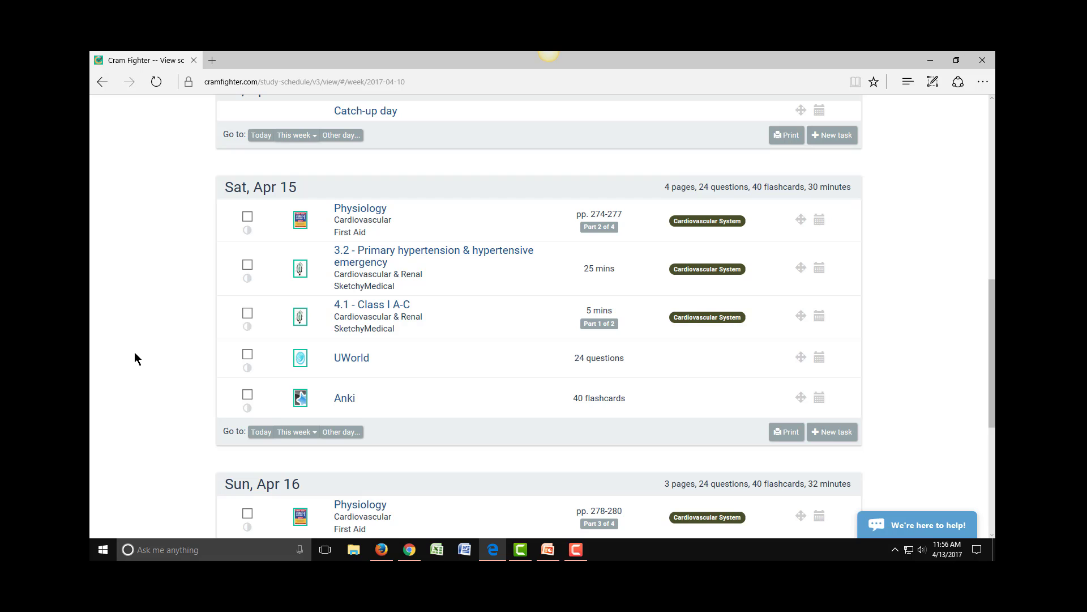
mouse_move(125, 393)
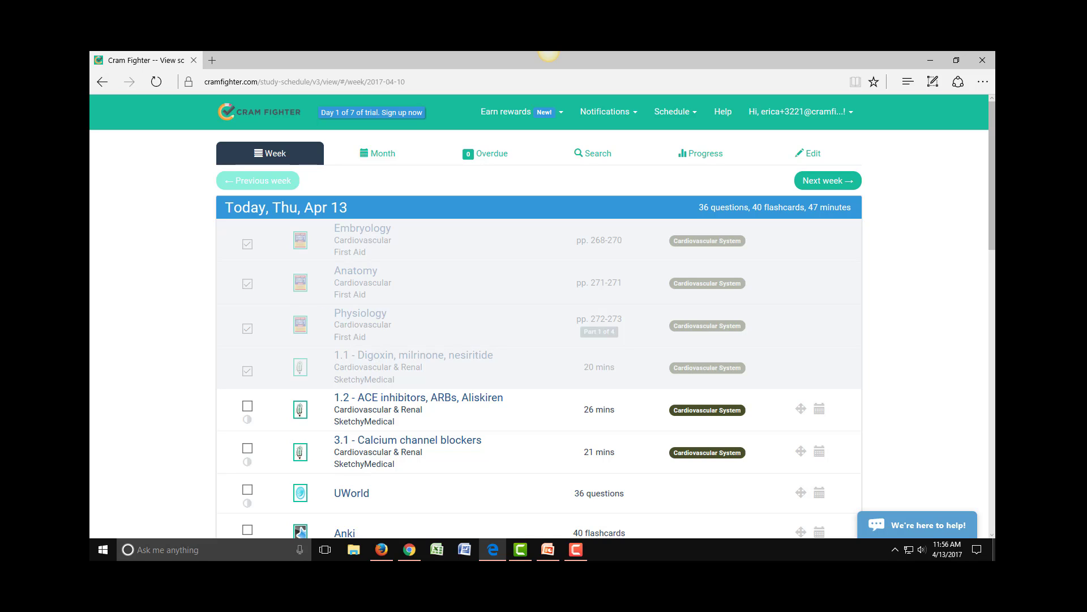
mouse_move(899, 521)
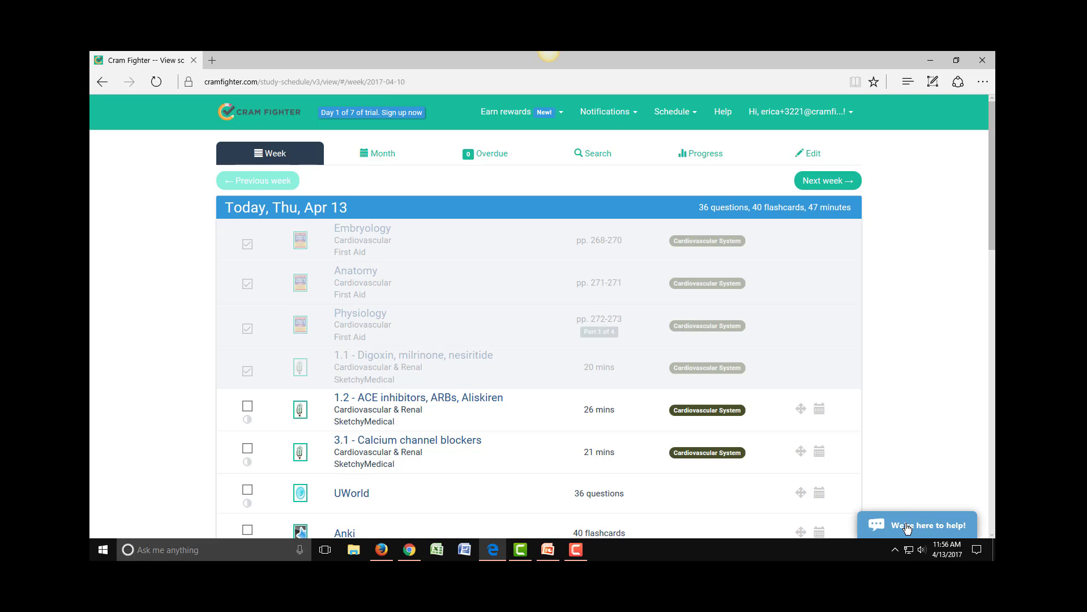
Step: Open the 'We're here to help!' live chat and focus its message box
left_click(916, 524)
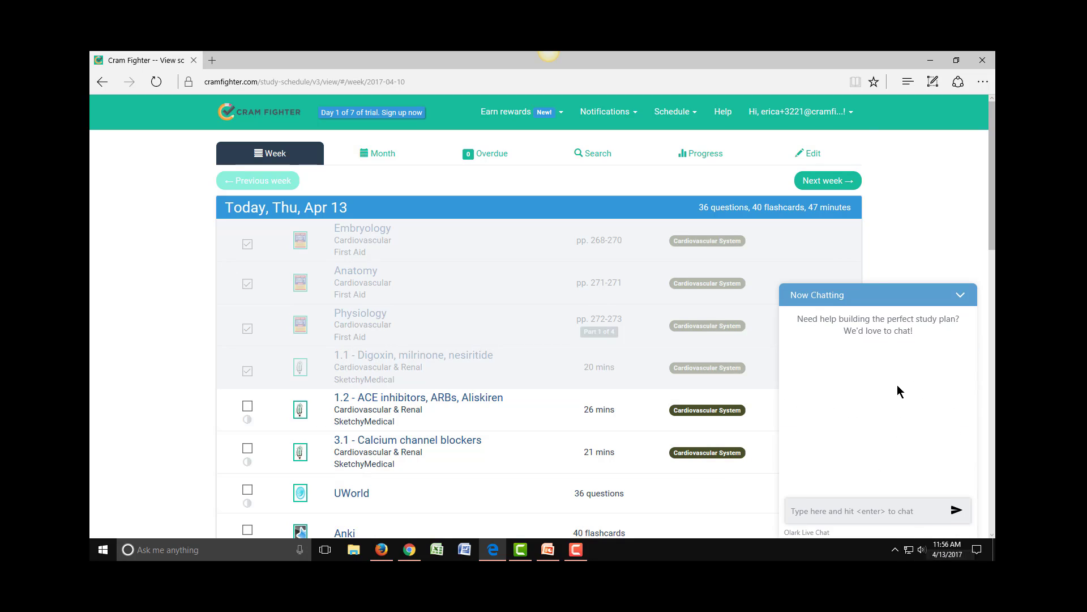
left_click(873, 511)
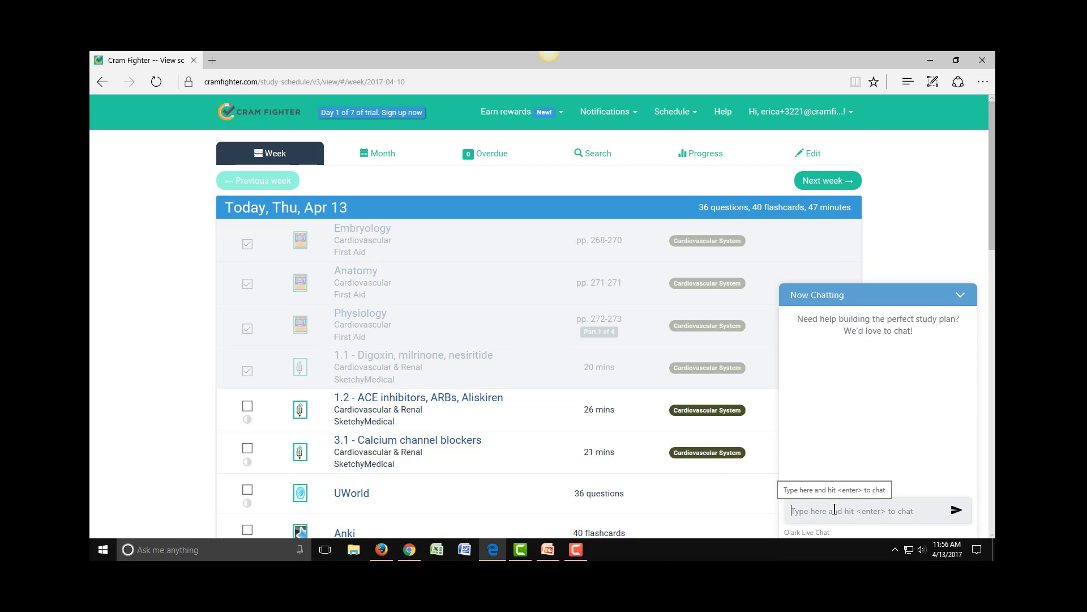
mouse_move(847, 453)
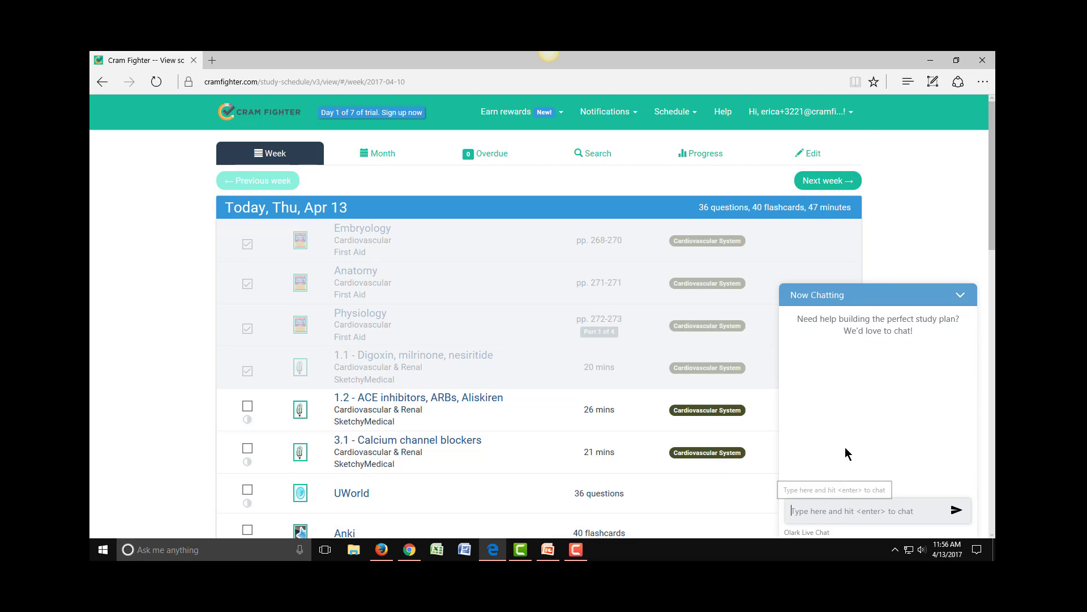